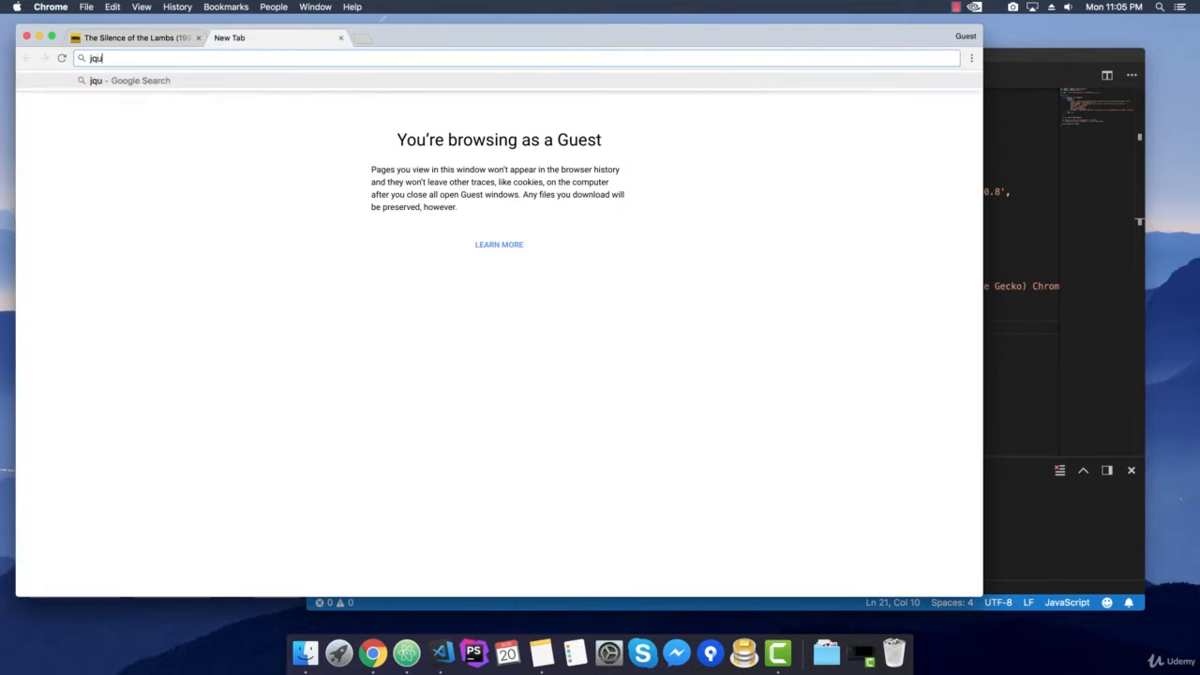
# Step: Search 'jquery selectors', open the W3Schools jQuery Selectors reference and browse its selector table
pyautogui.write('ery selectors')
pyautogui.press('Return')
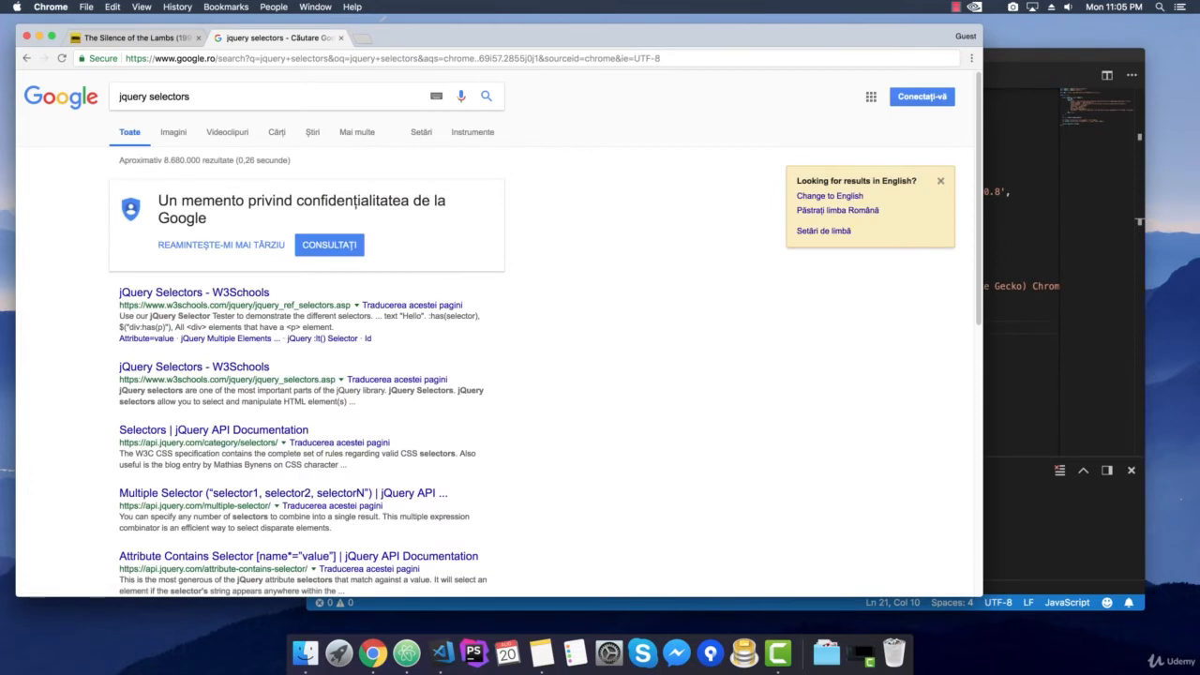
pyautogui.moveTo(183, 298)
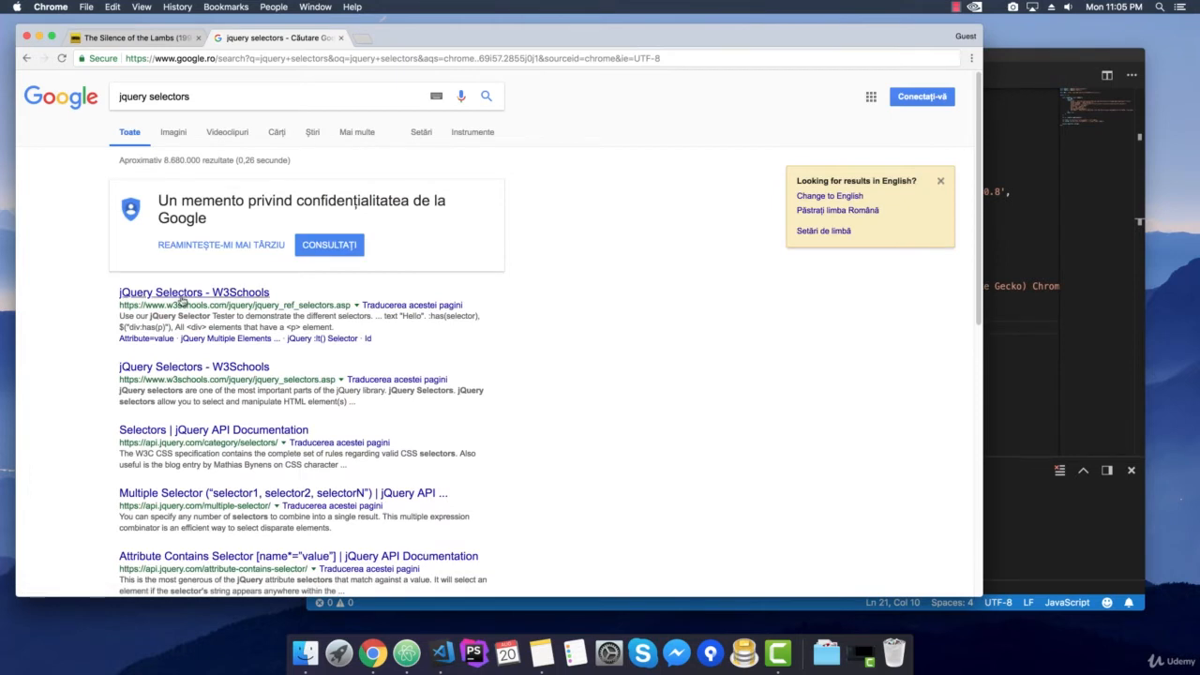
pyautogui.click(193, 292)
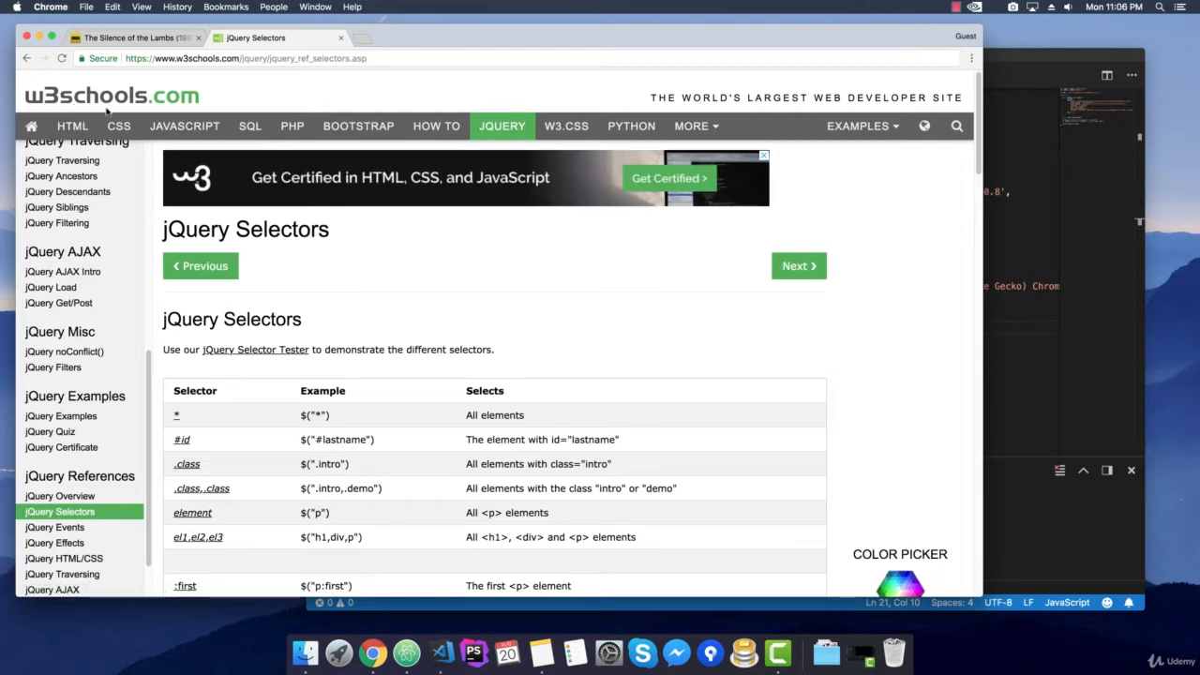
pyautogui.scroll(-3)
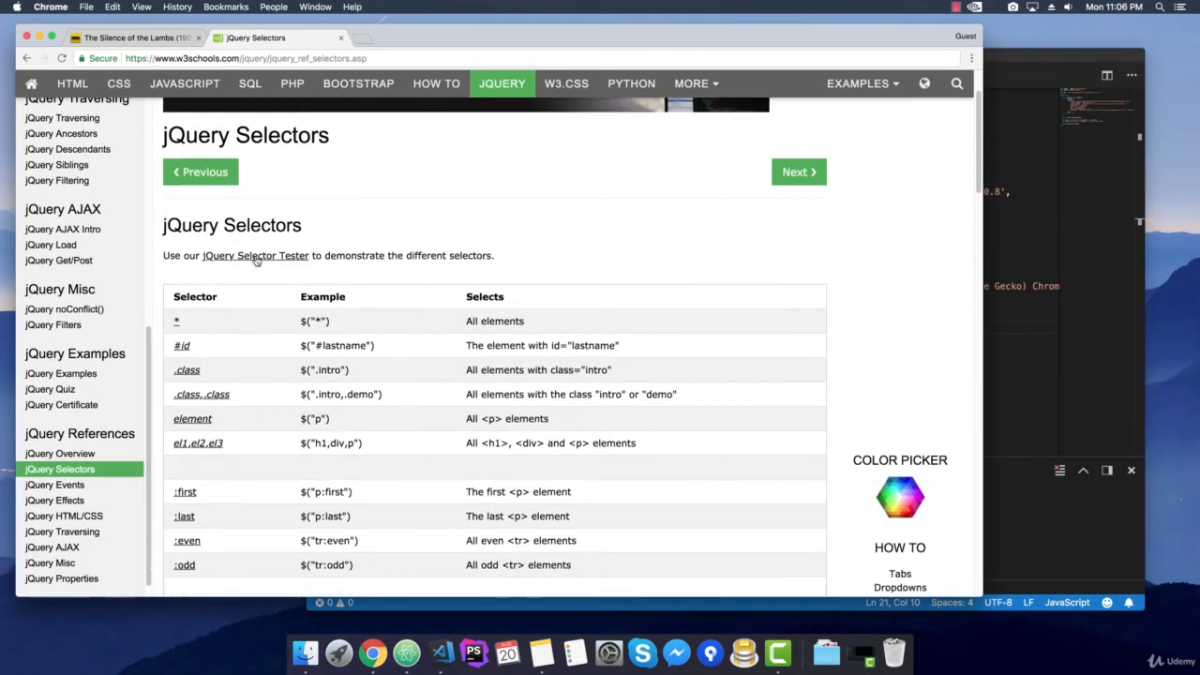
pyautogui.scroll(-3)
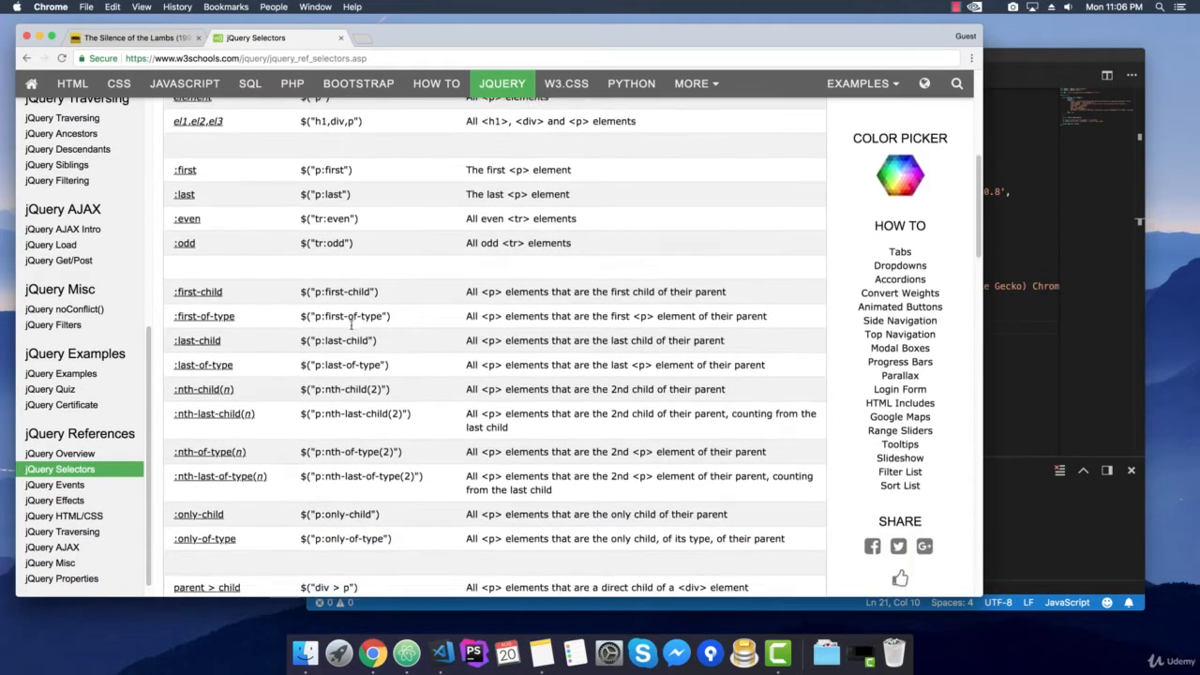
pyautogui.scroll(-3)
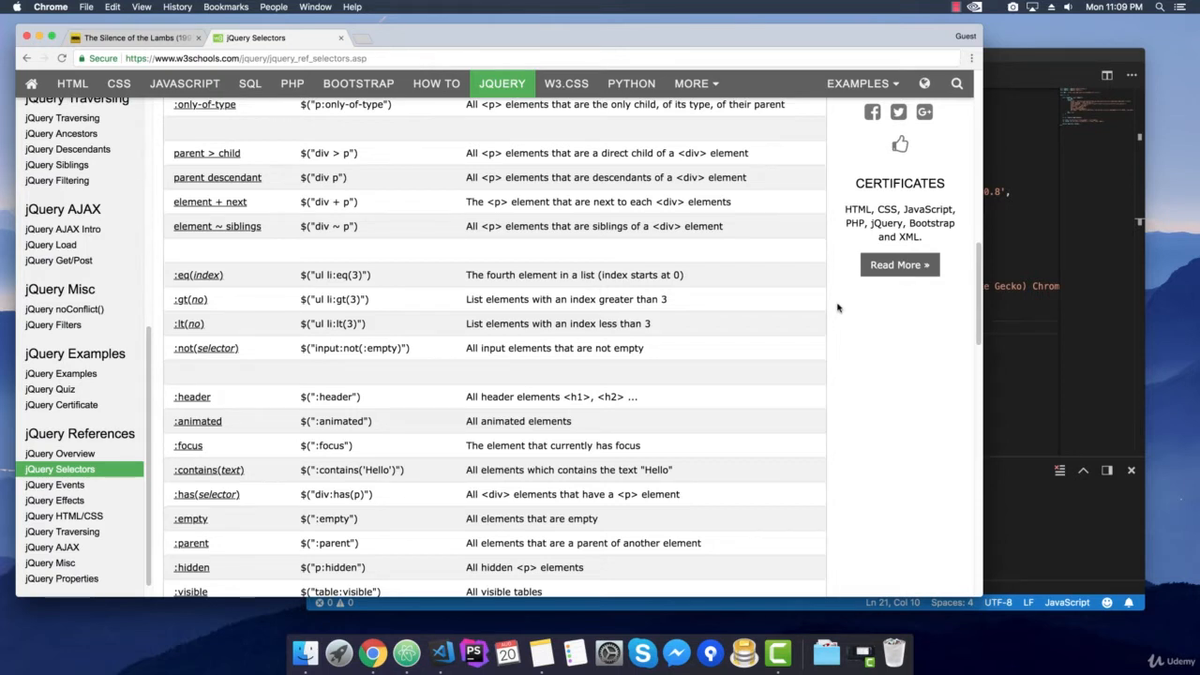
# Step: Switch back to the IMDb Silence of the Lambs tab with DevTools open
pyautogui.click(131, 38)
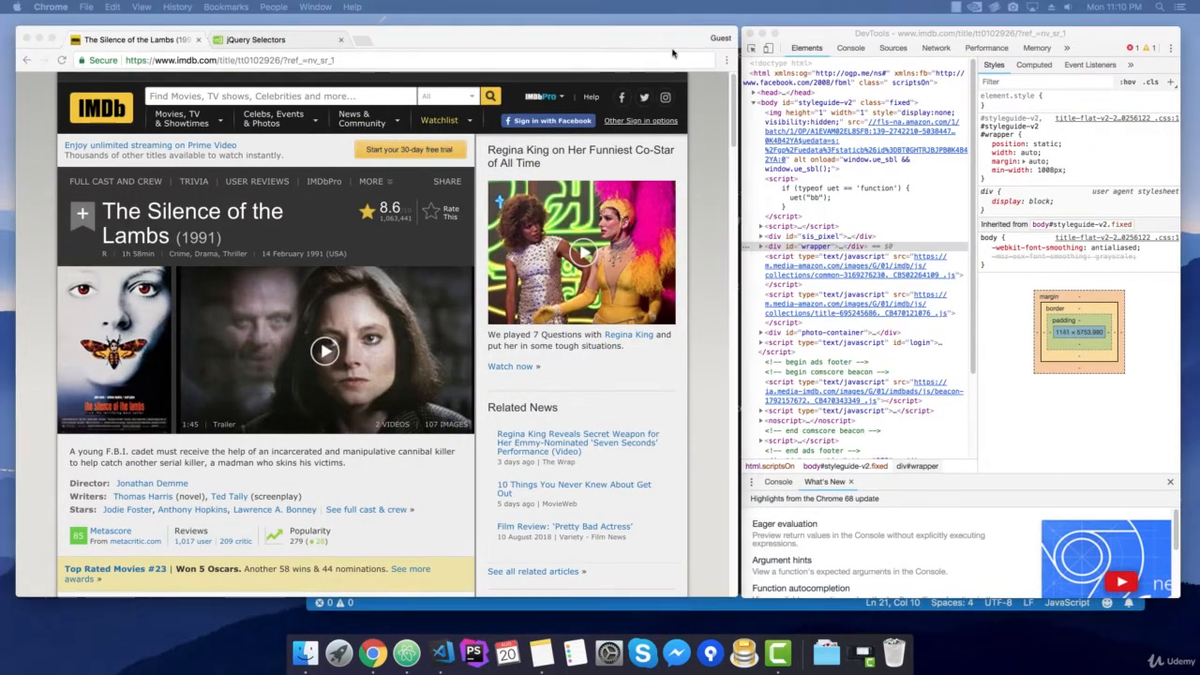
pyautogui.moveTo(580, 156)
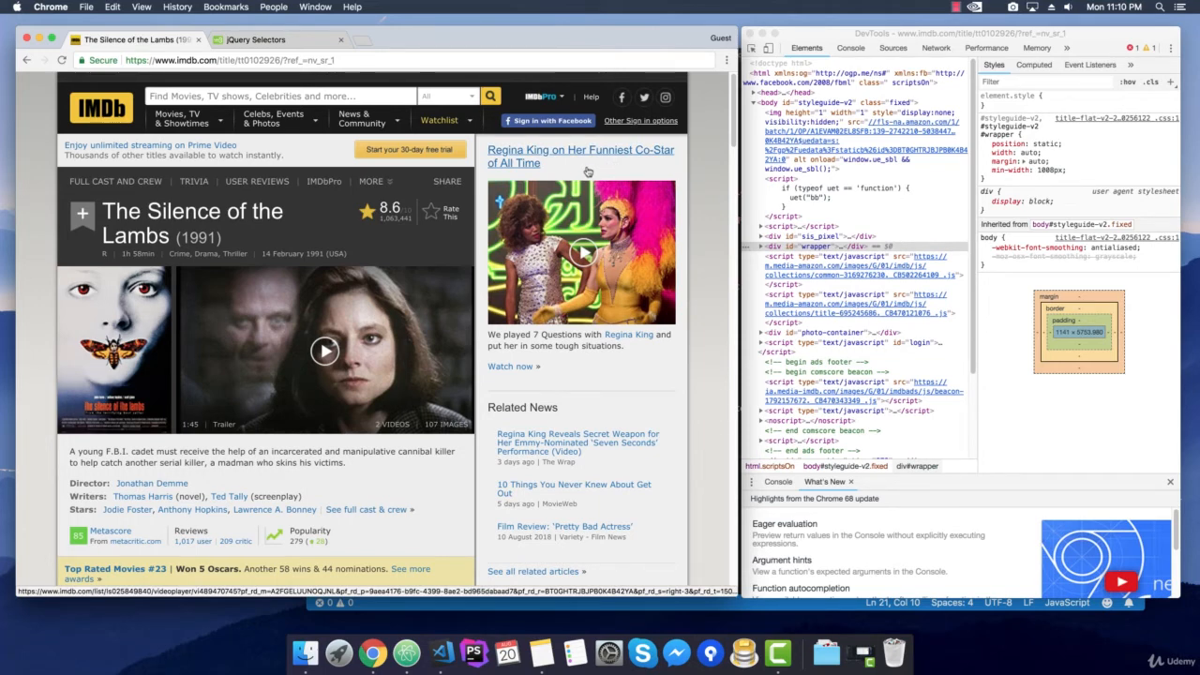
pyautogui.moveTo(580, 156)
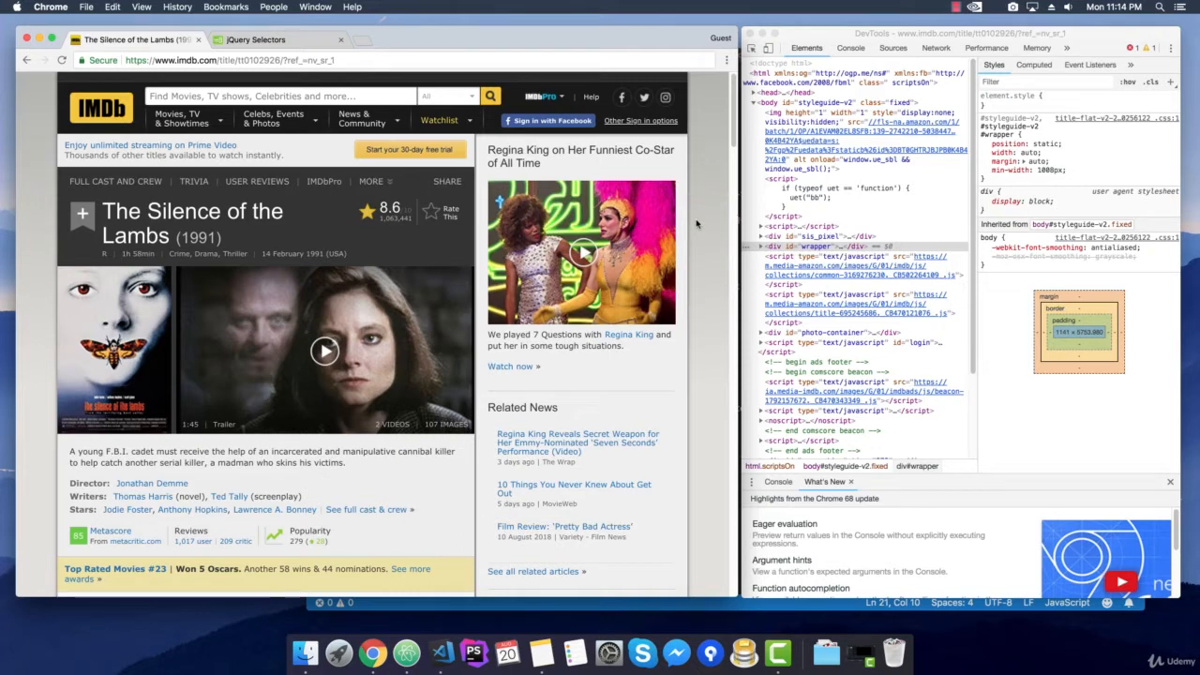
pyautogui.moveTo(138, 327)
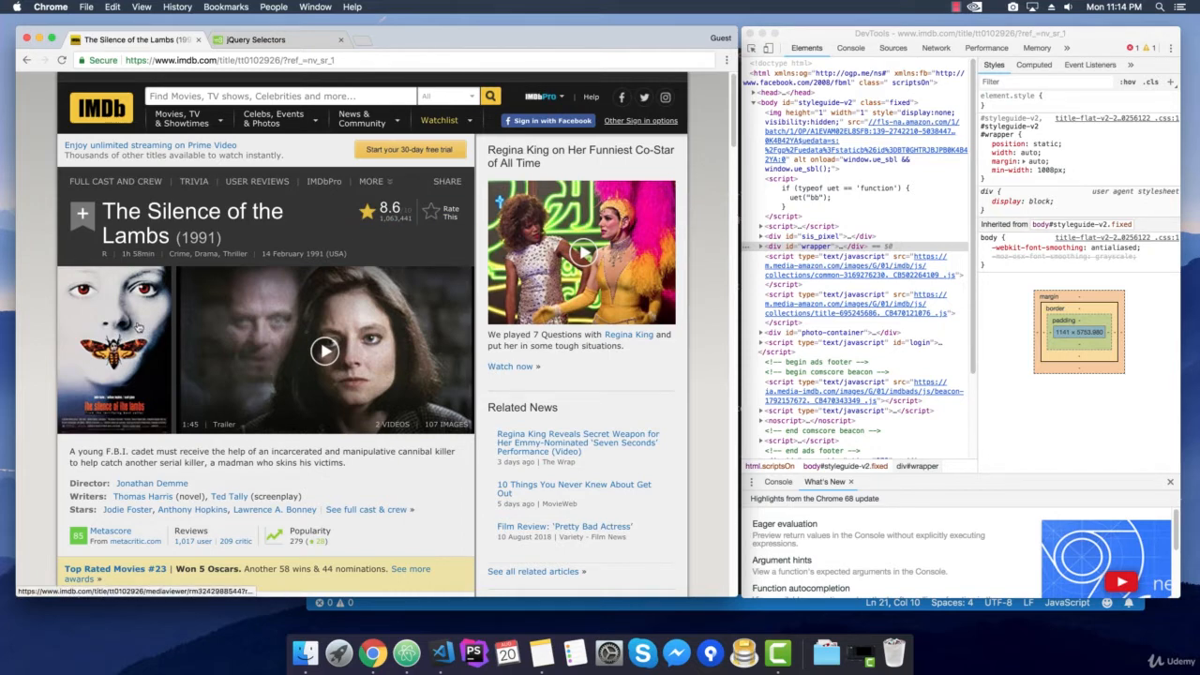
pyautogui.moveTo(696, 198)
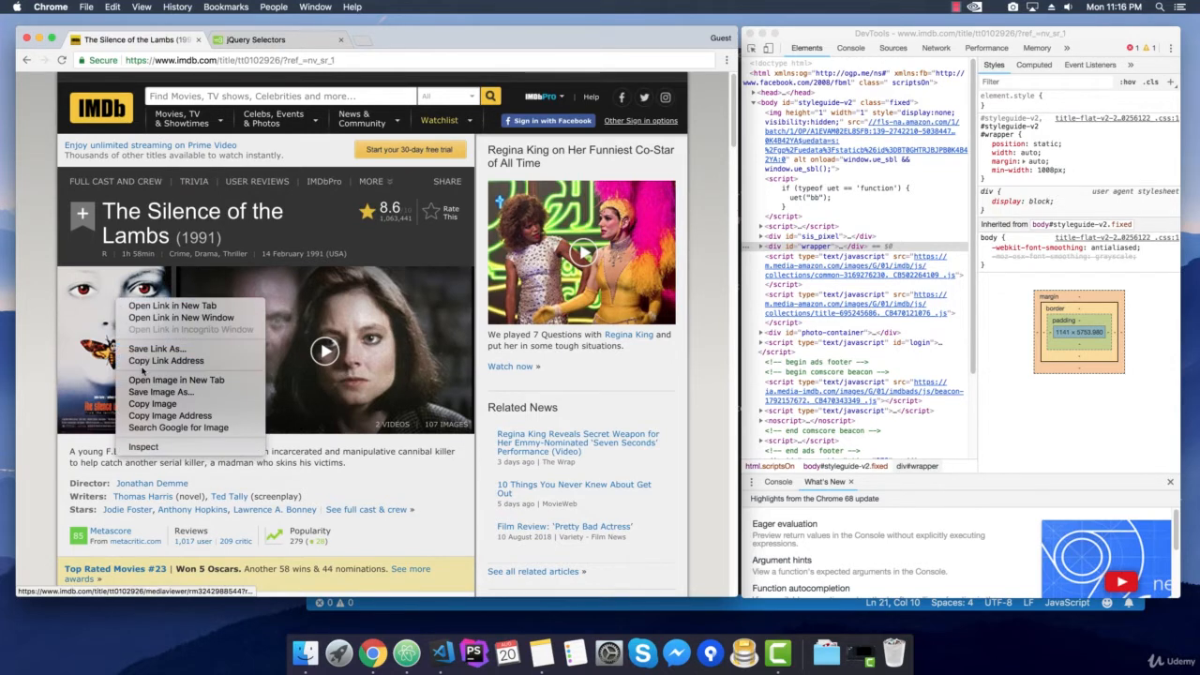
# Step: Inspect the poster image's markup and clear the console messages
pyautogui.click(144, 446)
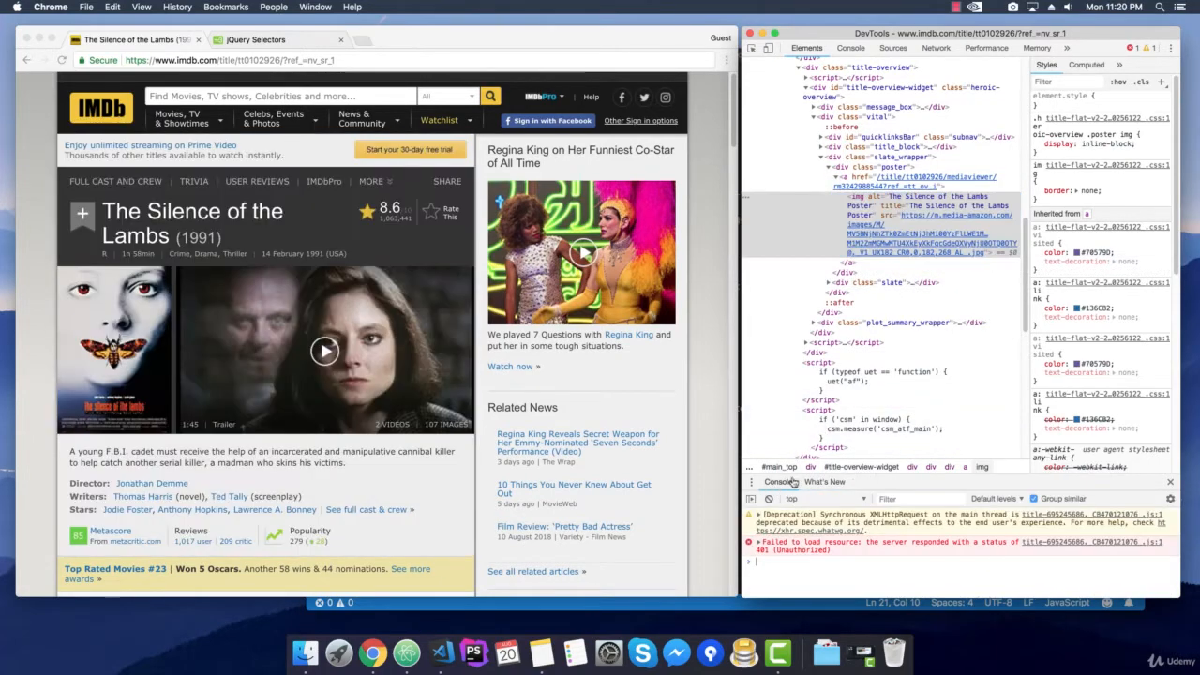
pyautogui.click(769, 497)
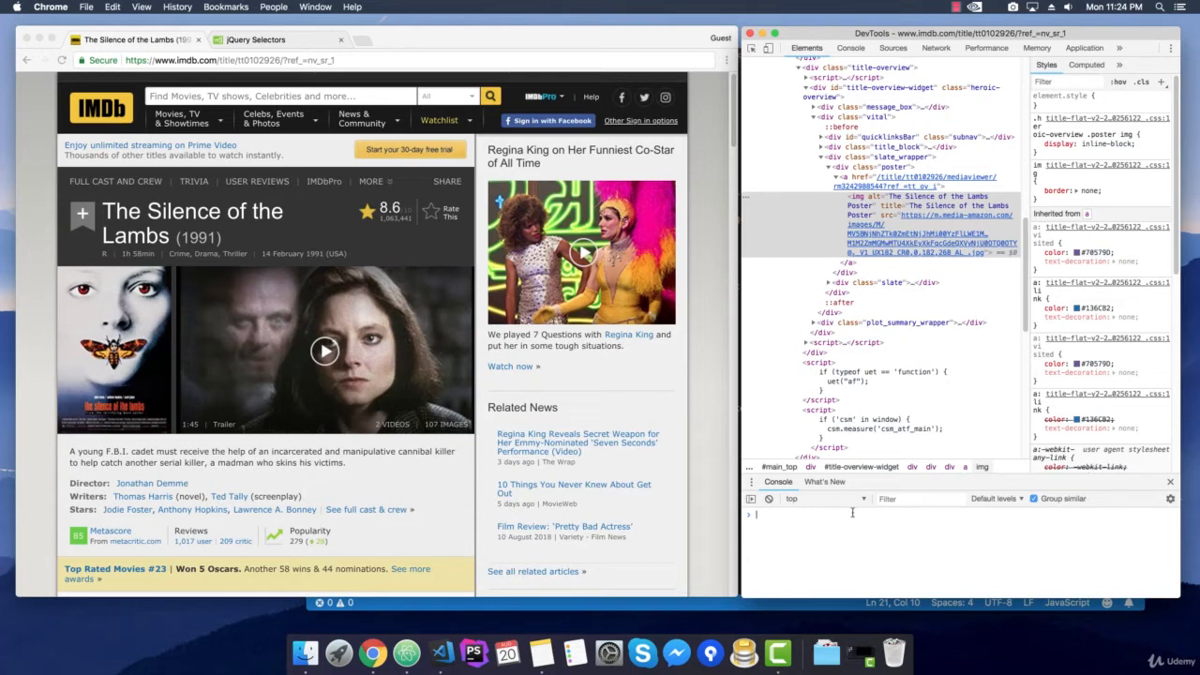
# Step: Run the console selector $('div[class="poster"] > a > img') to find the poster image
pyautogui.write("$('d")
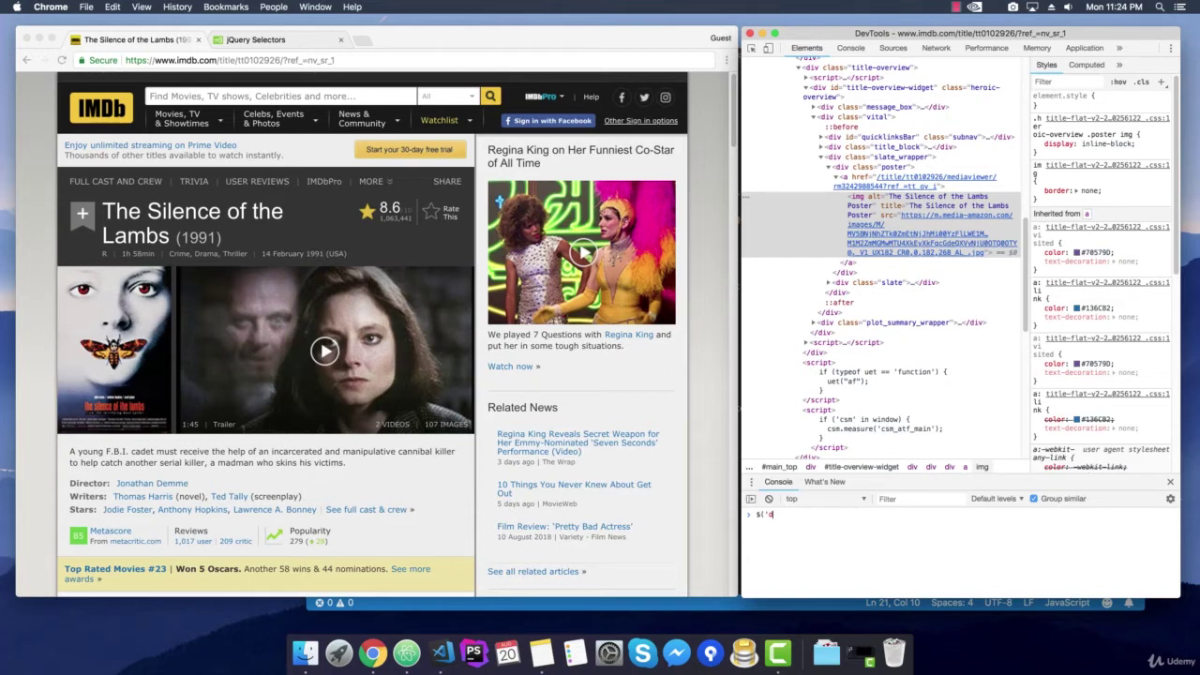
pyautogui.write('div[class="poster"] > a')
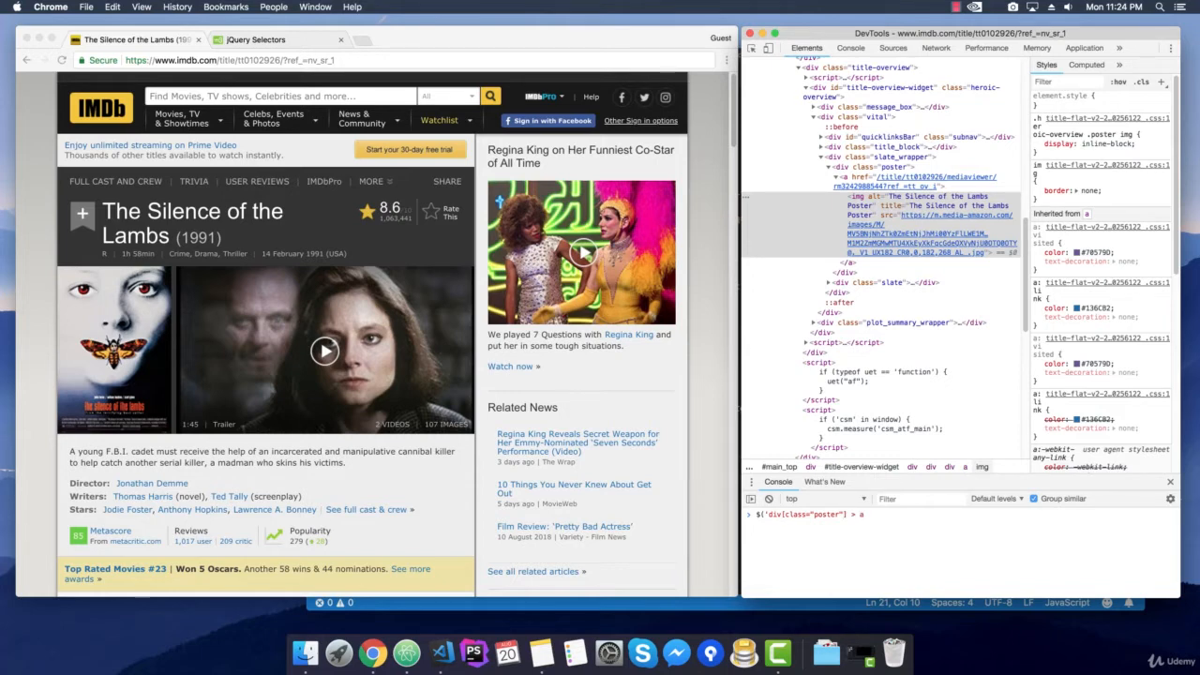
pyautogui.write('>')
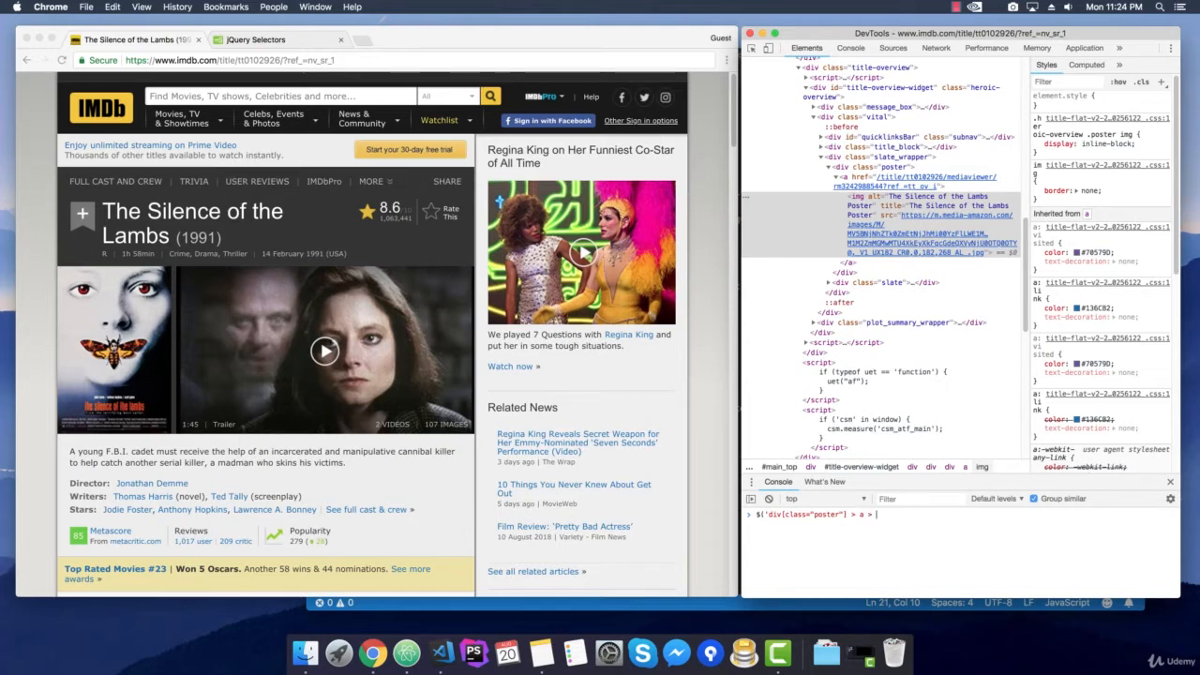
pyautogui.write('img')
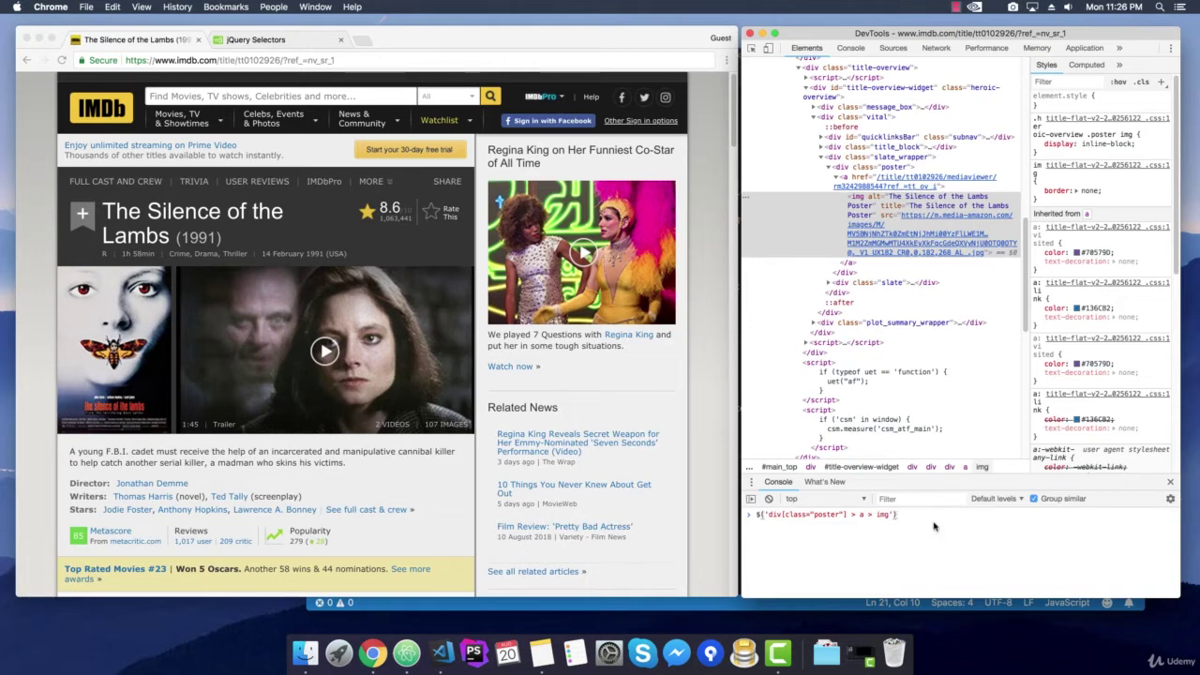
pyautogui.press('Return')
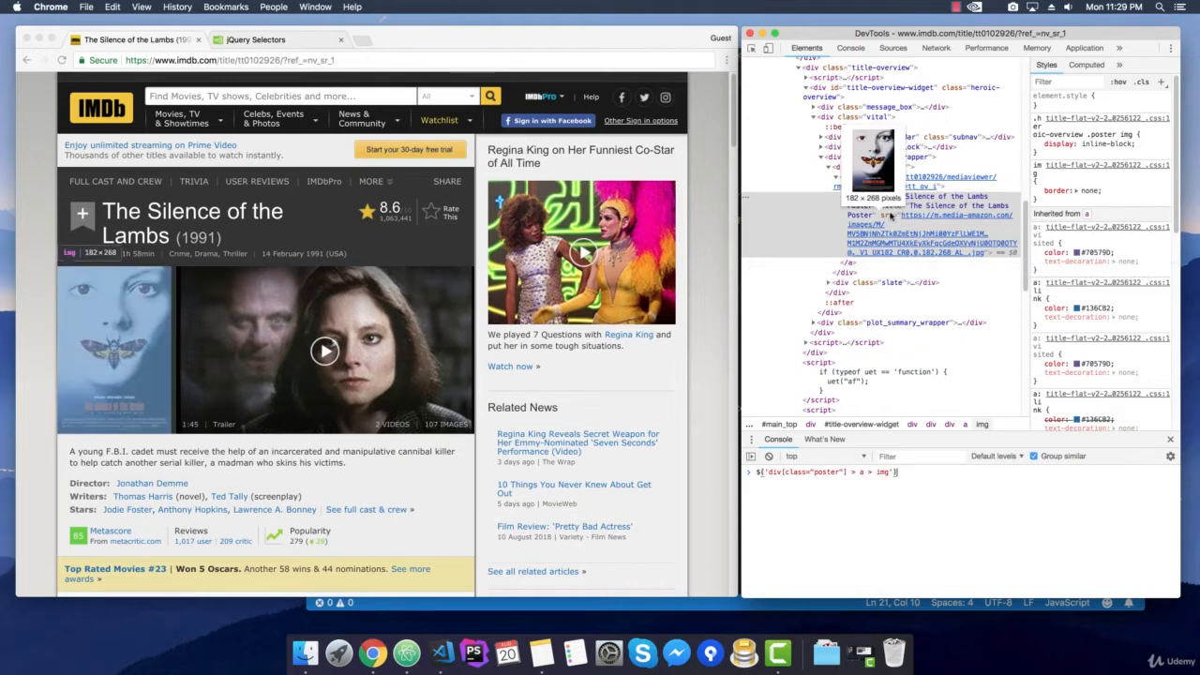
pyautogui.moveTo(981, 240)
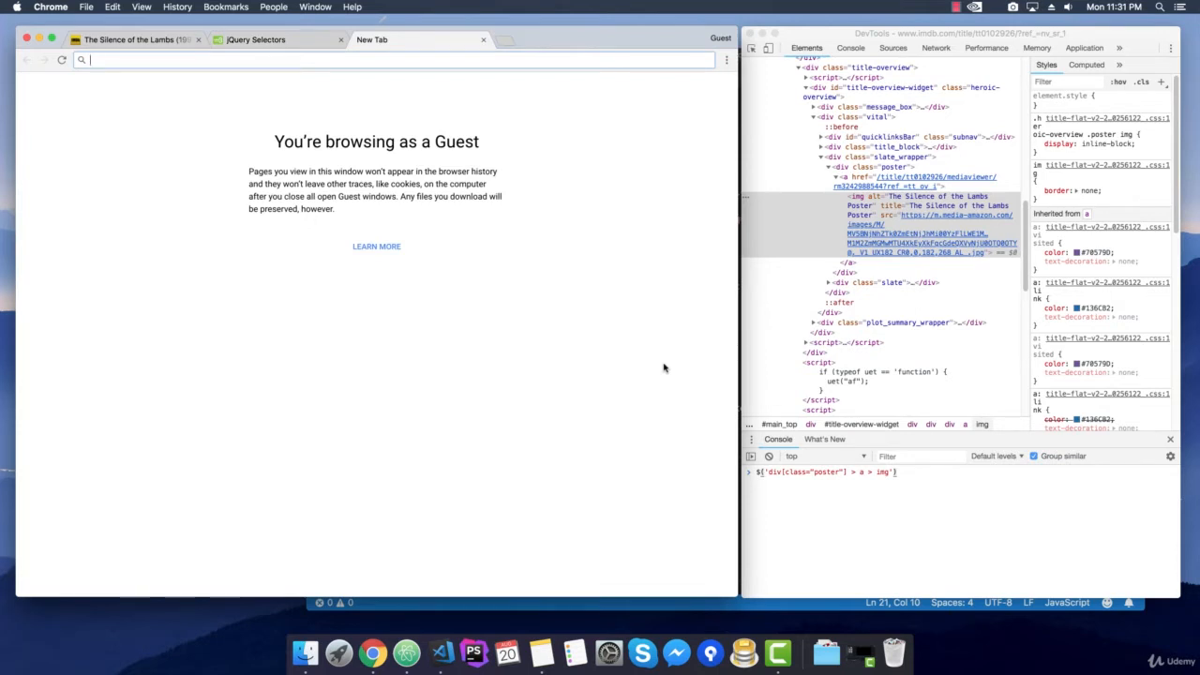
# Step: Search 'jquery get attribute from element' and read the jQuery .attr() documentation
pyautogui.write('jquery get attribute from ele')
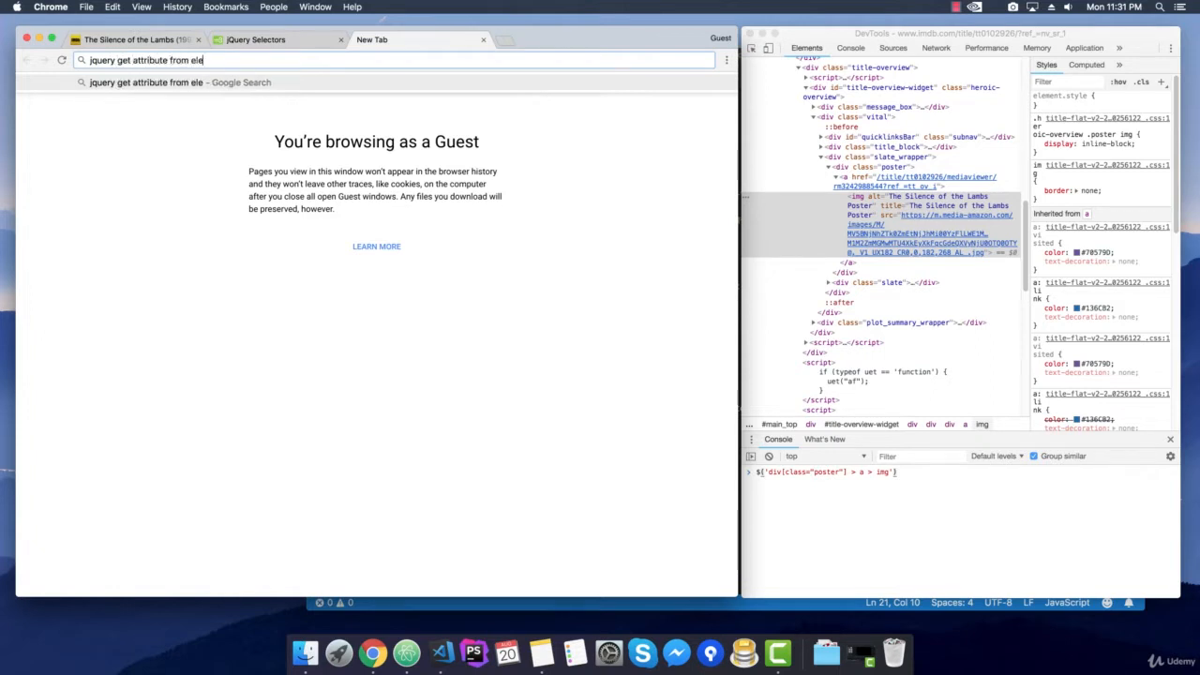
pyautogui.press('Return')
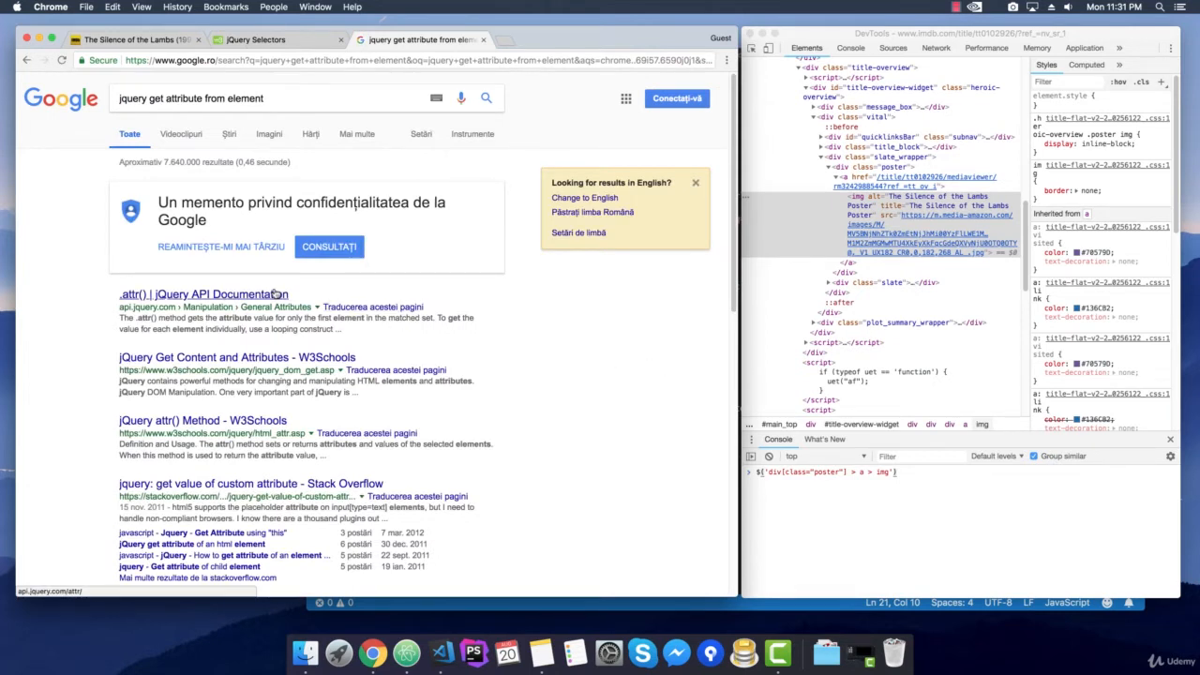
pyautogui.click(203, 294)
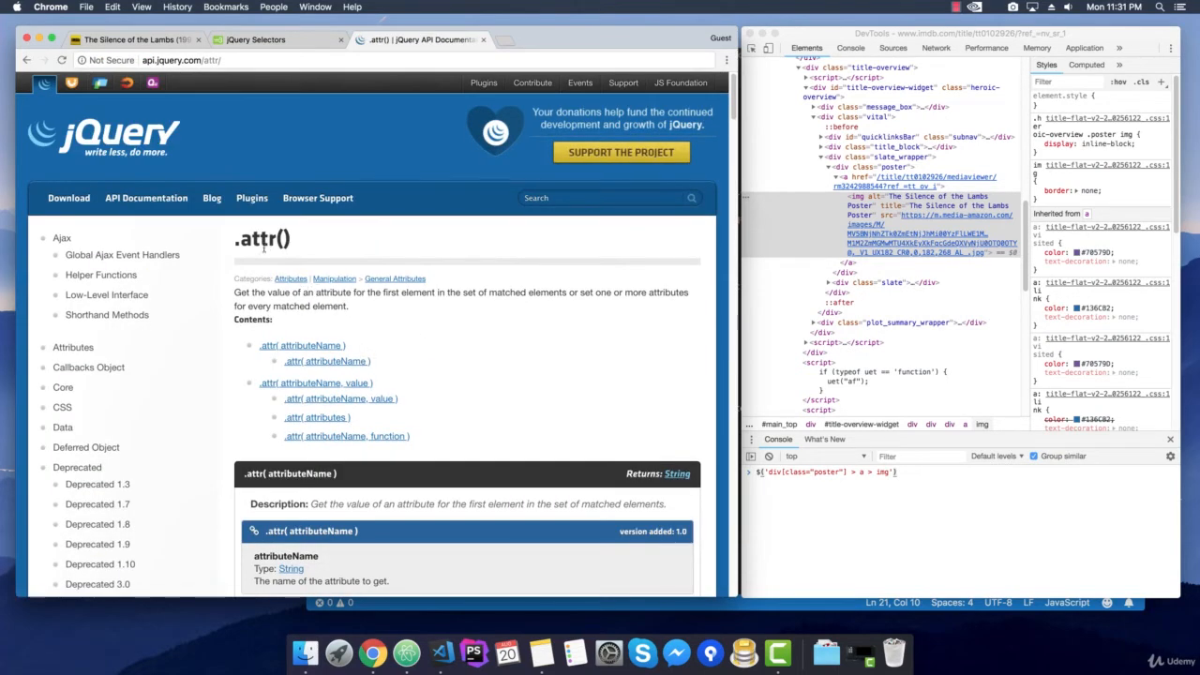
pyautogui.scroll(-3)
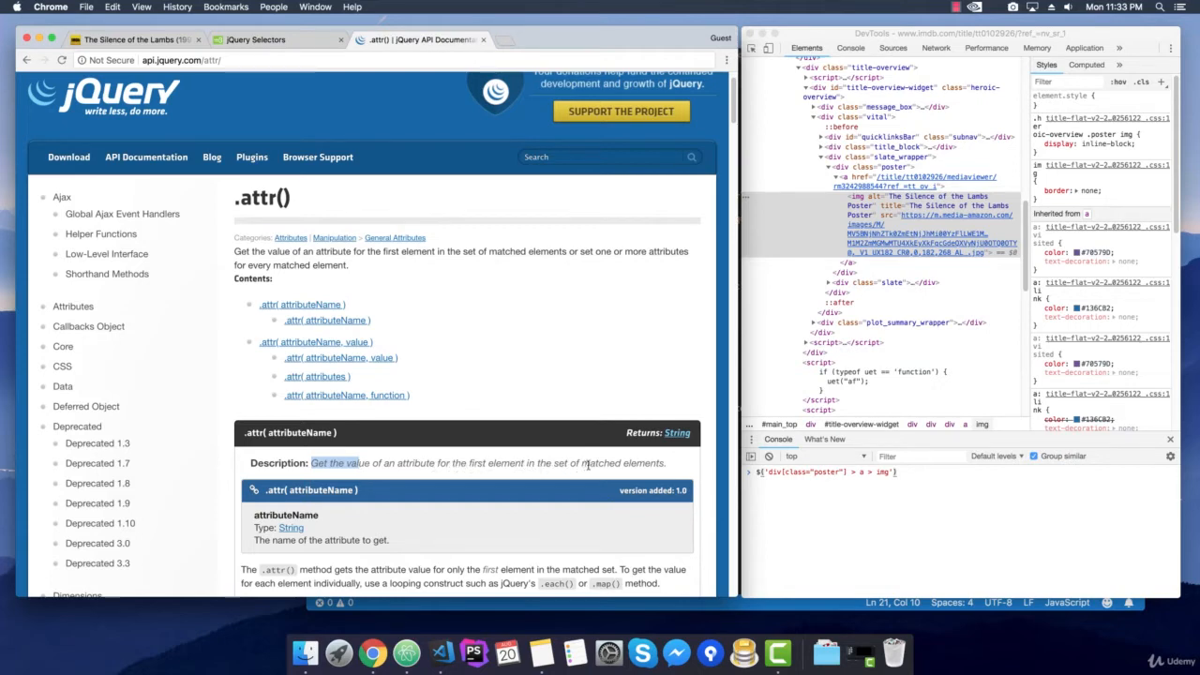
pyautogui.scroll(-3)
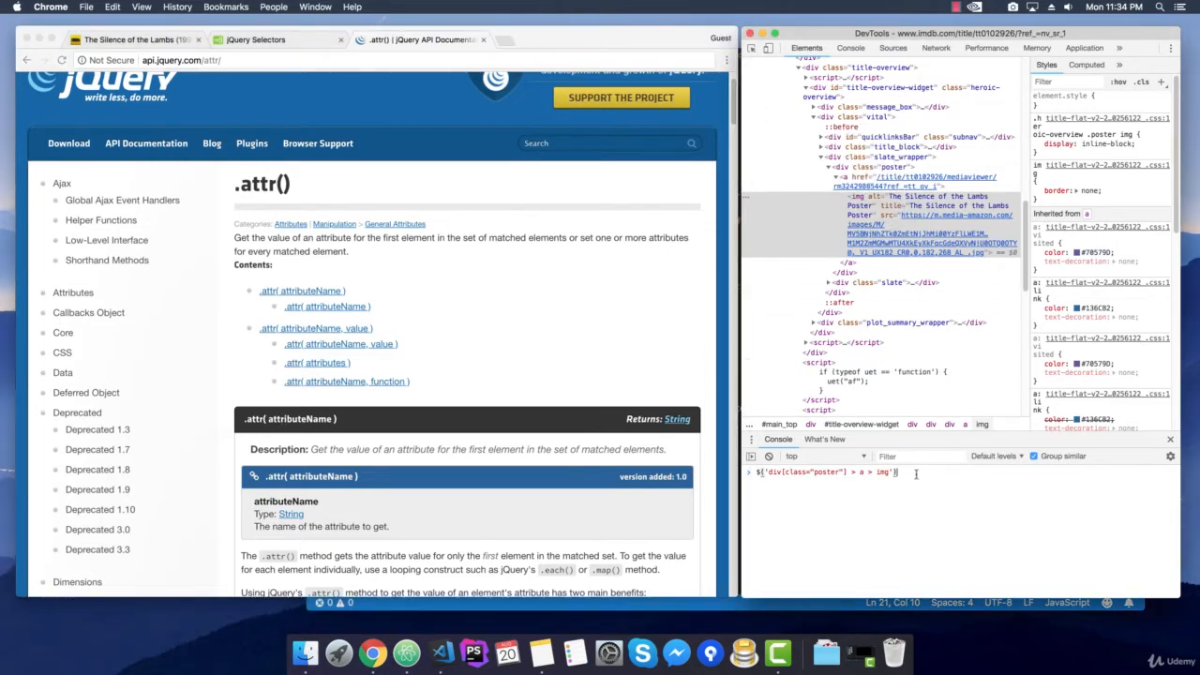
# Step: Append .attr('src') to the poster selector in the console and run it
pyautogui.write(".attr('")
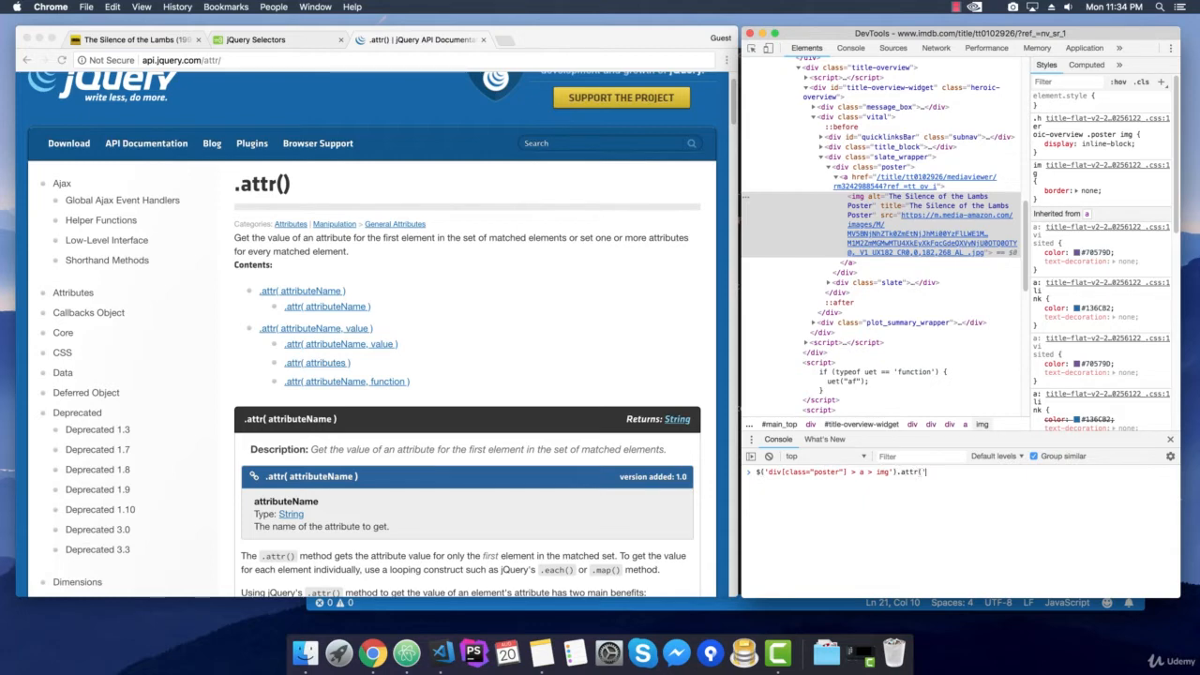
pyautogui.write("src')")
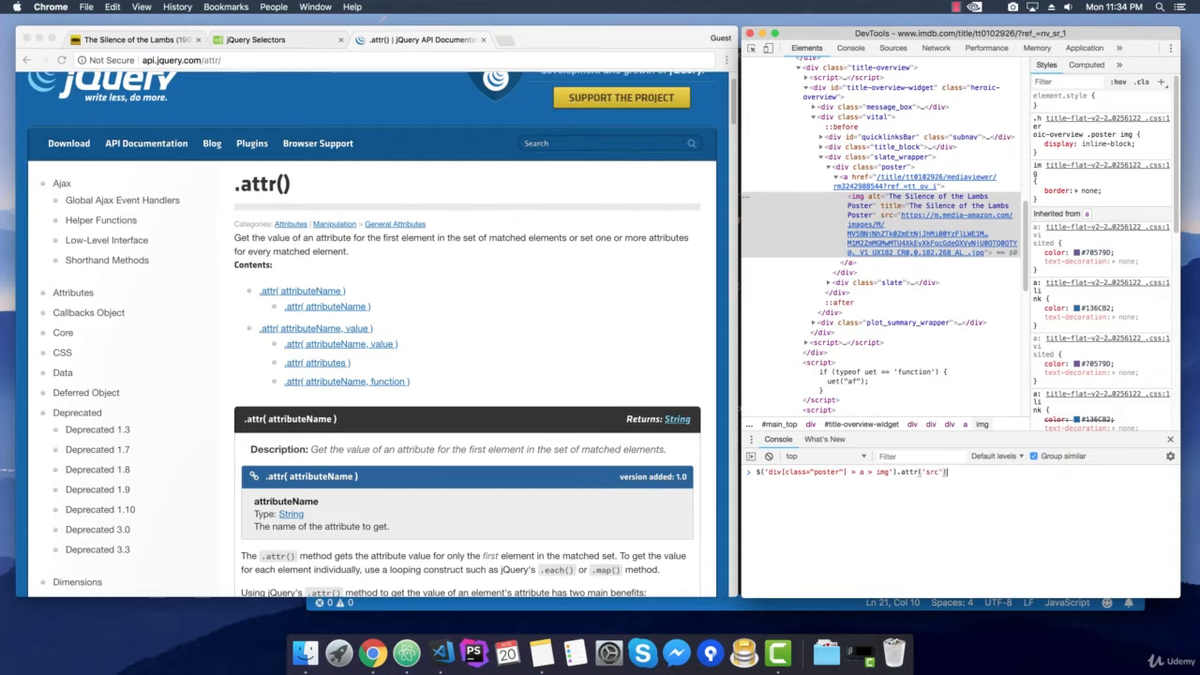
pyautogui.press('Return')
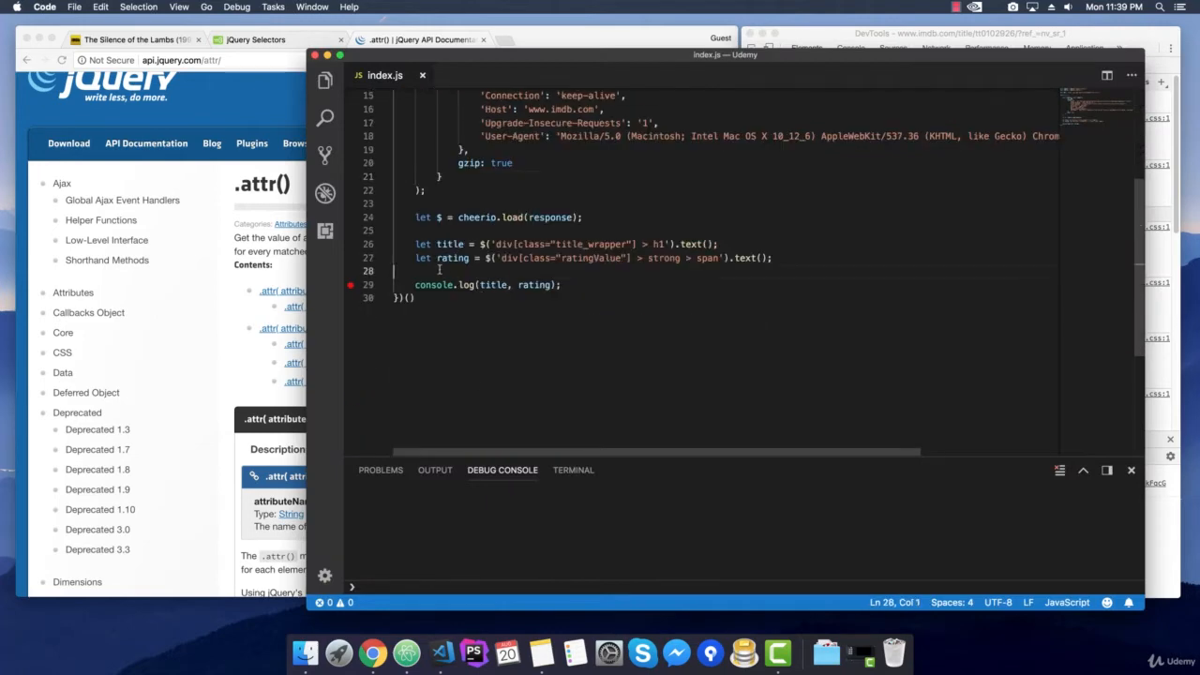
# Step: Define a poster variable in index.js and log it alongside title and rating
pyautogui.write('let')
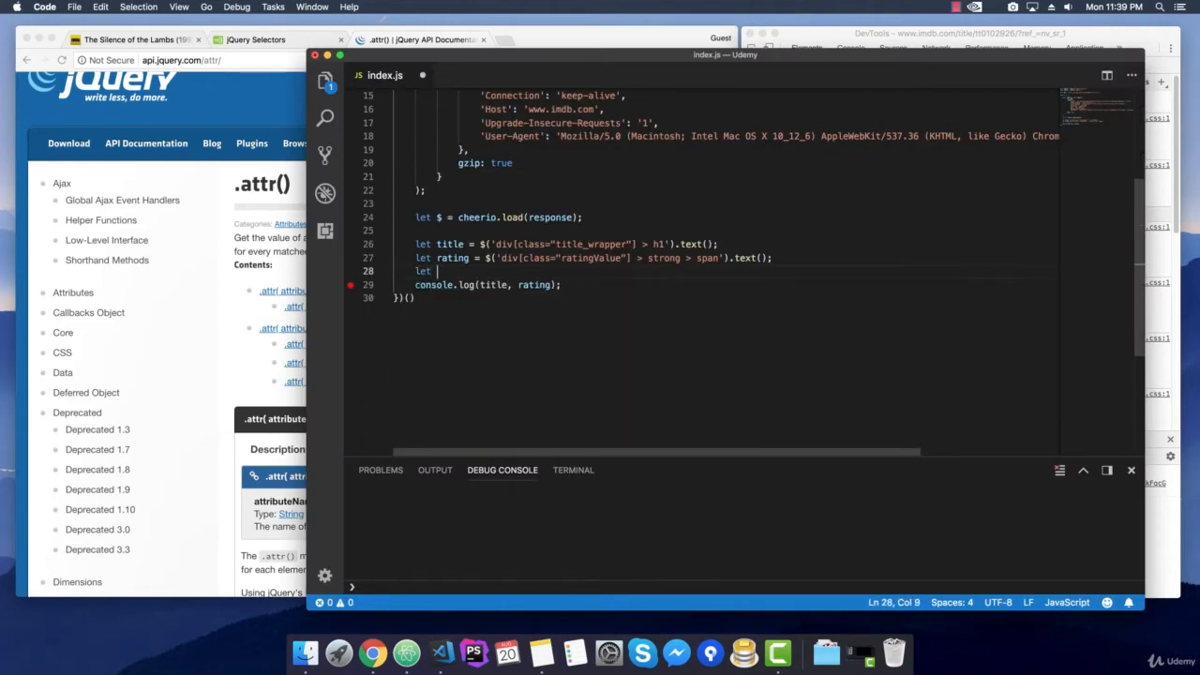
pyautogui.write('poster = $(\'div[class="poster"] > a > img\').attr(\'src')
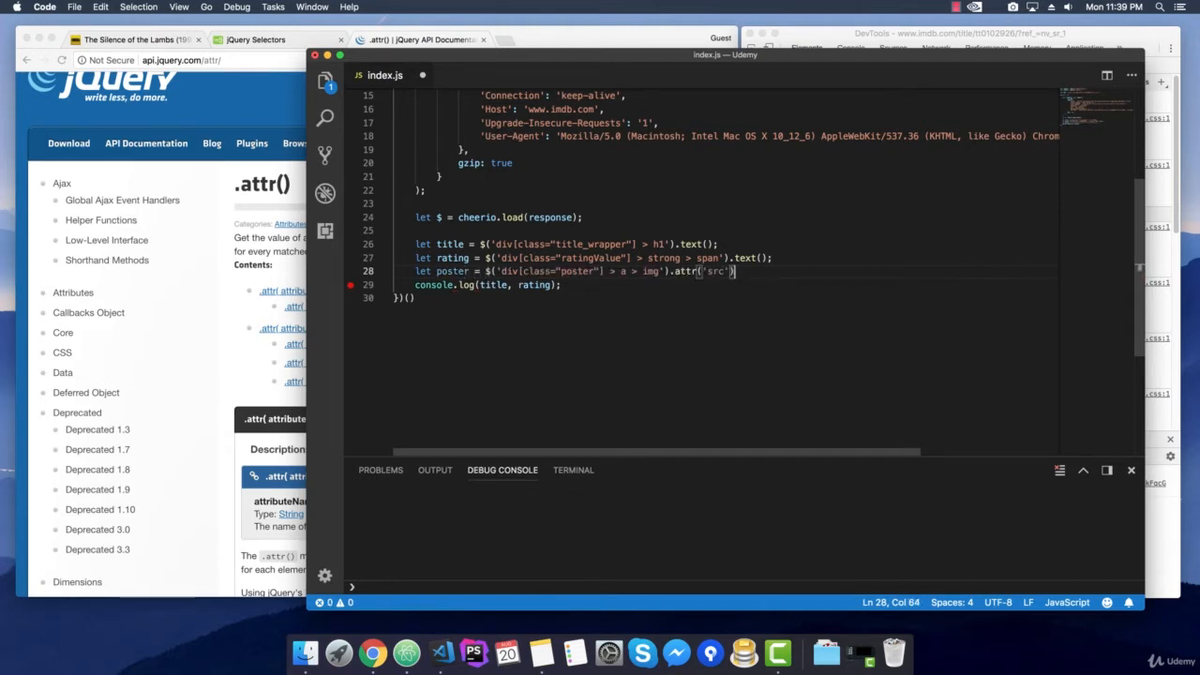
pyautogui.write(';')
pyautogui.press('enter')
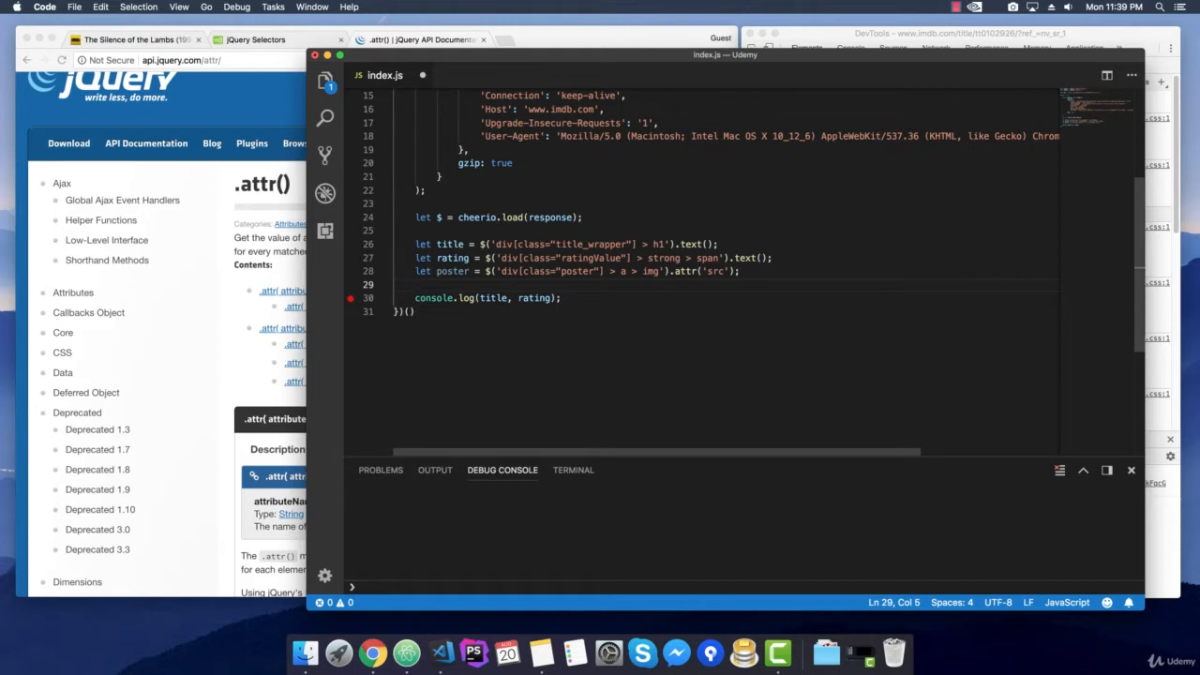
pyautogui.click(562, 297)
pyautogui.write(', ')
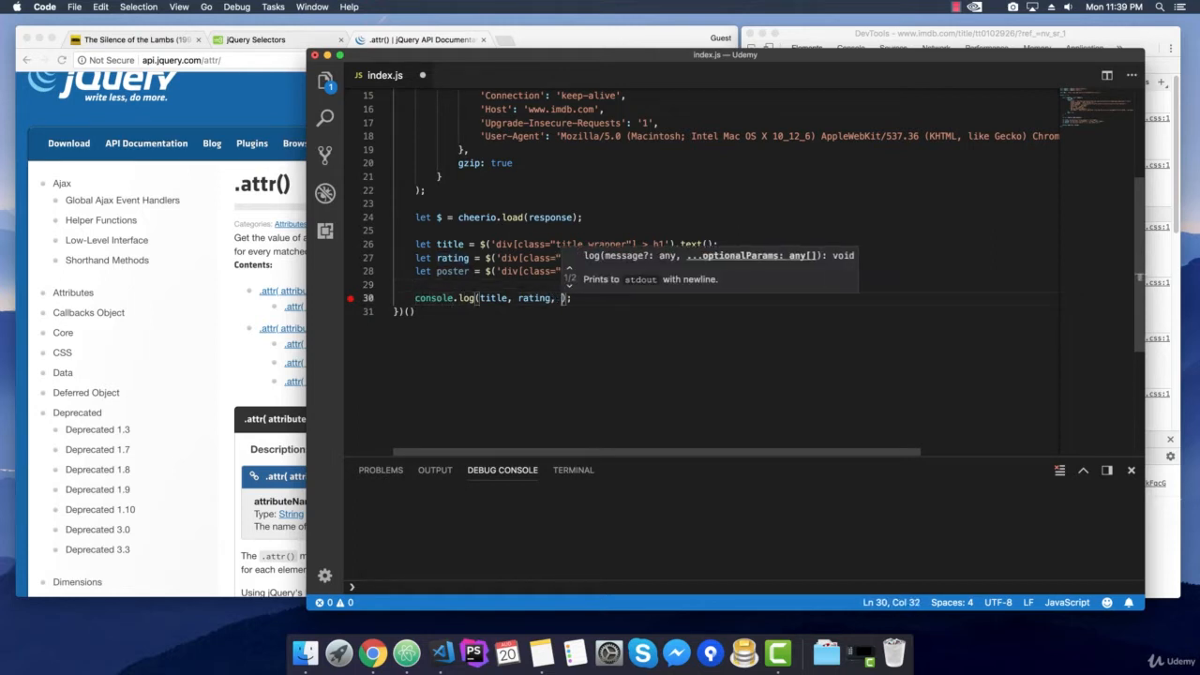
pyautogui.write('poster')
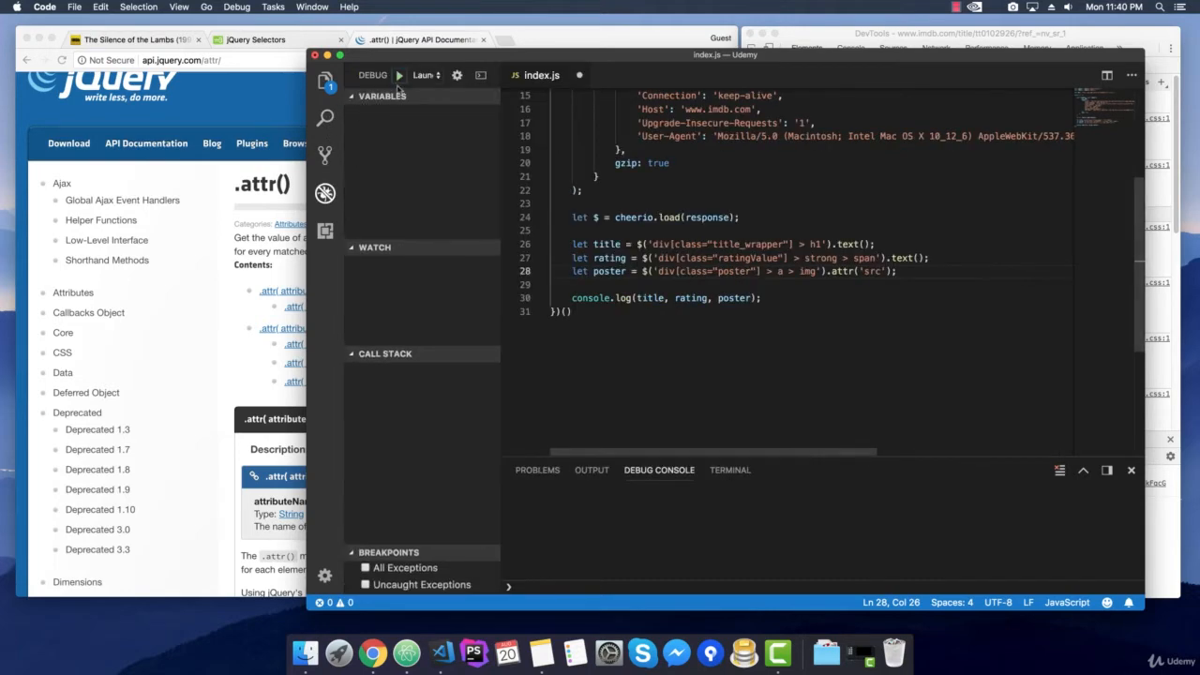
# Step: Run the scraper in the debugger, then add .trim() to the title line
pyautogui.click(398, 75)
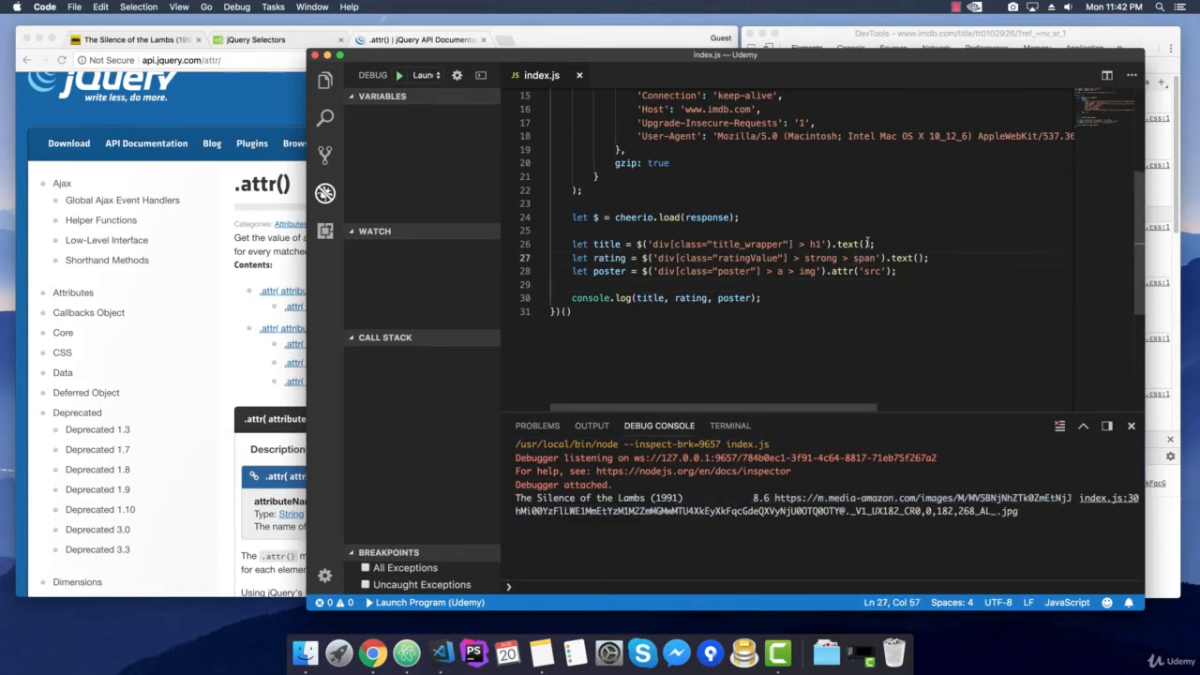
pyautogui.write('.trim(')
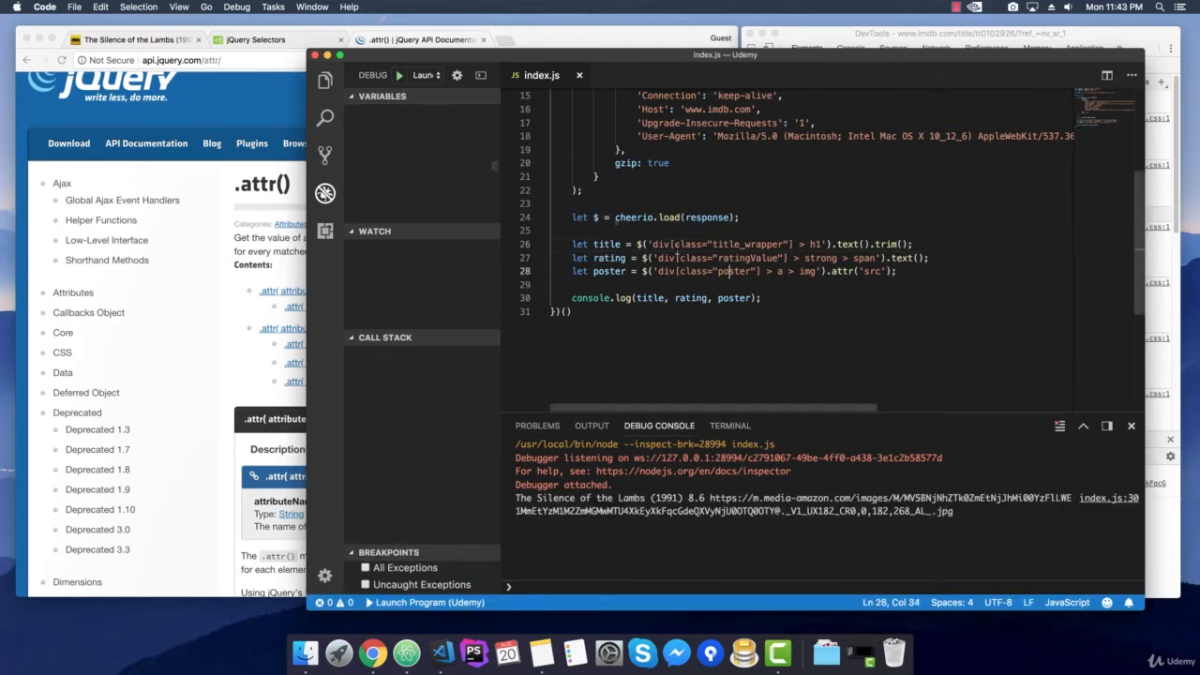
# Step: Inspect the 1,063,441 ratings count on IMDb and select the div.imdbRating element
pyautogui.click(132, 39)
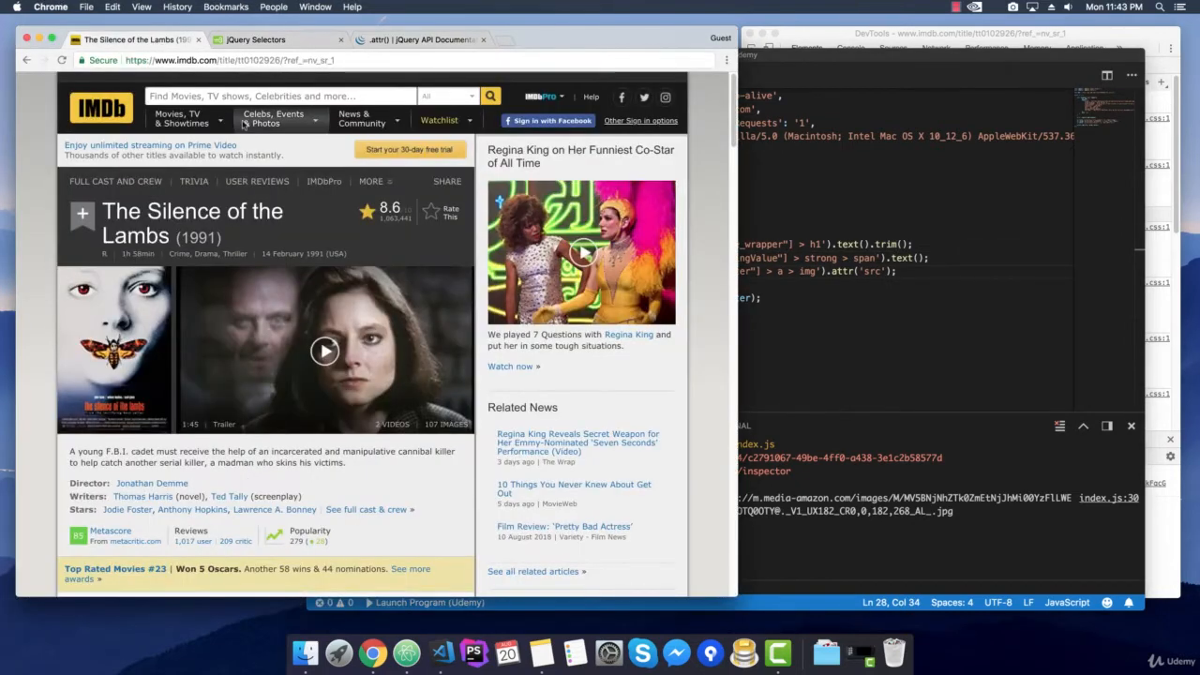
pyautogui.moveTo(270, 234)
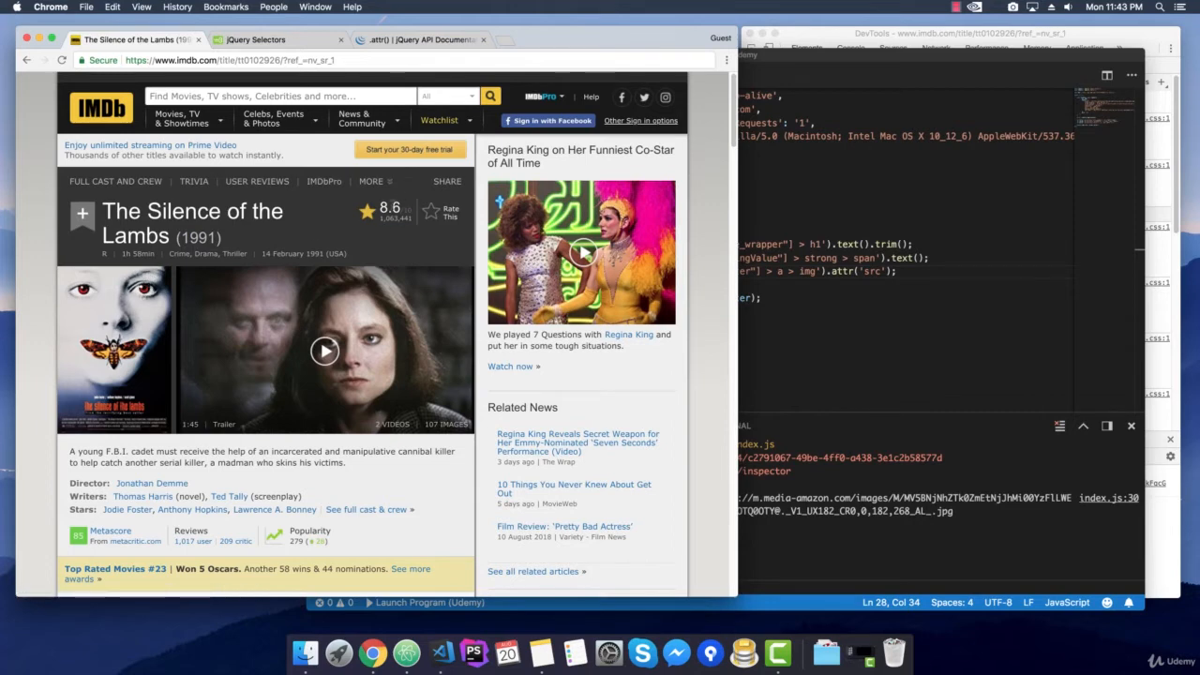
pyautogui.moveTo(391, 225)
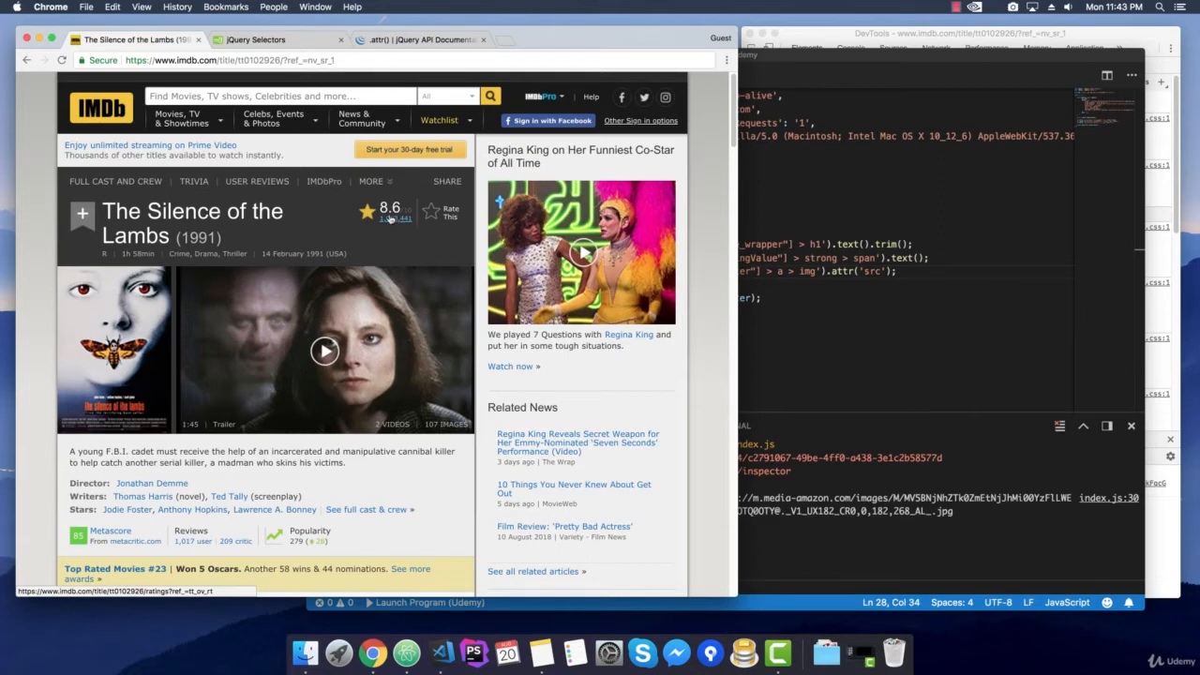
pyautogui.rightClick(403, 219)
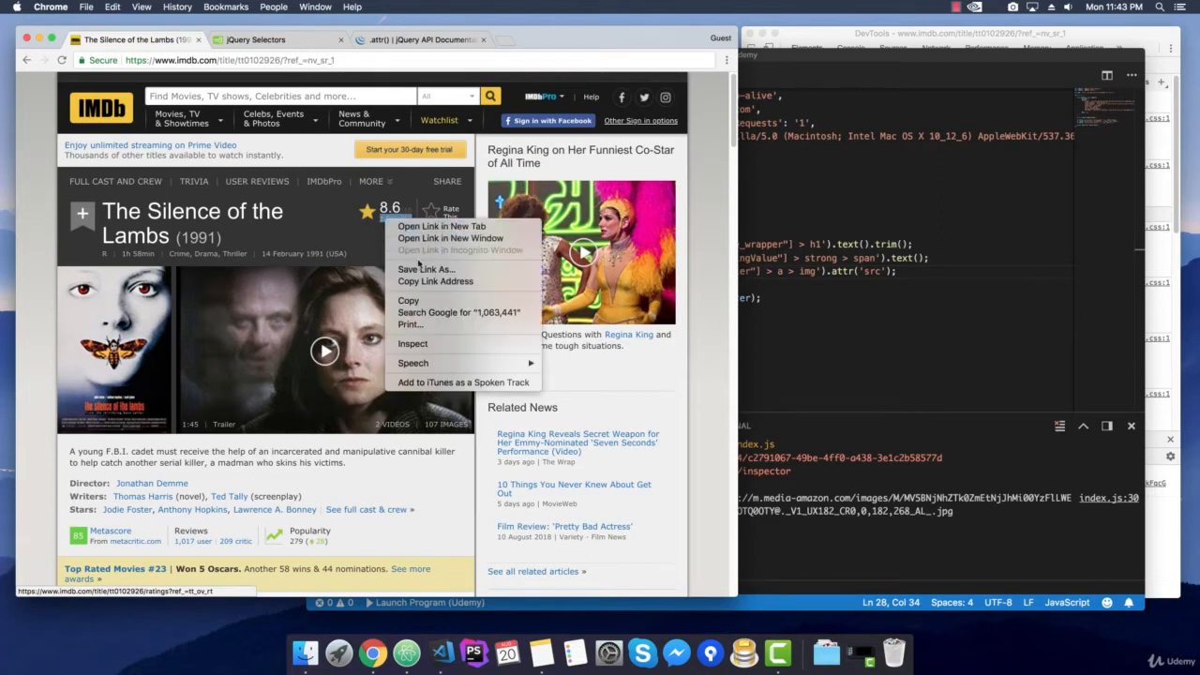
pyautogui.click(413, 343)
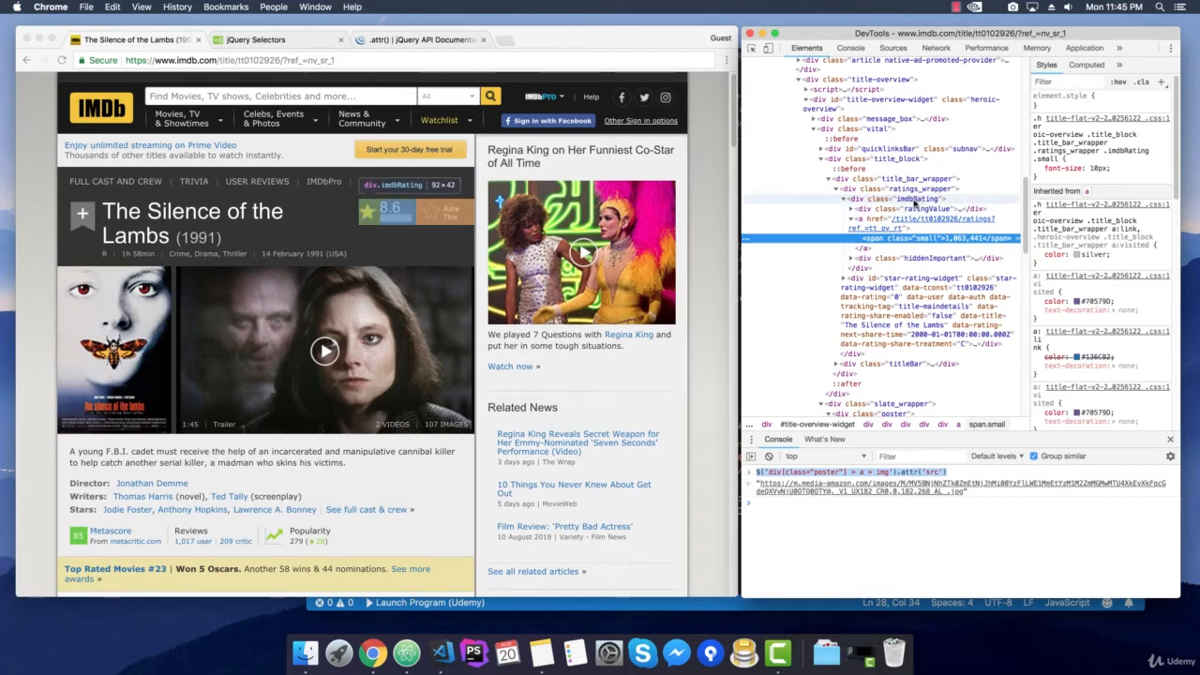
pyautogui.click(914, 198)
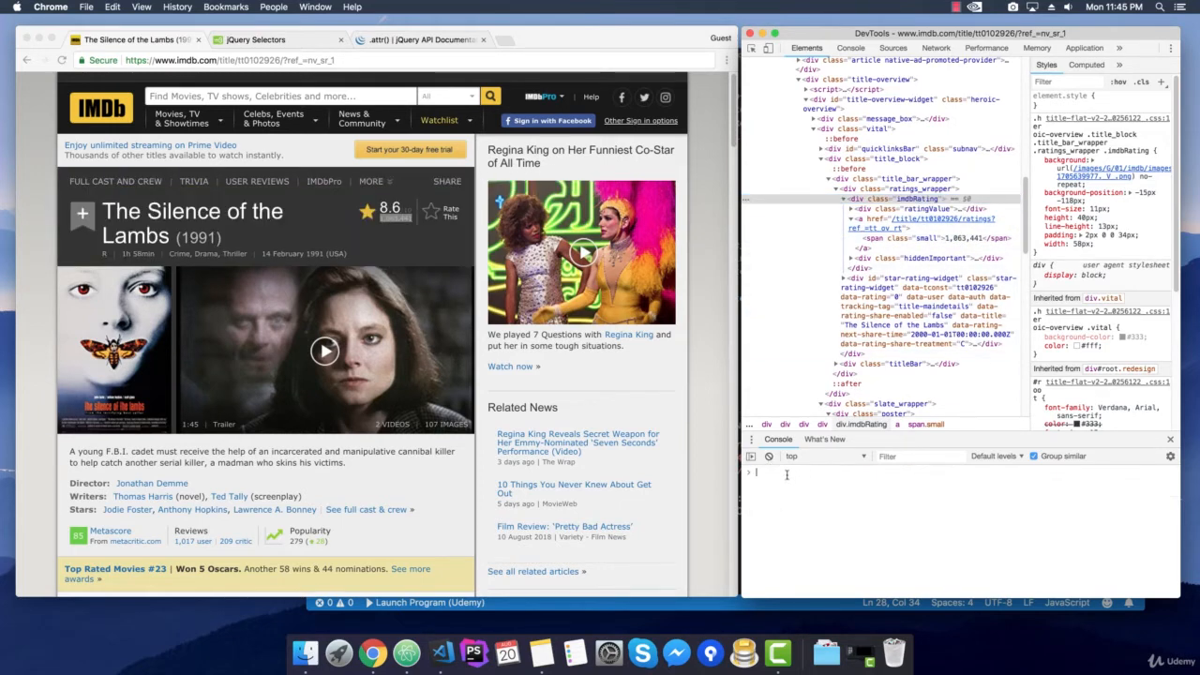
# Step: Query $('div[class="imdbRating"] > a').text() in the console, returning "1,063,441"
pyautogui.write('$(\'div[class="imdbRating"] >')
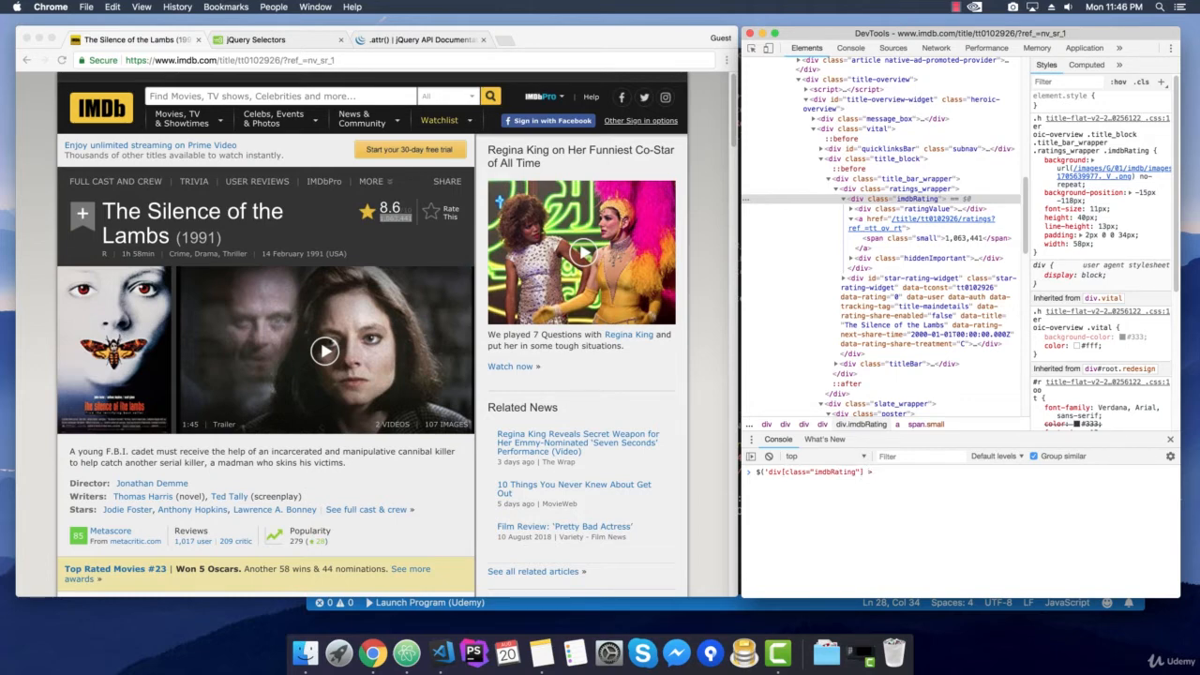
pyautogui.write('a > span')
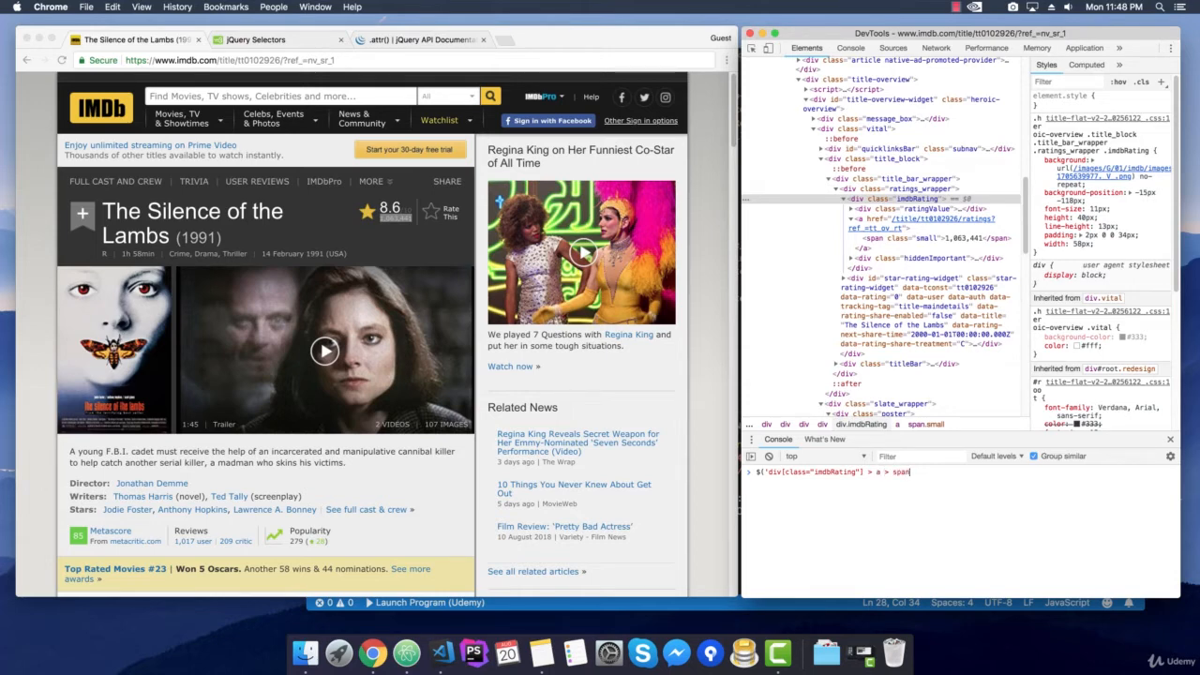
pyautogui.write(').text(')
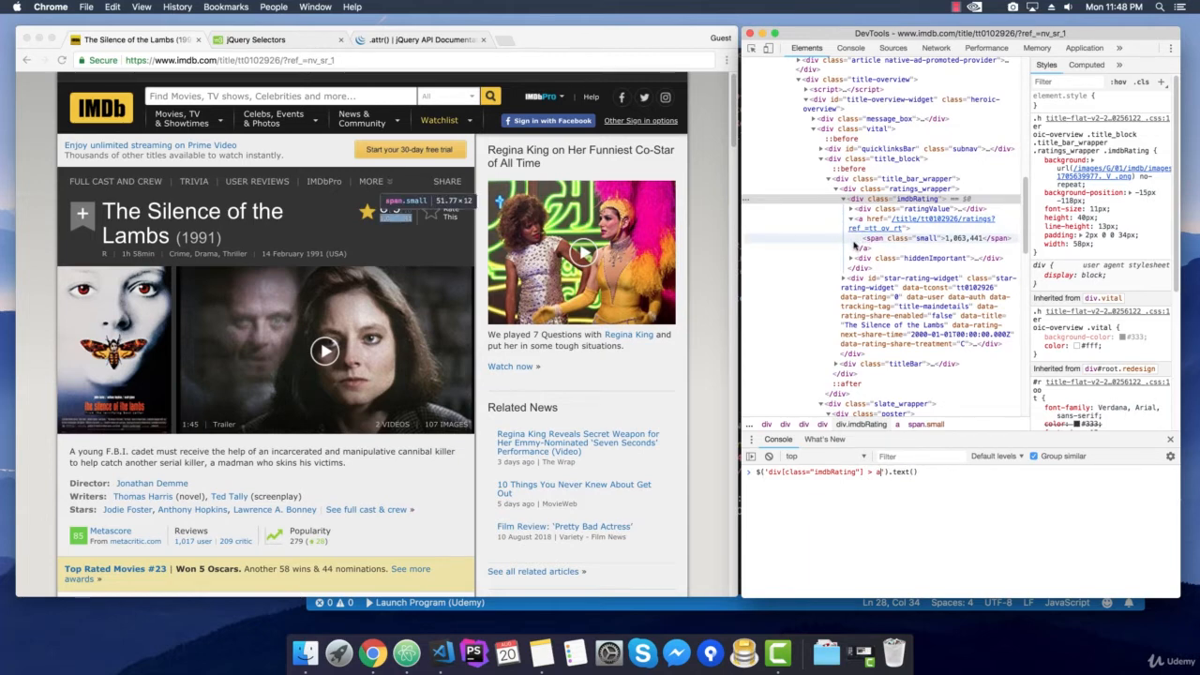
pyautogui.click(905, 224)
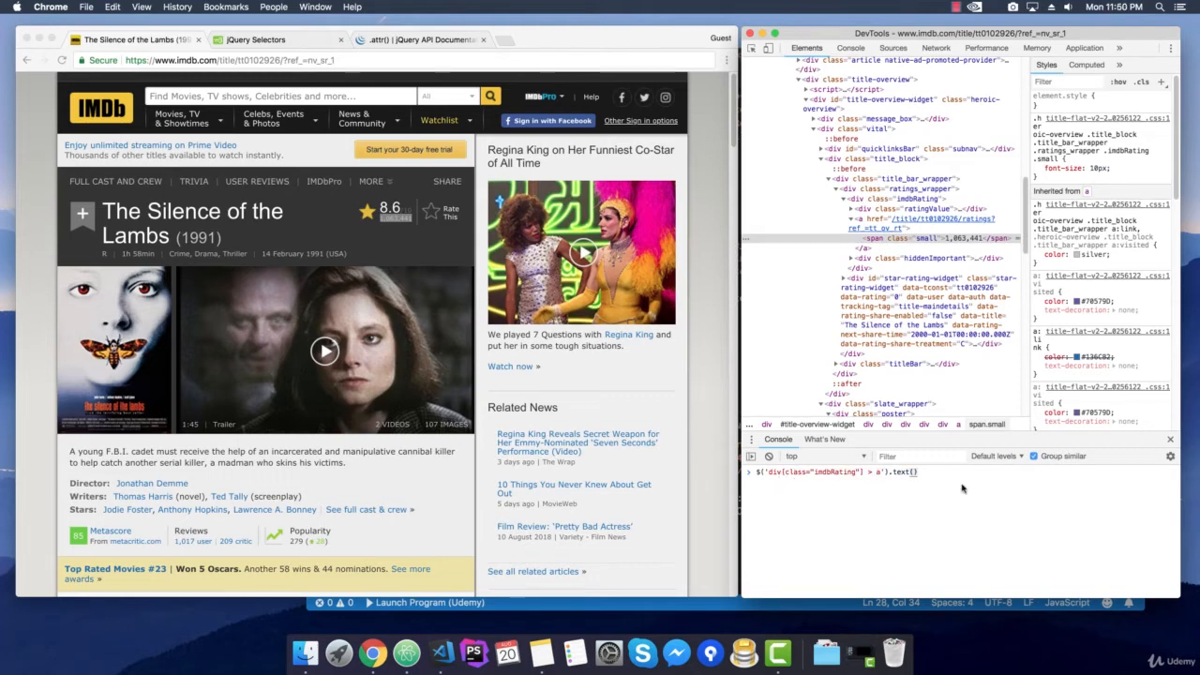
pyautogui.press('Return')
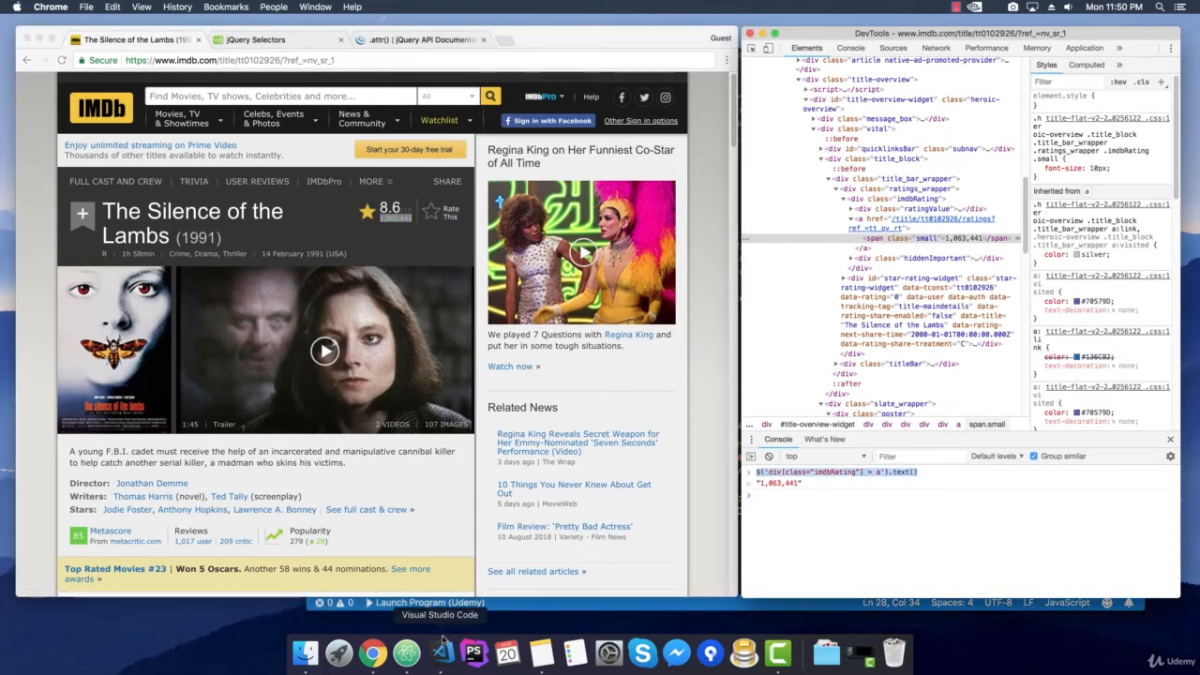
# Step: Scrape totalRatings with $('div[class="imdbRating"] > a').text(), add it to console.log, and rerun
pyautogui.click(440, 654)
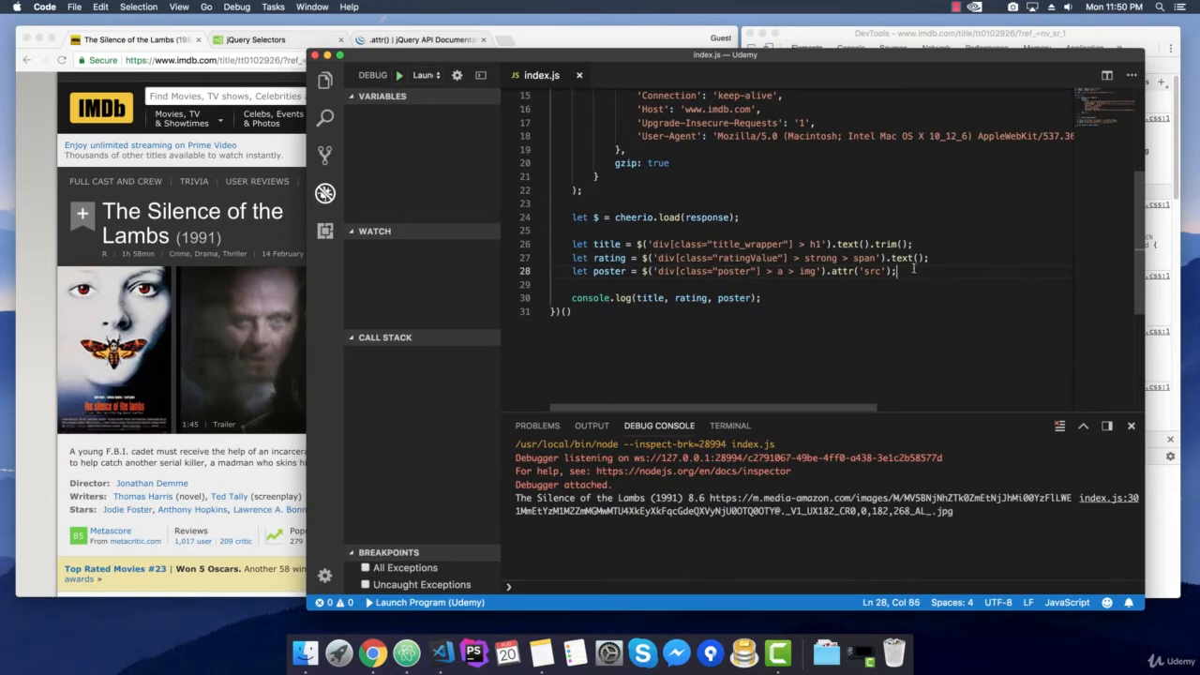
pyautogui.write('let')
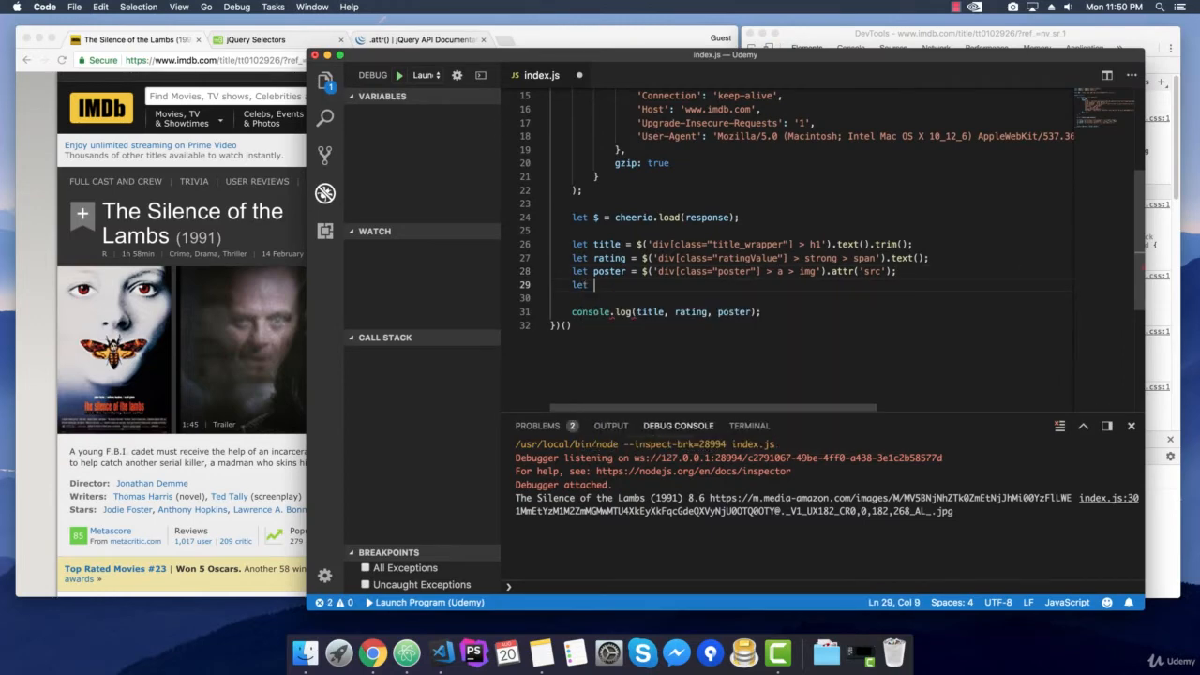
pyautogui.write('total')
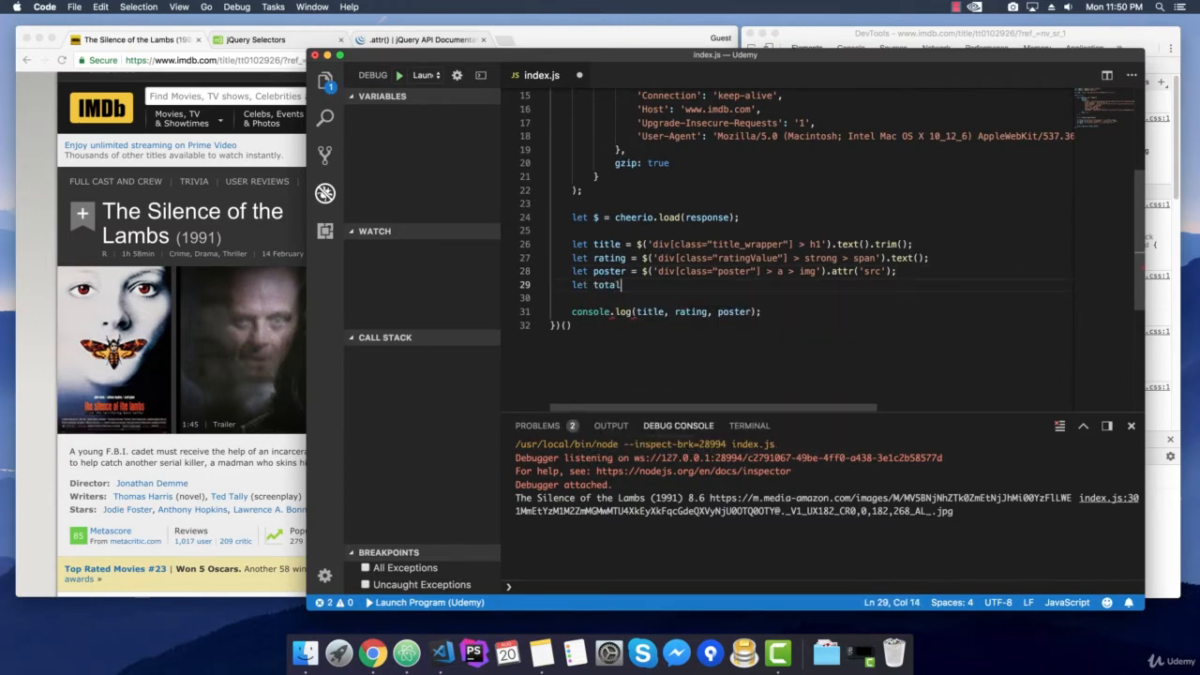
pyautogui.write('Ratings =')
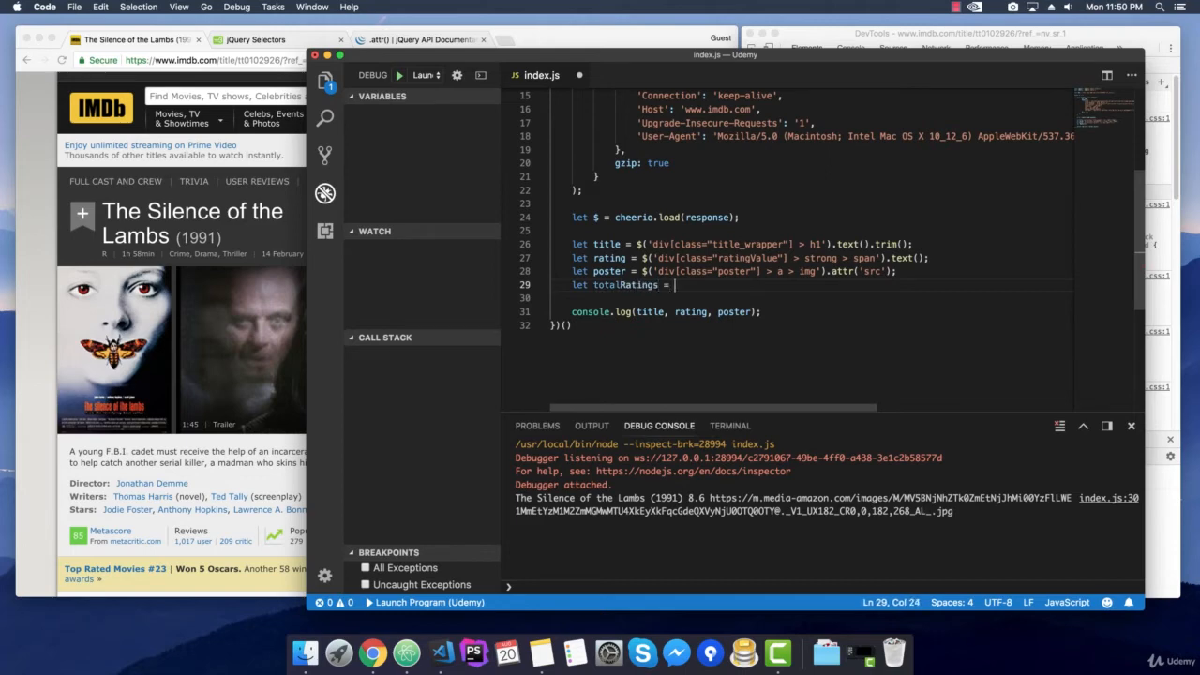
pyautogui.write('$(\'div[class="imdbRating"] > a\').text();')
pyautogui.click(820, 311)
pyautogui.write(', ')
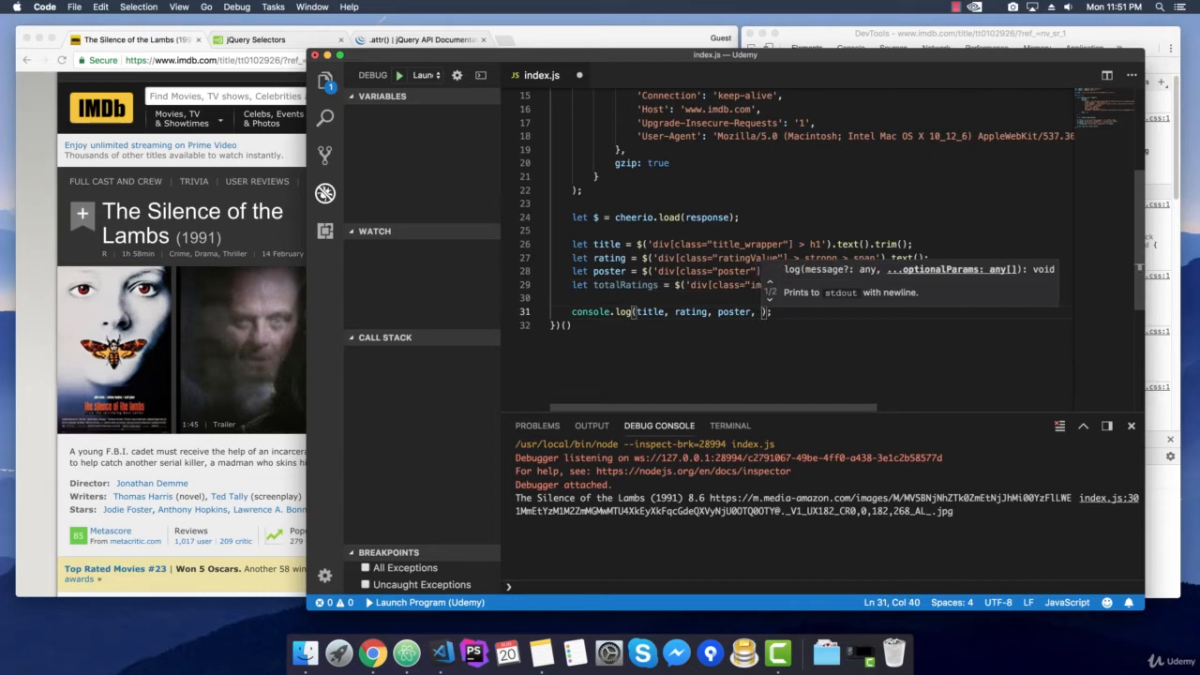
pyautogui.write('totalRatings')
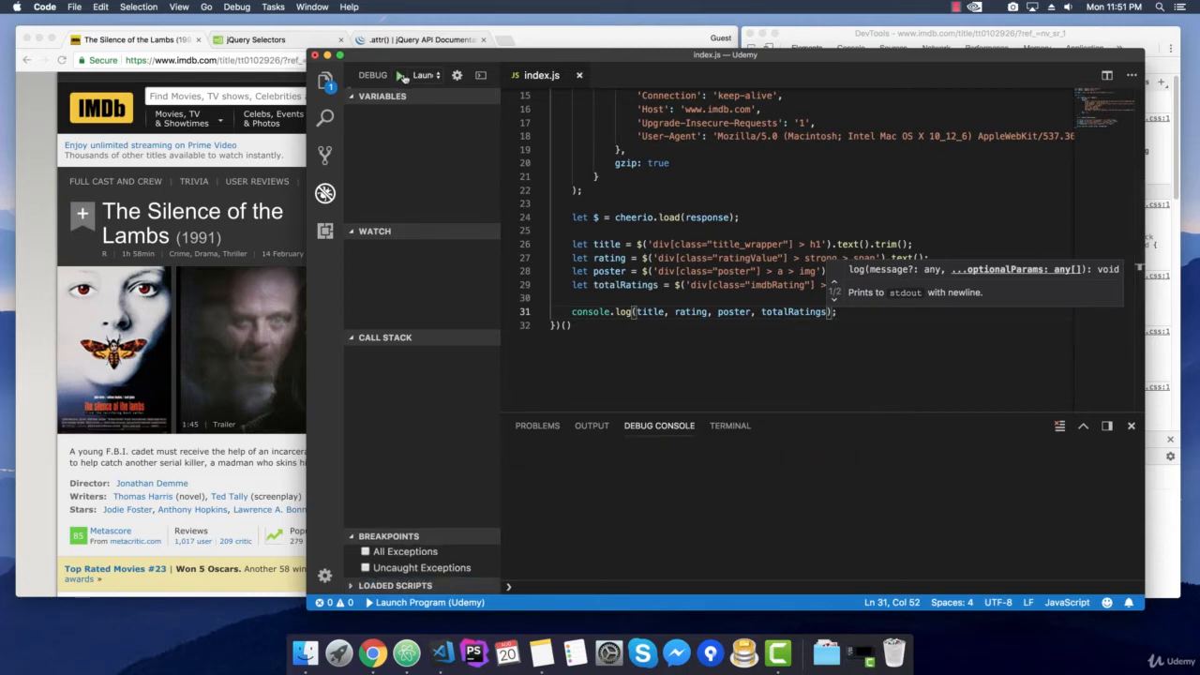
pyautogui.click(398, 75)
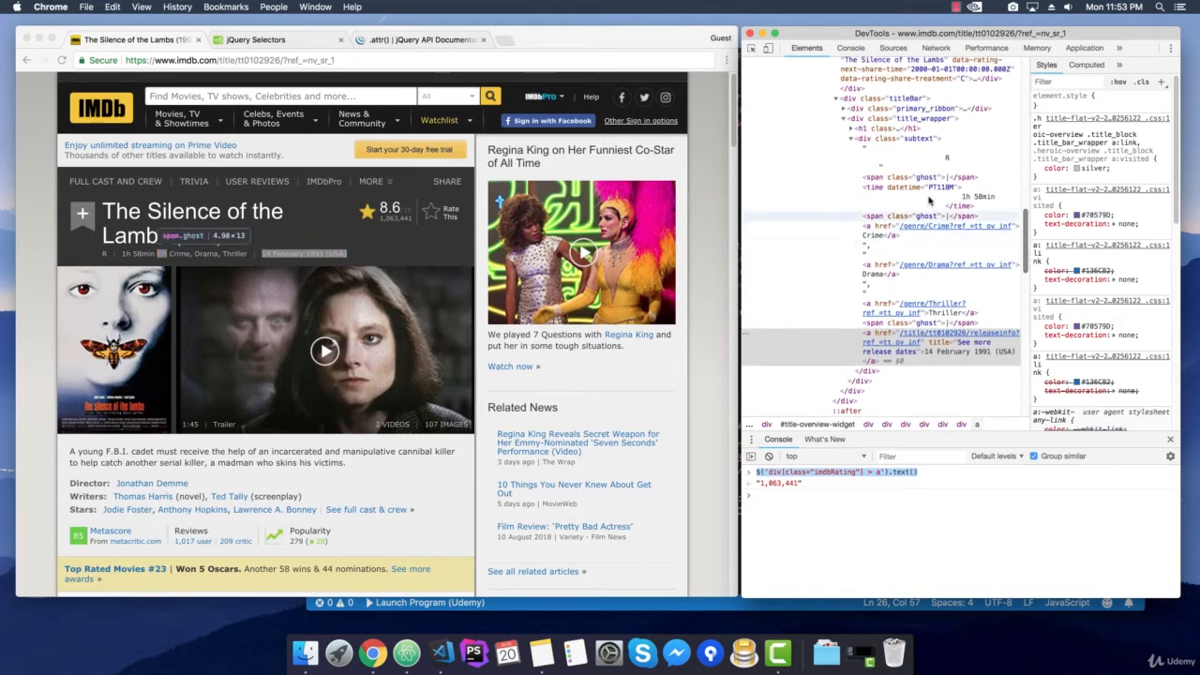
pyautogui.moveTo(909, 139)
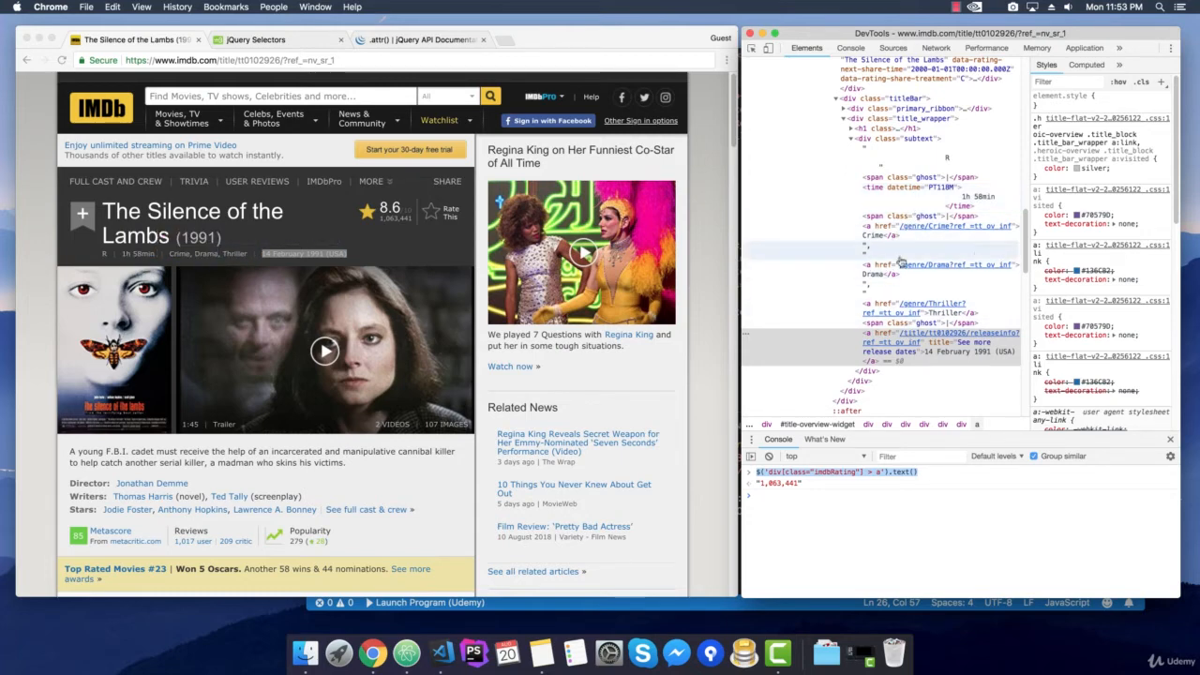
pyautogui.moveTo(900, 323)
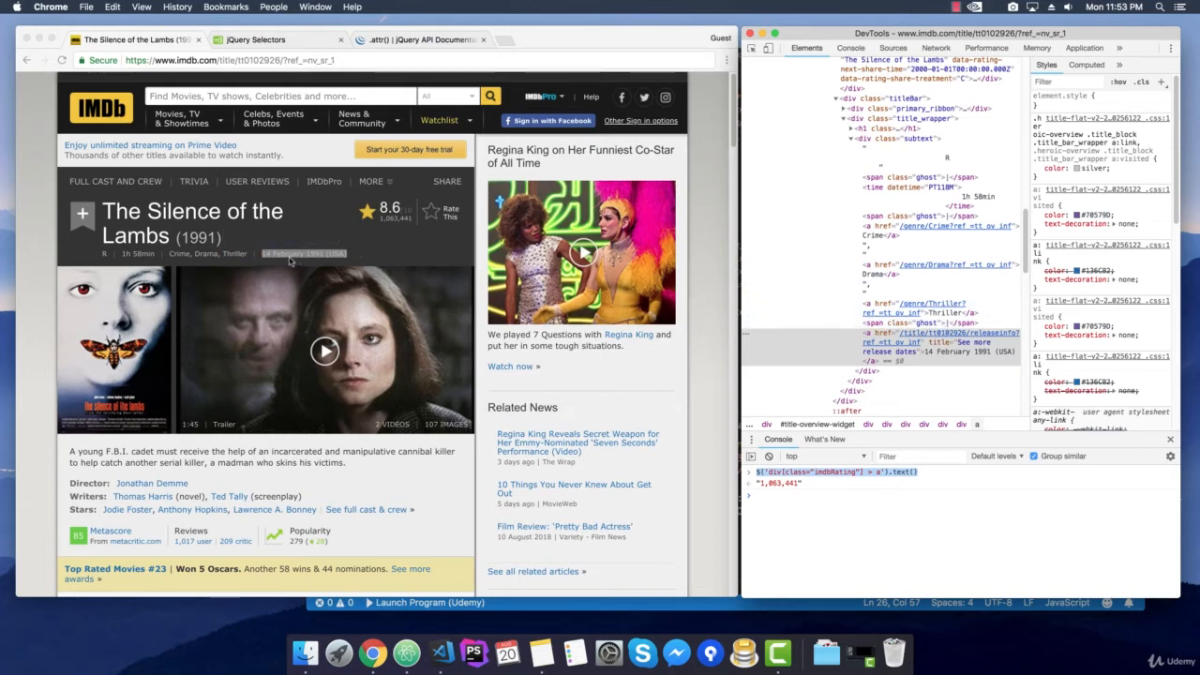
pyautogui.moveTo(334, 260)
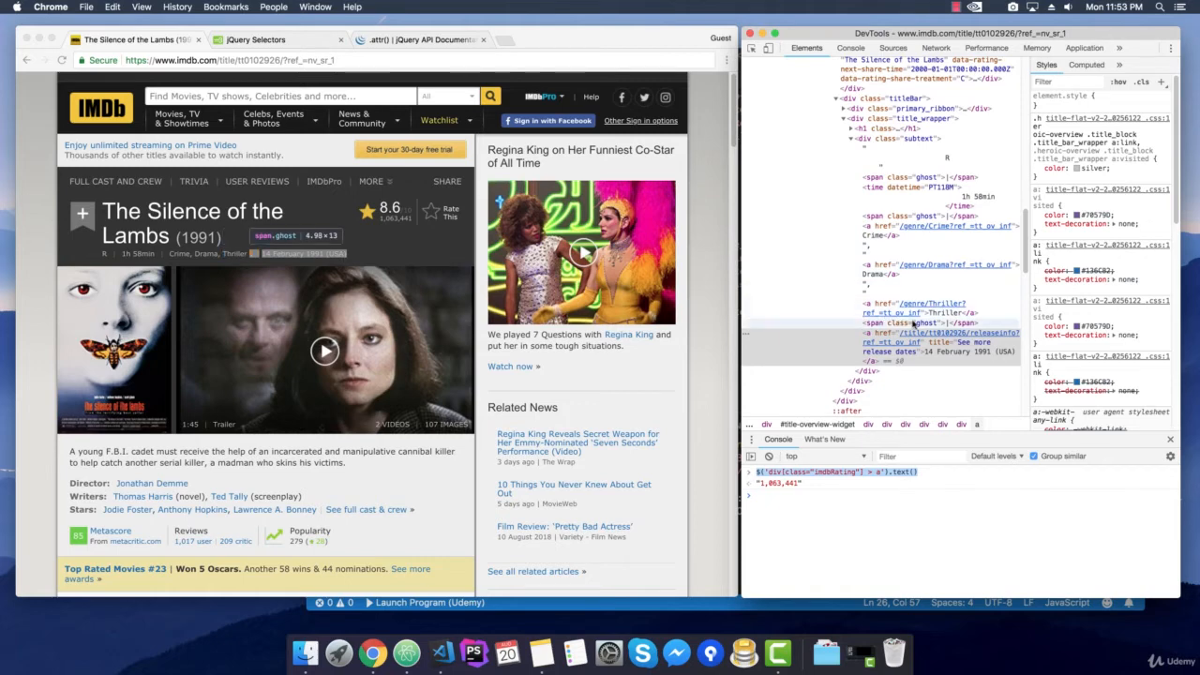
# Step: Query a[title="See more release dates"] text in the console, fix the typo, get 14 February 1991 (USA)
pyautogui.click(910, 343)
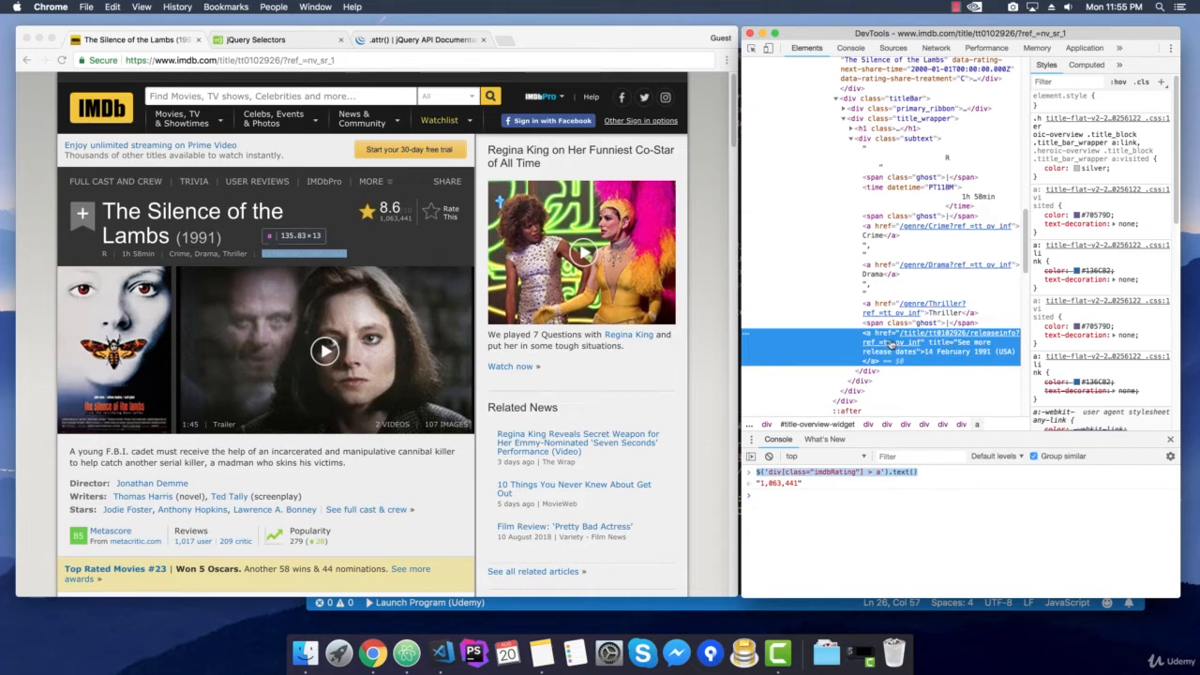
pyautogui.moveTo(966, 373)
pyautogui.write("$('")
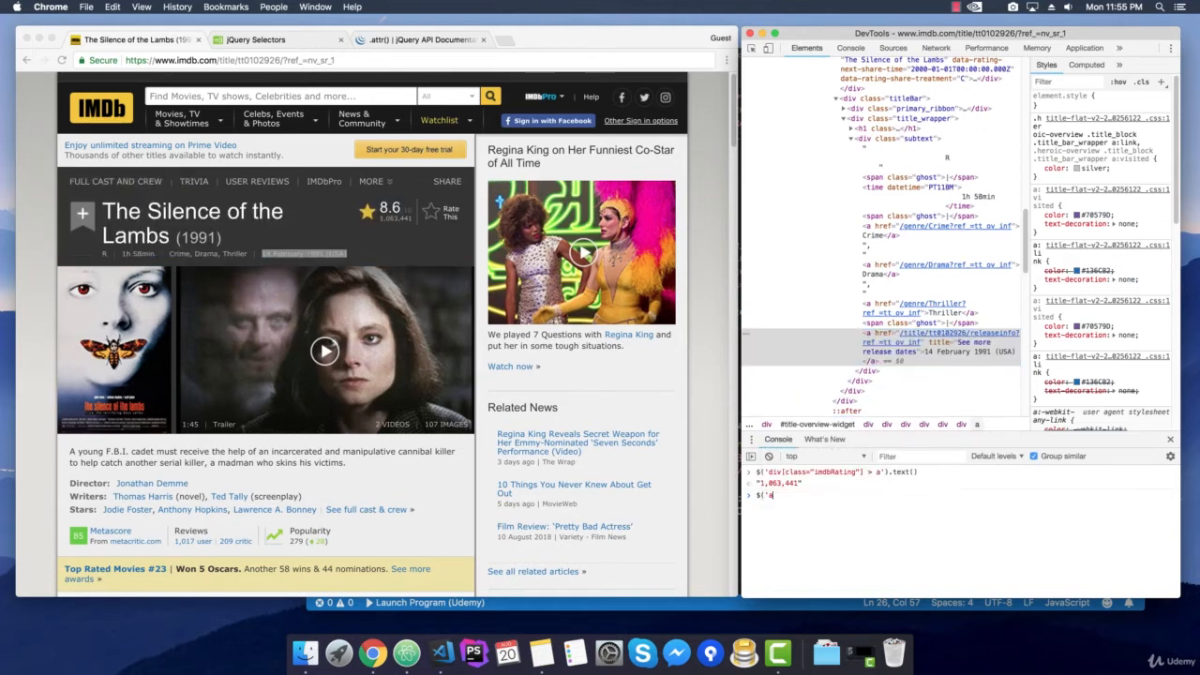
pyautogui.write('a')
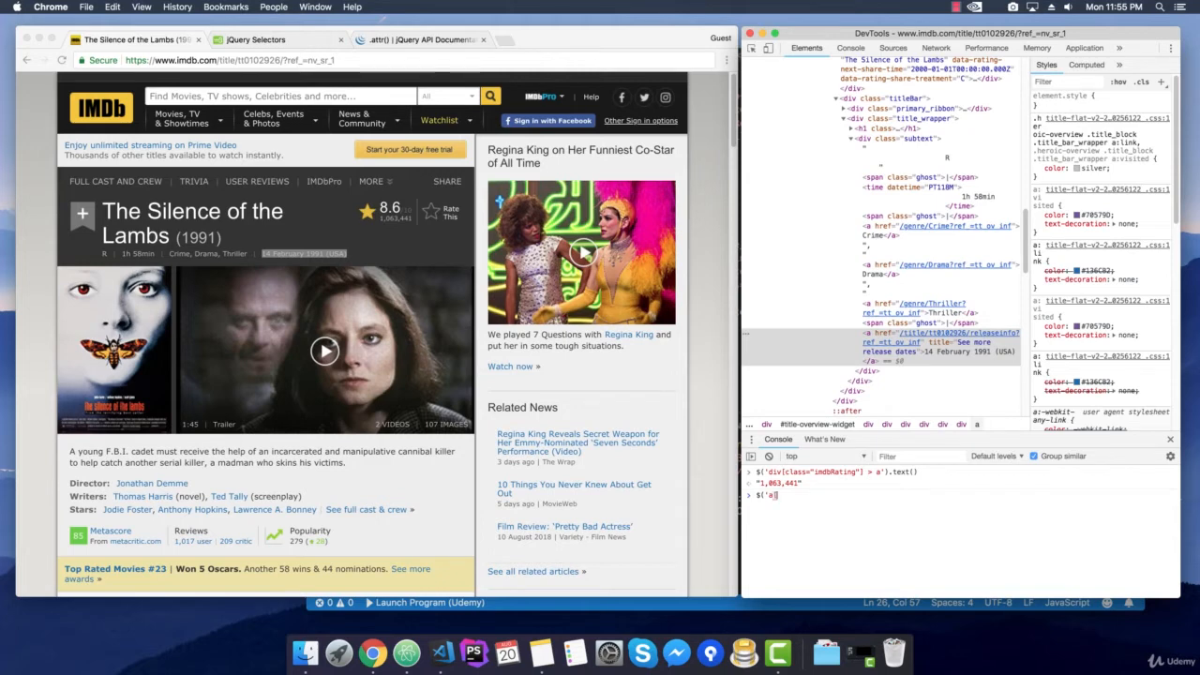
pyautogui.write('[title=')
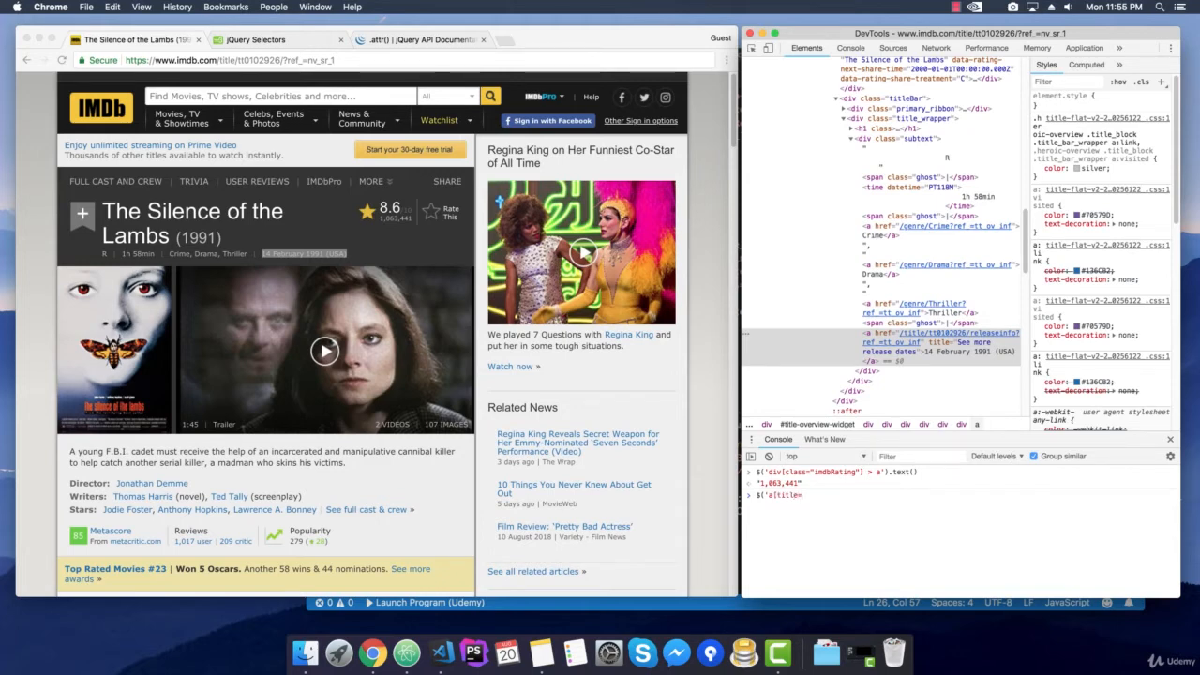
pyautogui.write('S')
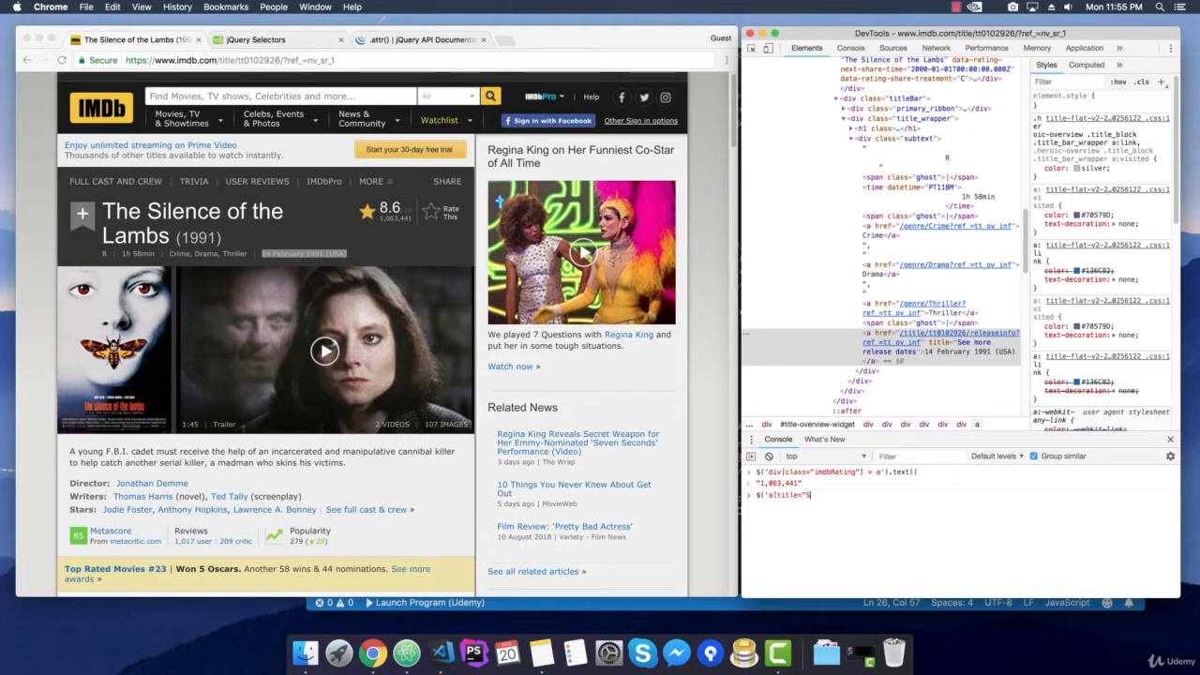
pyautogui.write('ee more release date"]\')')
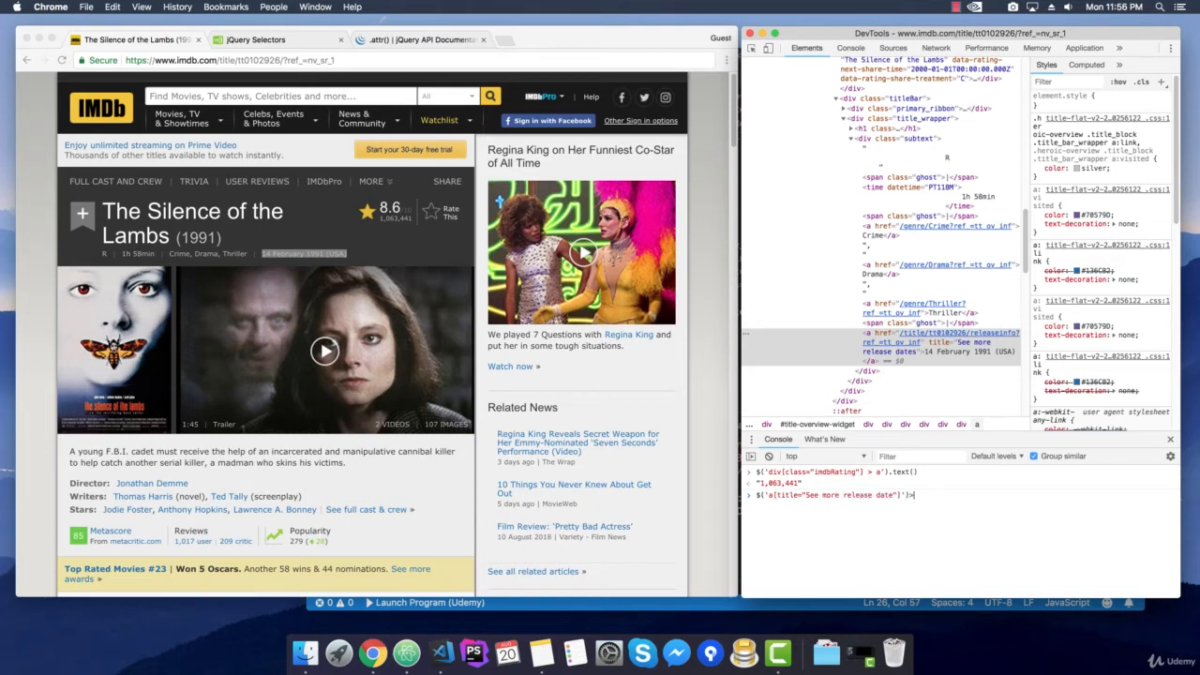
pyautogui.write('.text()')
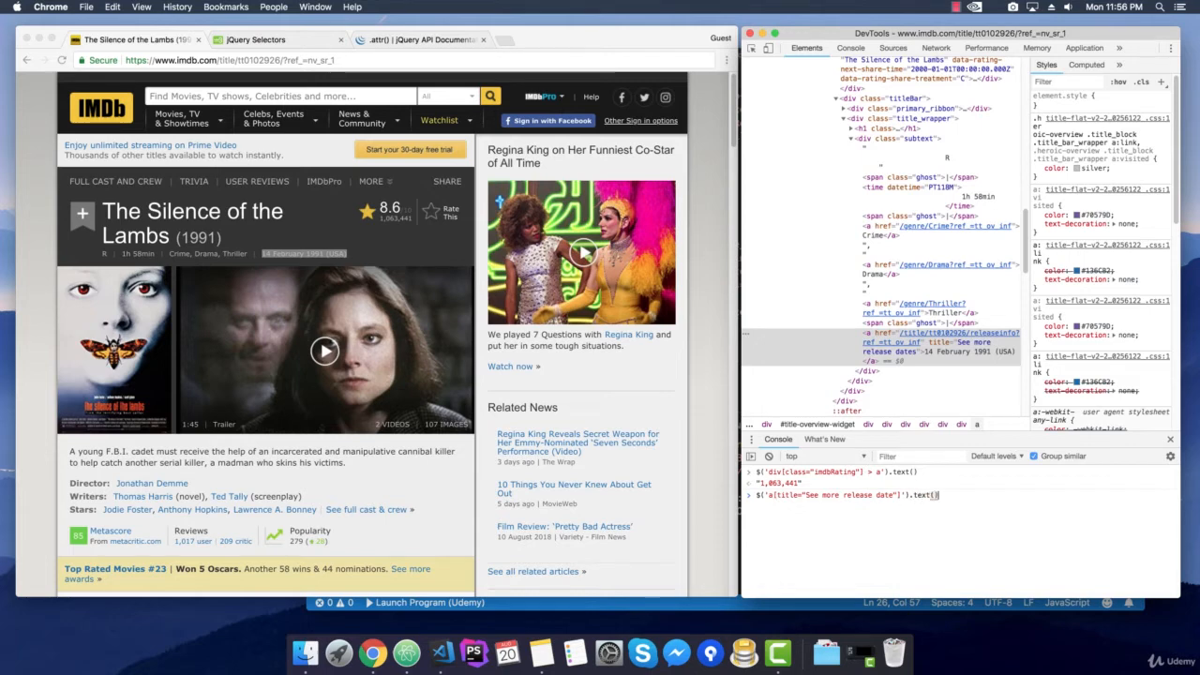
pyautogui.press('Return')
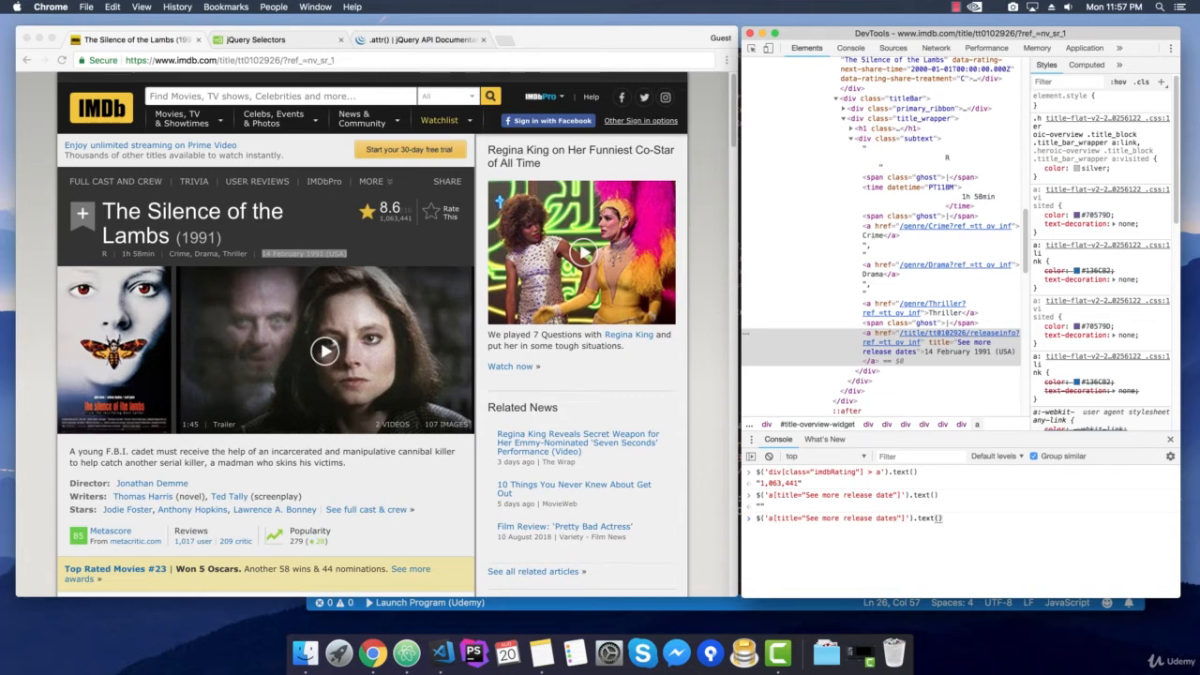
pyautogui.press('Return')
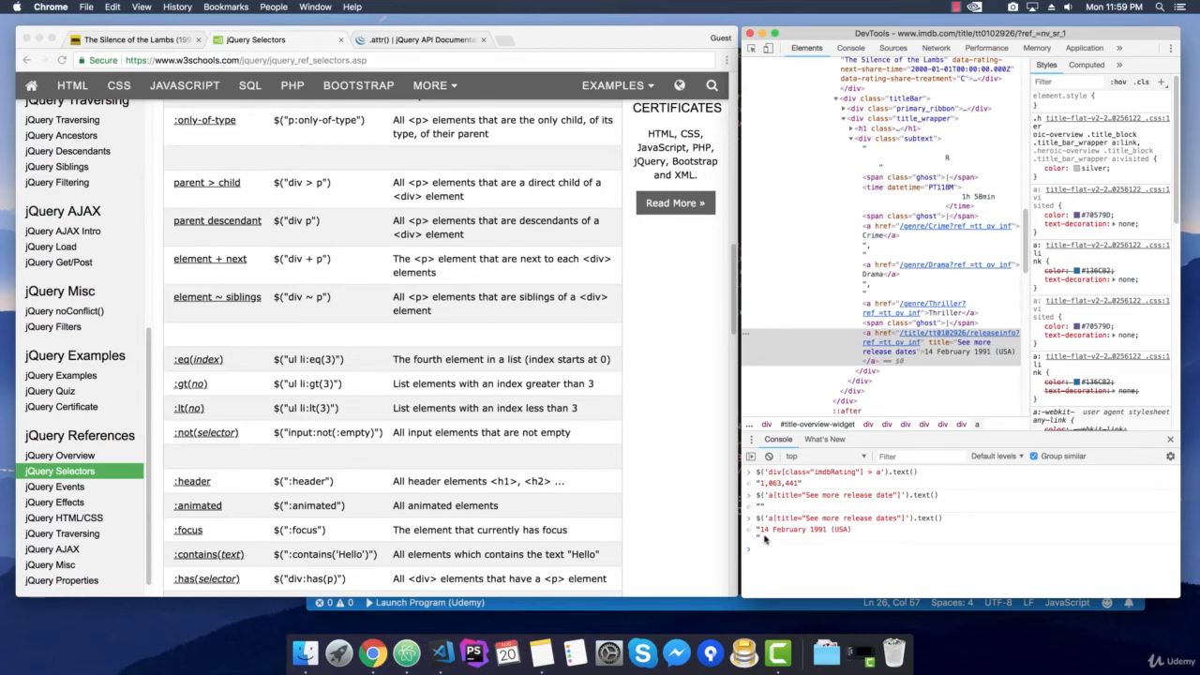
pyautogui.moveTo(731, 622)
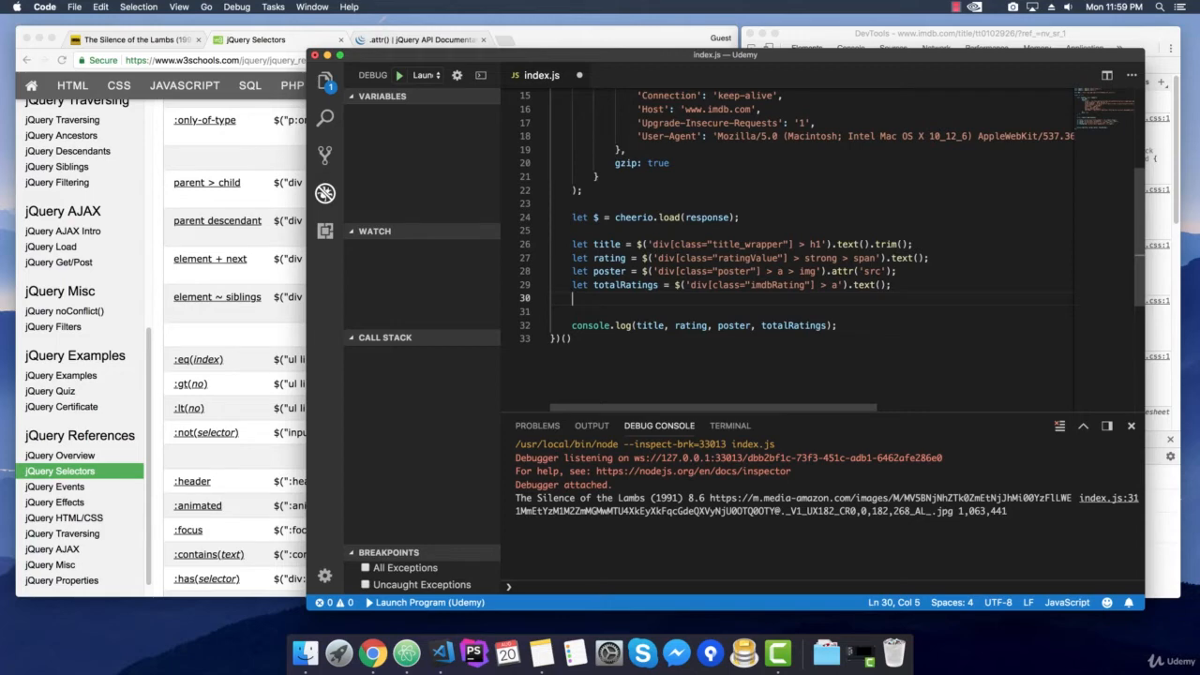
# Step: Add let releaseDate with .trim() and template-literal log lines such as Title: ${title}
pyautogui.write('let')
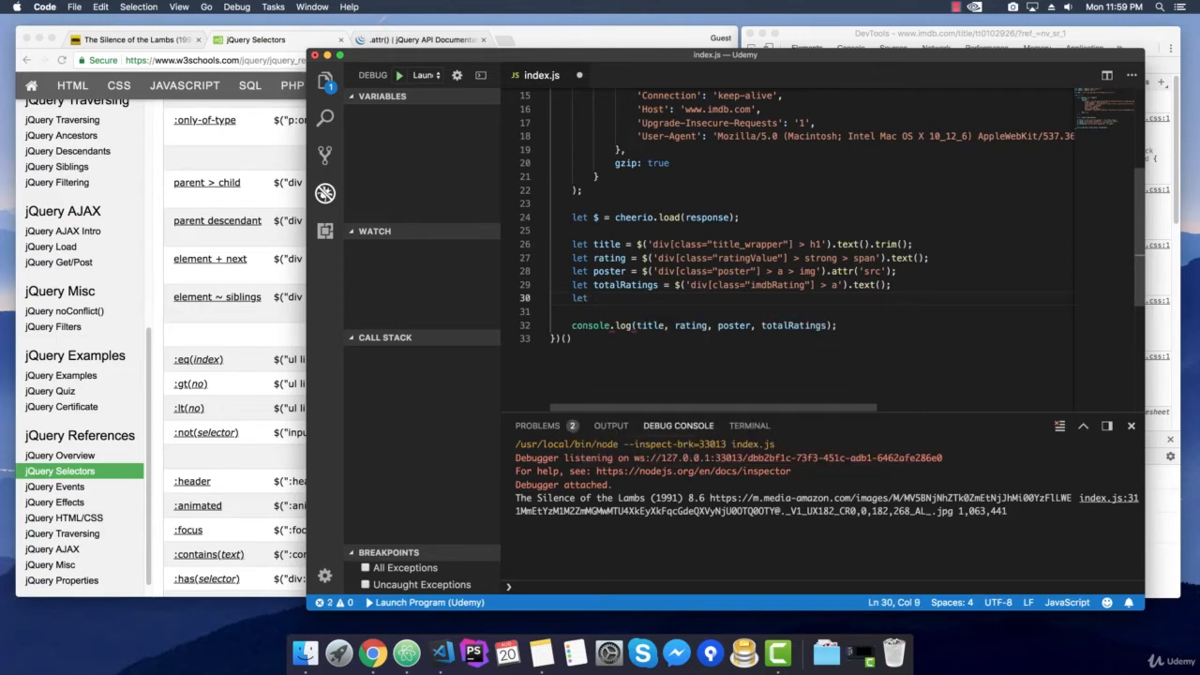
pyautogui.write('reseaseDate = $(\'a[title="See more release dates"]\').text().trim();')
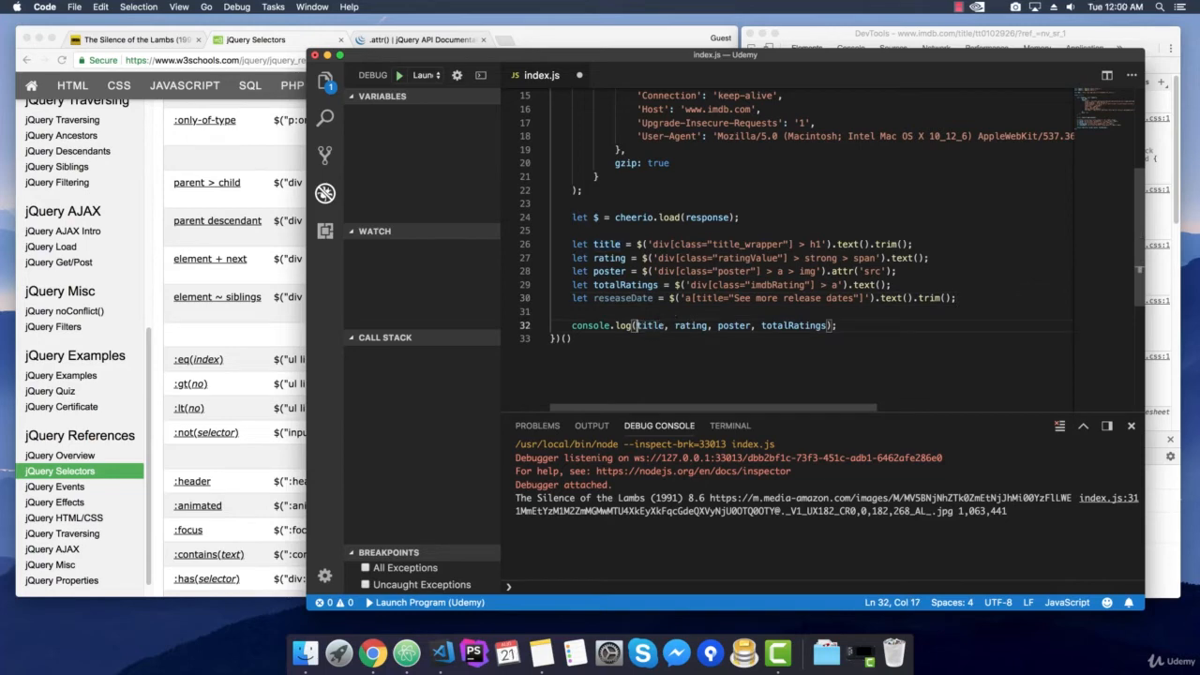
pyautogui.write('Title:')
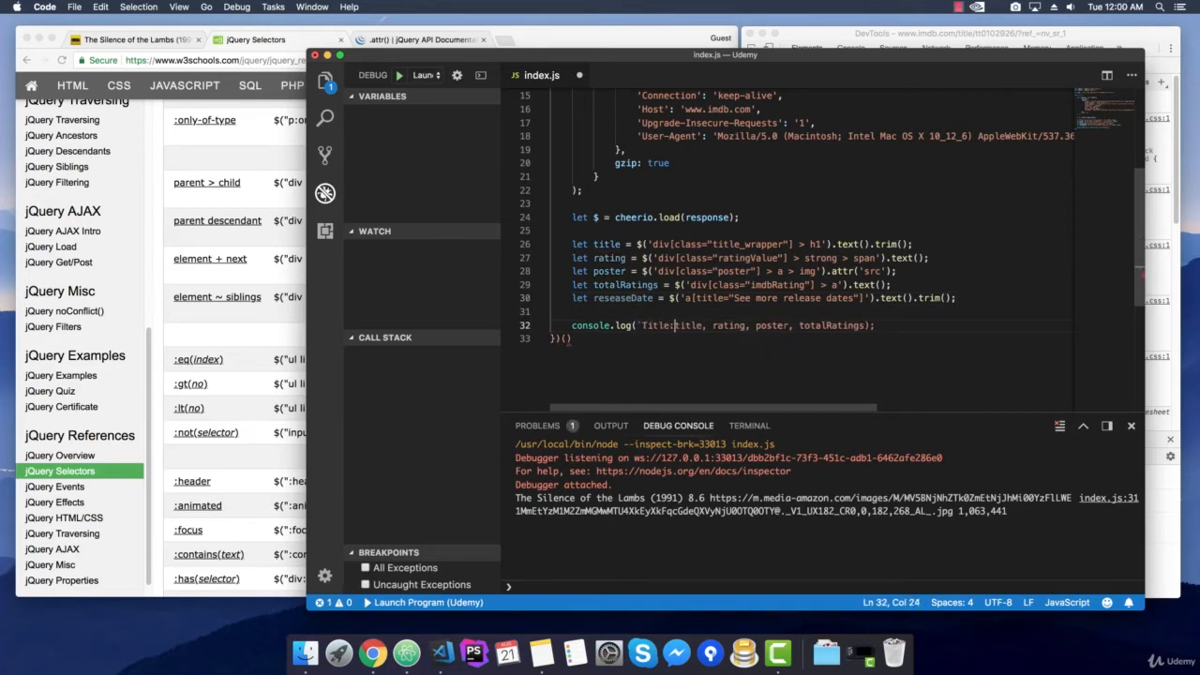
pyautogui.write('${title}`);')
pyautogui.write('console.log(`rating: ${rating}`);')
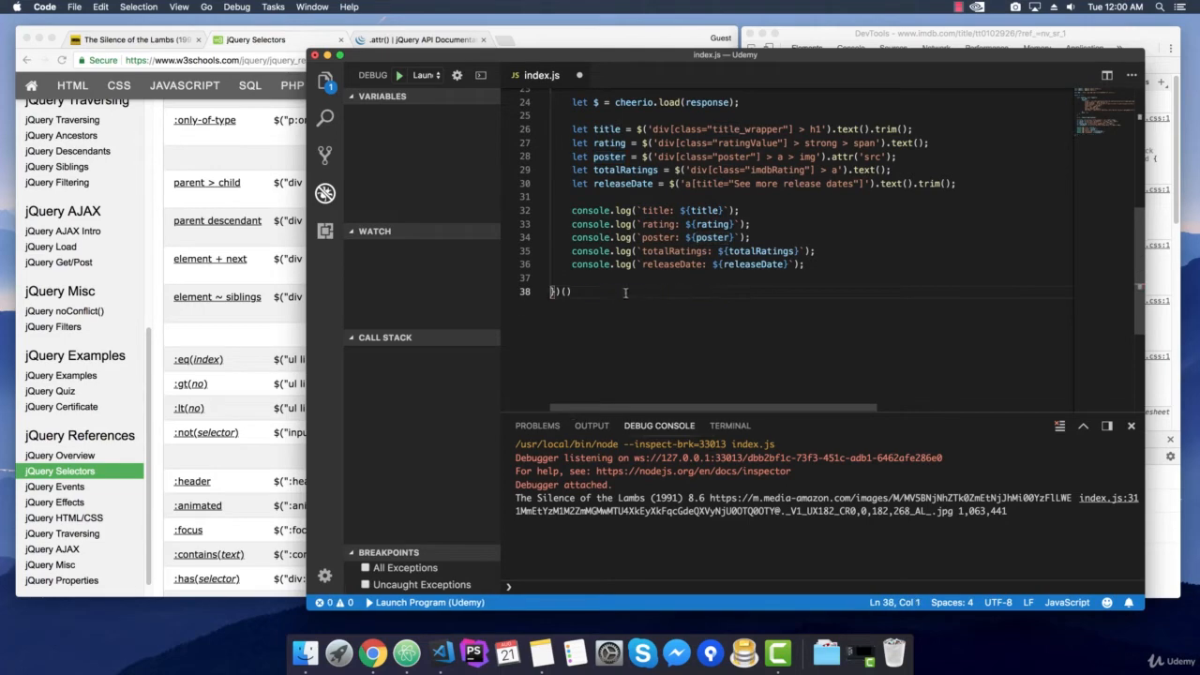
# Step: Check the labelled debug output: rating 8.6, totalRatings 1,063,441, releaseDate 14 February 1991 (USA)
pyautogui.scroll(3)
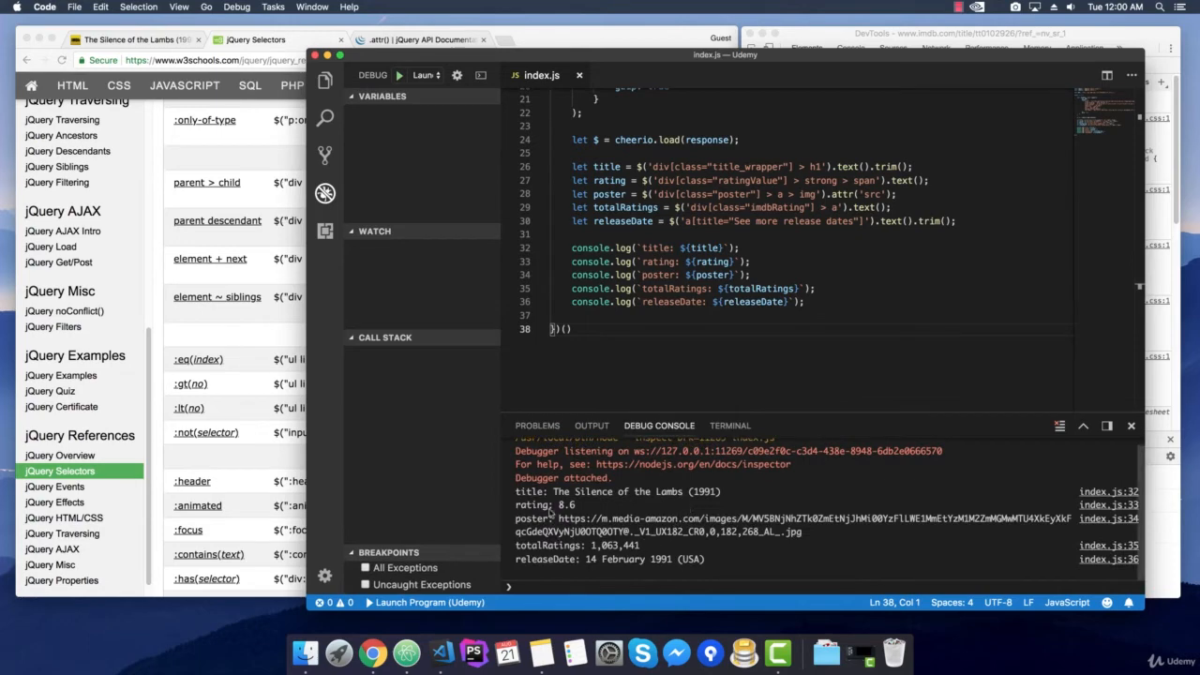
pyautogui.doubleClick(636, 492)
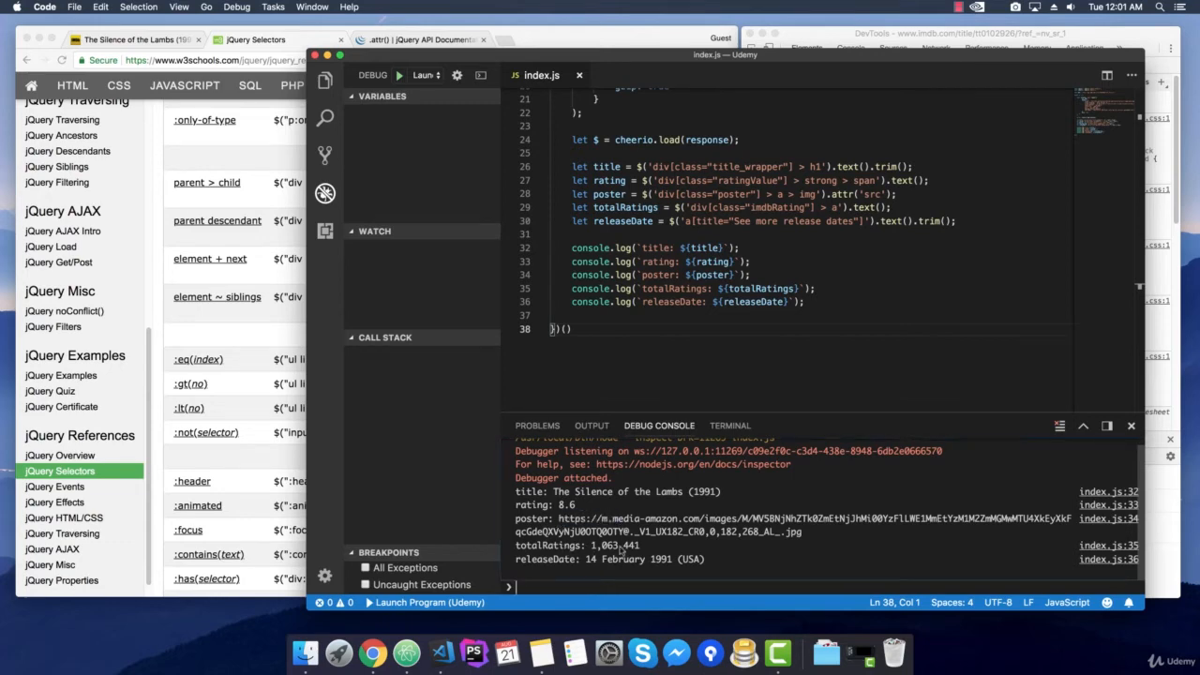
pyautogui.doubleClick(545, 559)
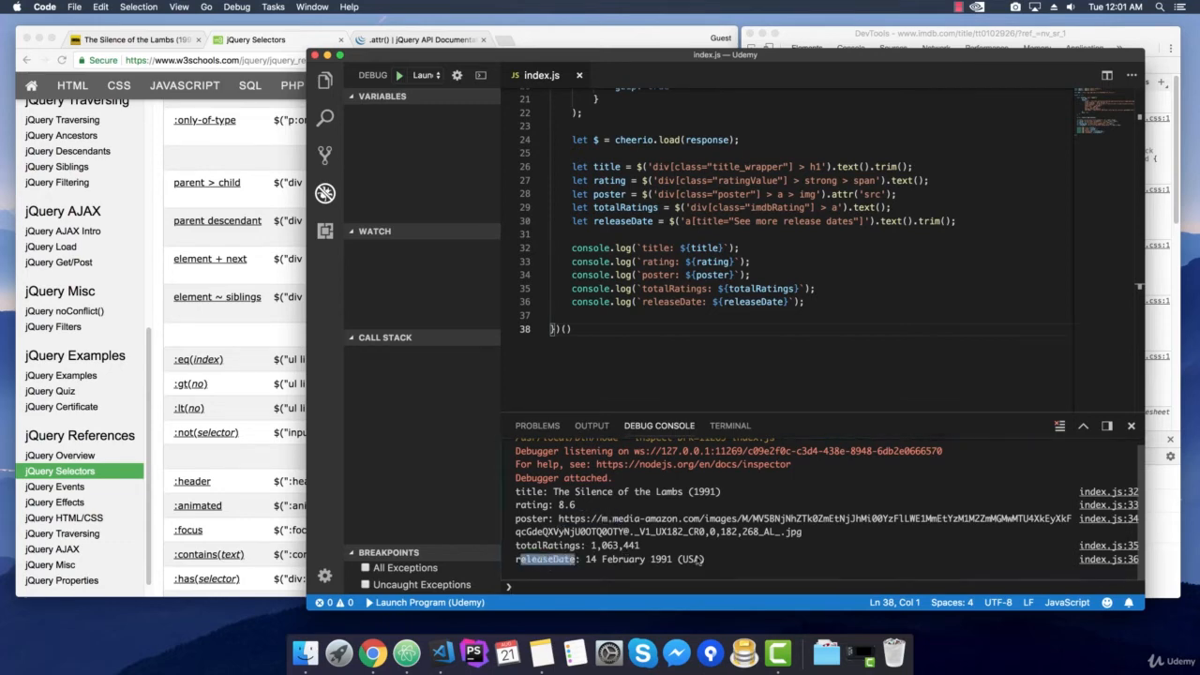
pyautogui.click(843, 329)
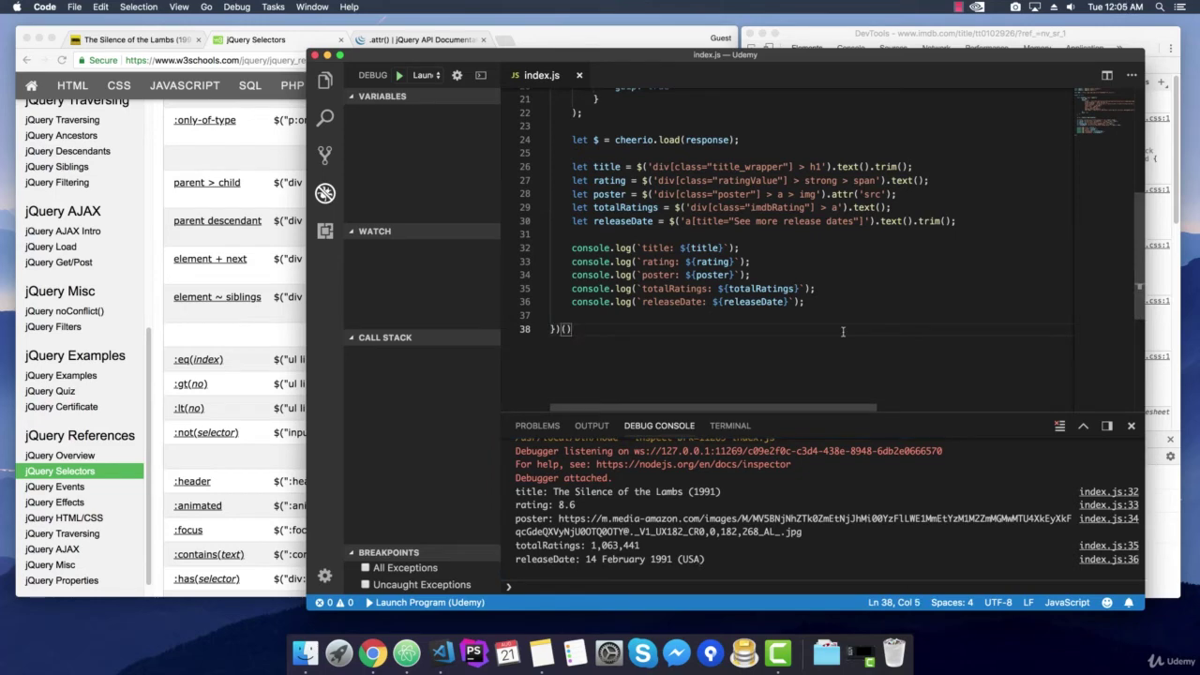
pyautogui.moveTo(772, 312)
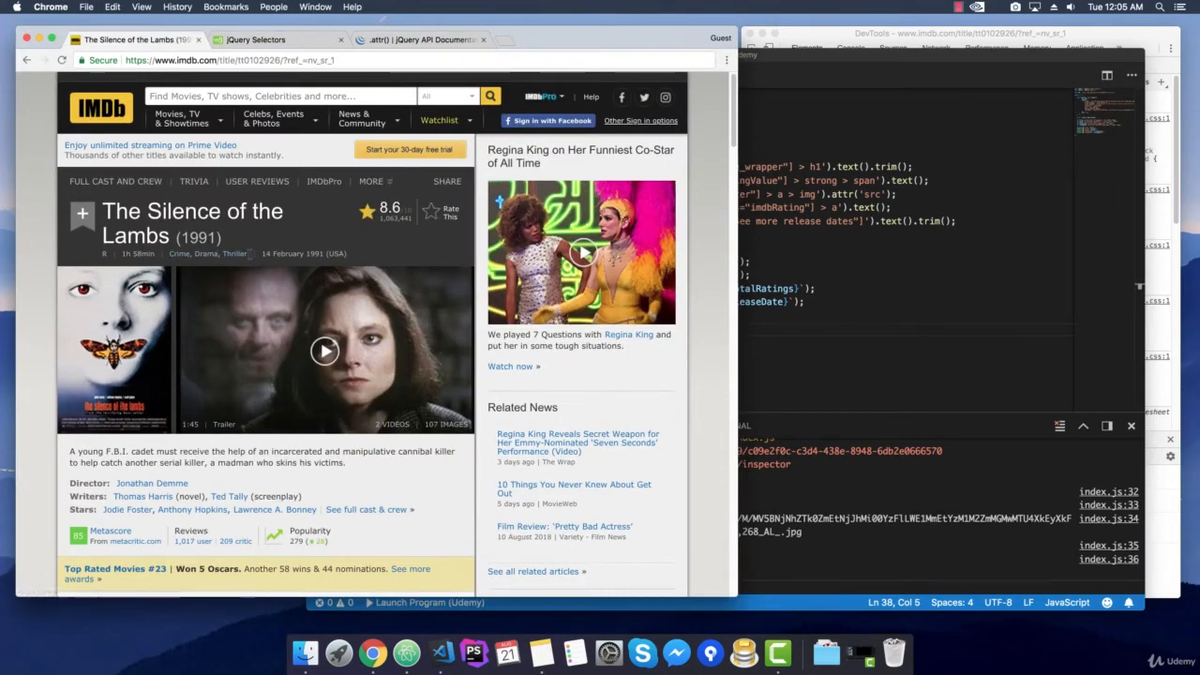
pyautogui.moveTo(234, 253)
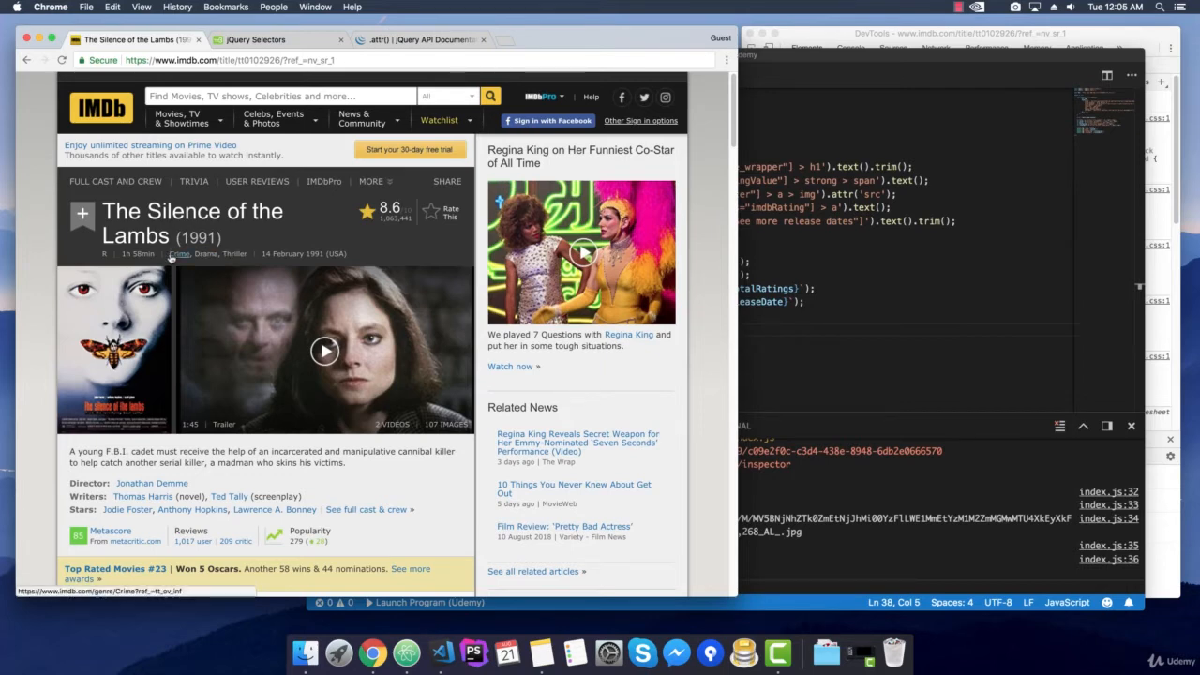
pyautogui.moveTo(234, 254)
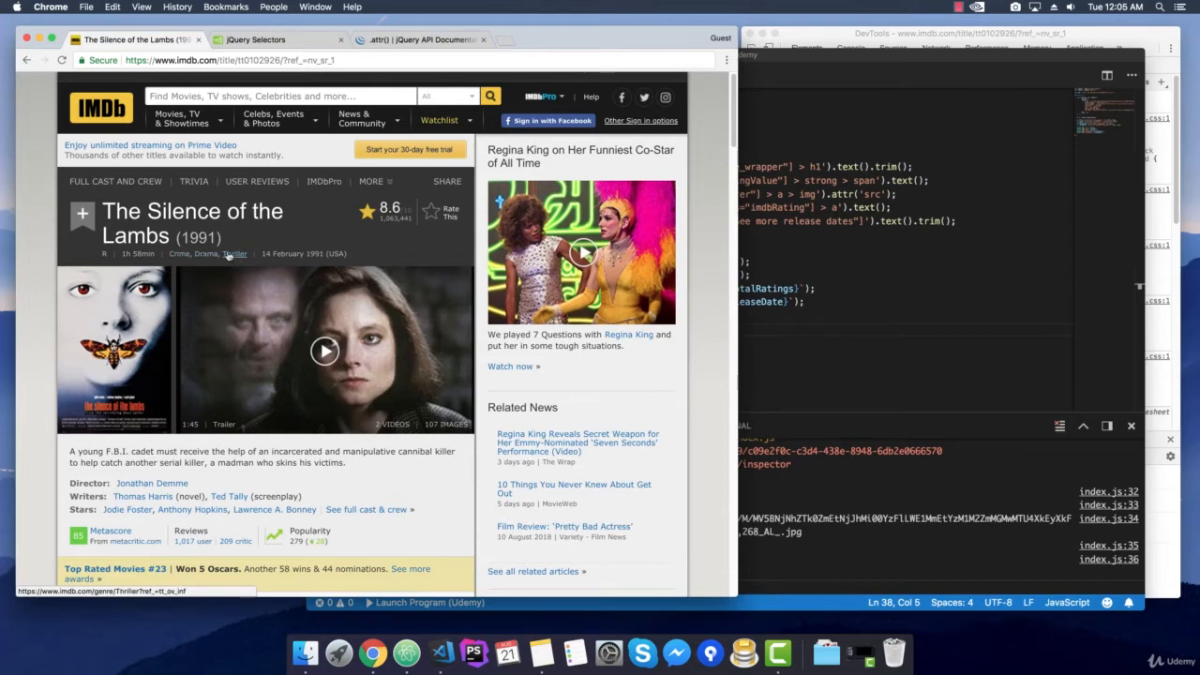
# Step: Inspect the Thriller genre link to reveal its anchor markup in the Elements panel
pyautogui.rightClick(230, 253)
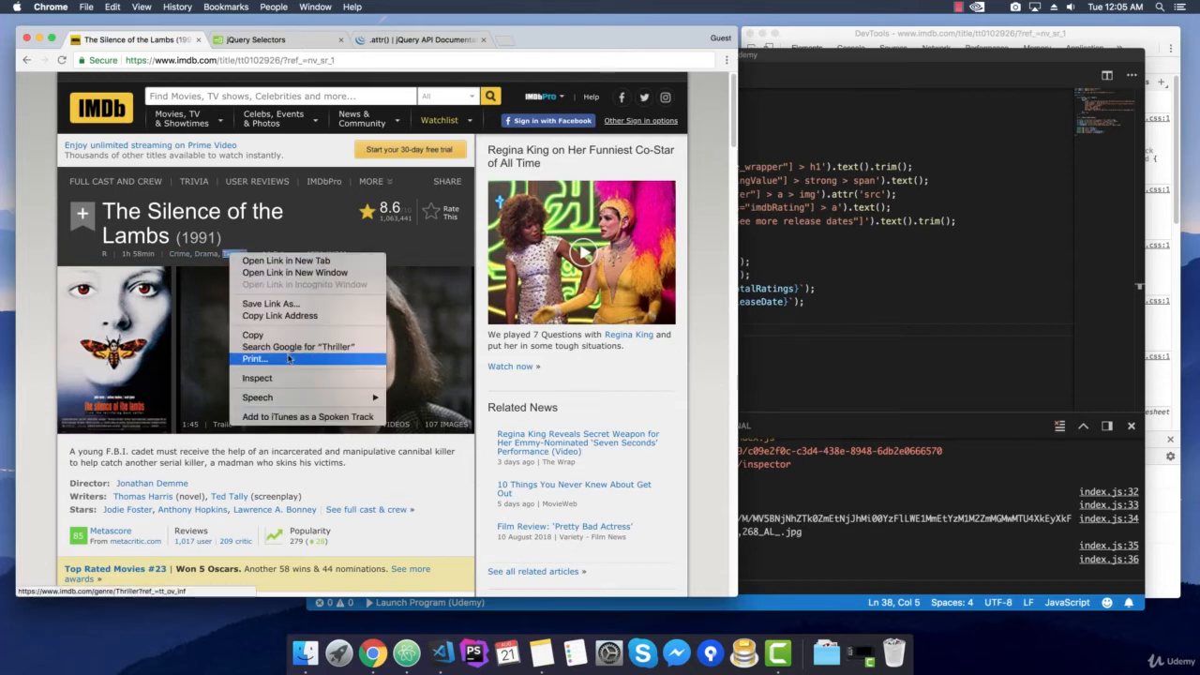
pyautogui.click(257, 377)
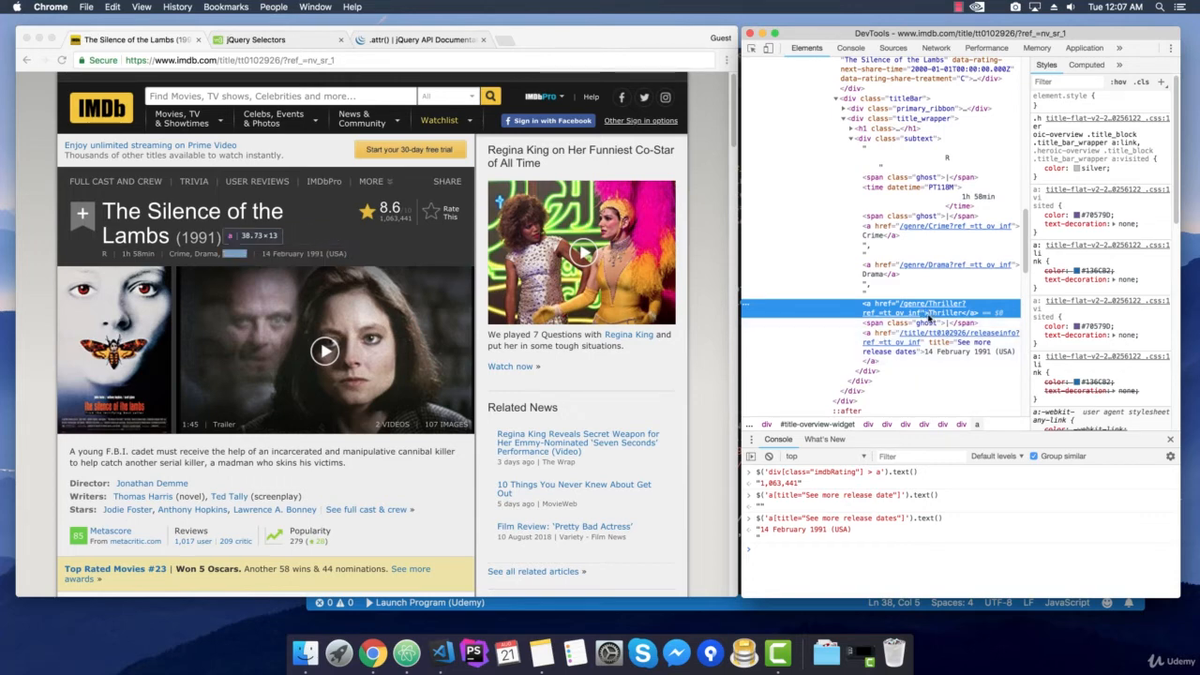
pyautogui.moveTo(919, 306)
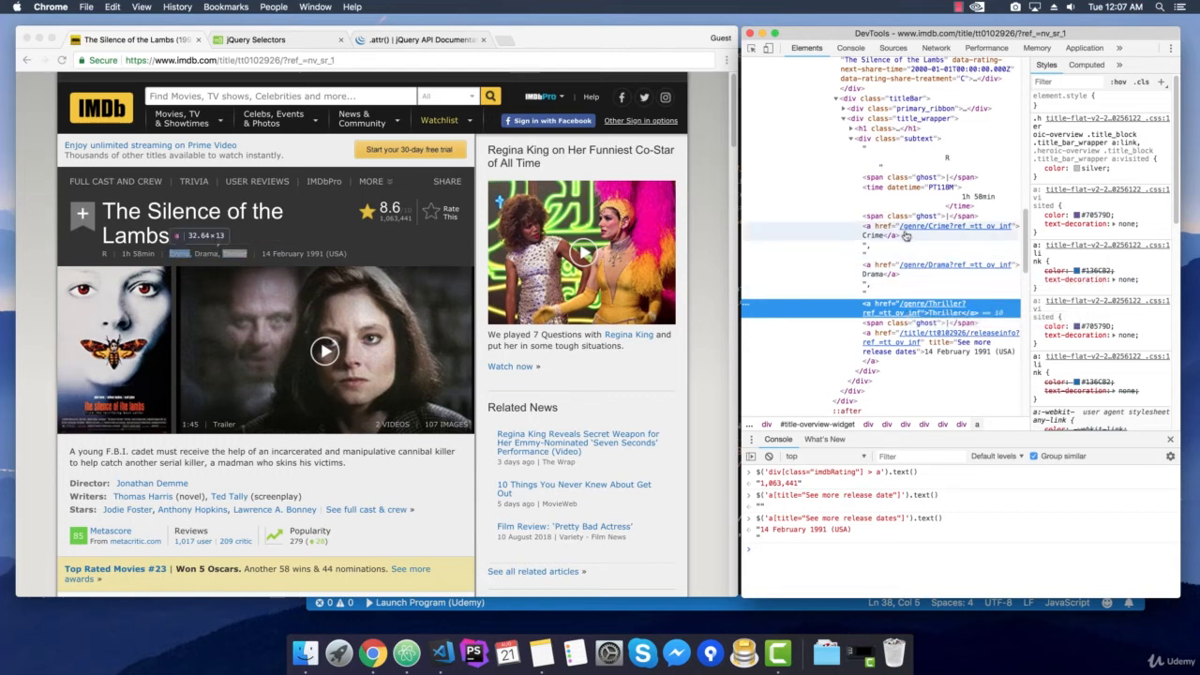
pyautogui.moveTo(905, 239)
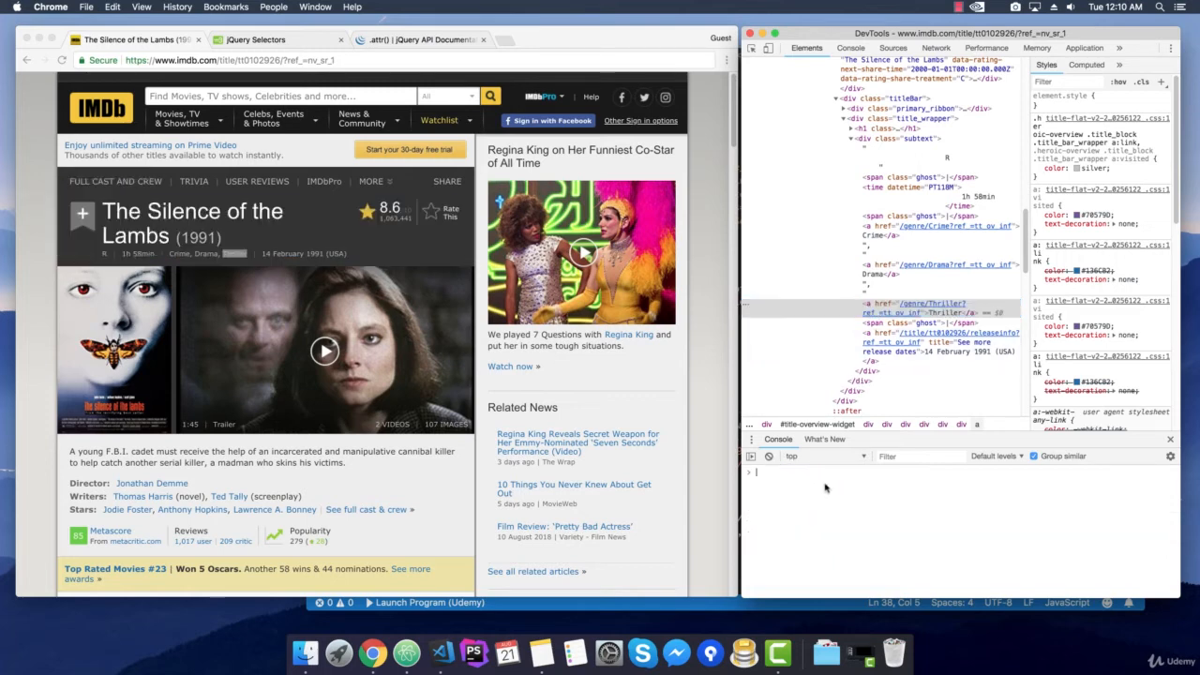
# Step: Start typing the genre-link query $('a[href="/genre/"]' and bring up the jQuery Selectors reference
pyautogui.write("$('a[href")
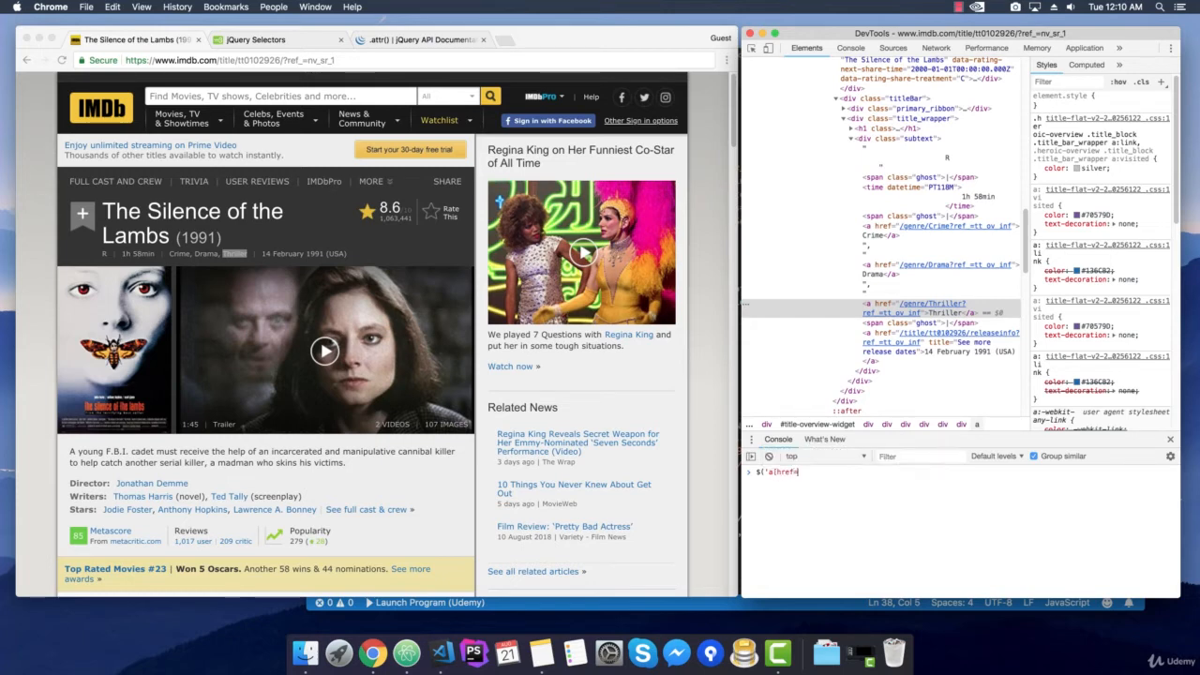
pyautogui.write('="')
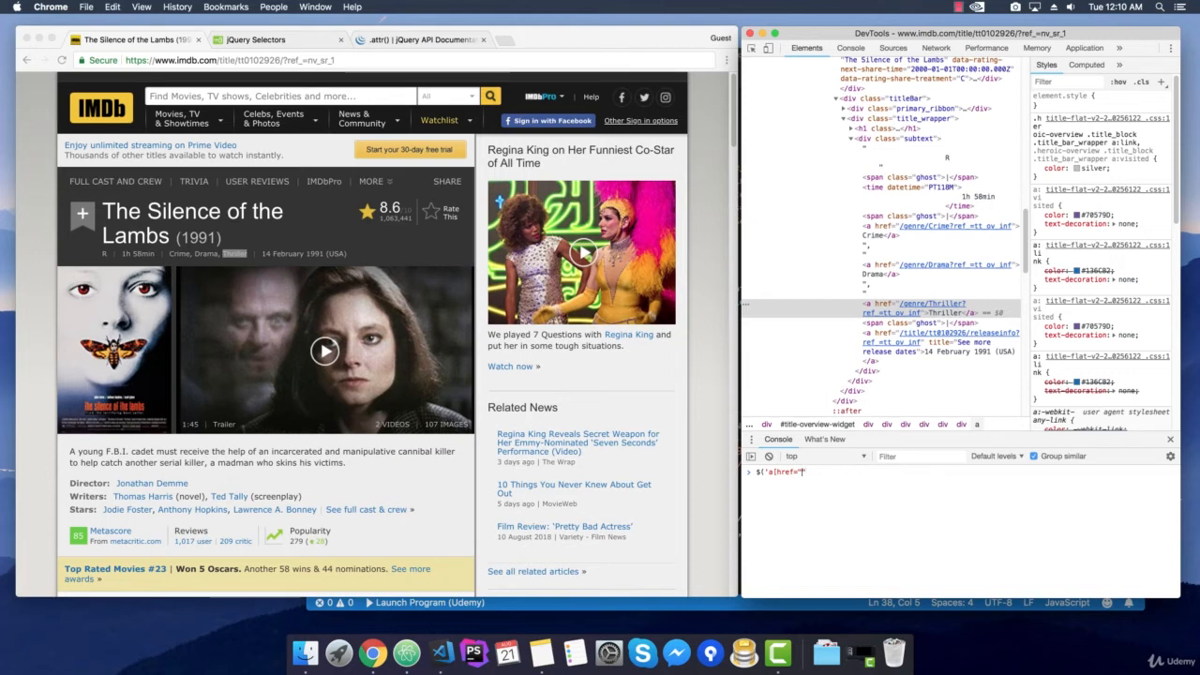
pyautogui.write('/genre/')
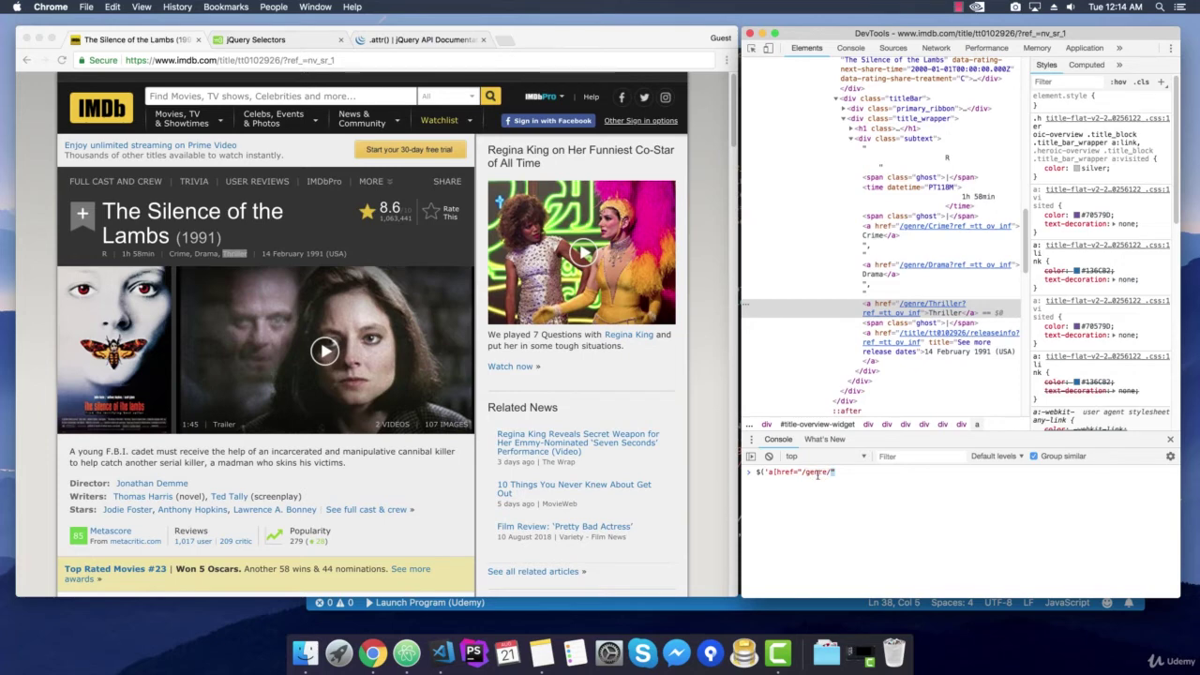
pyautogui.click(272, 40)
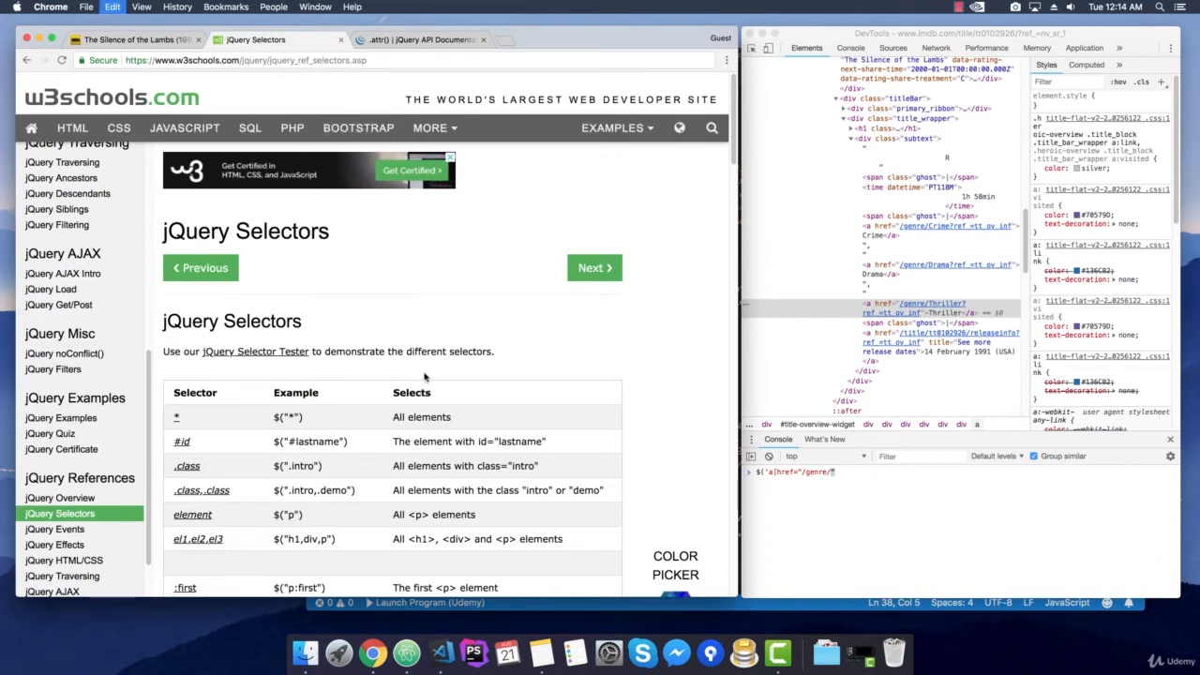
# Step: Find 'starting' on the selectors reference to reach the [attribute^=value] selector
pyautogui.write('start')
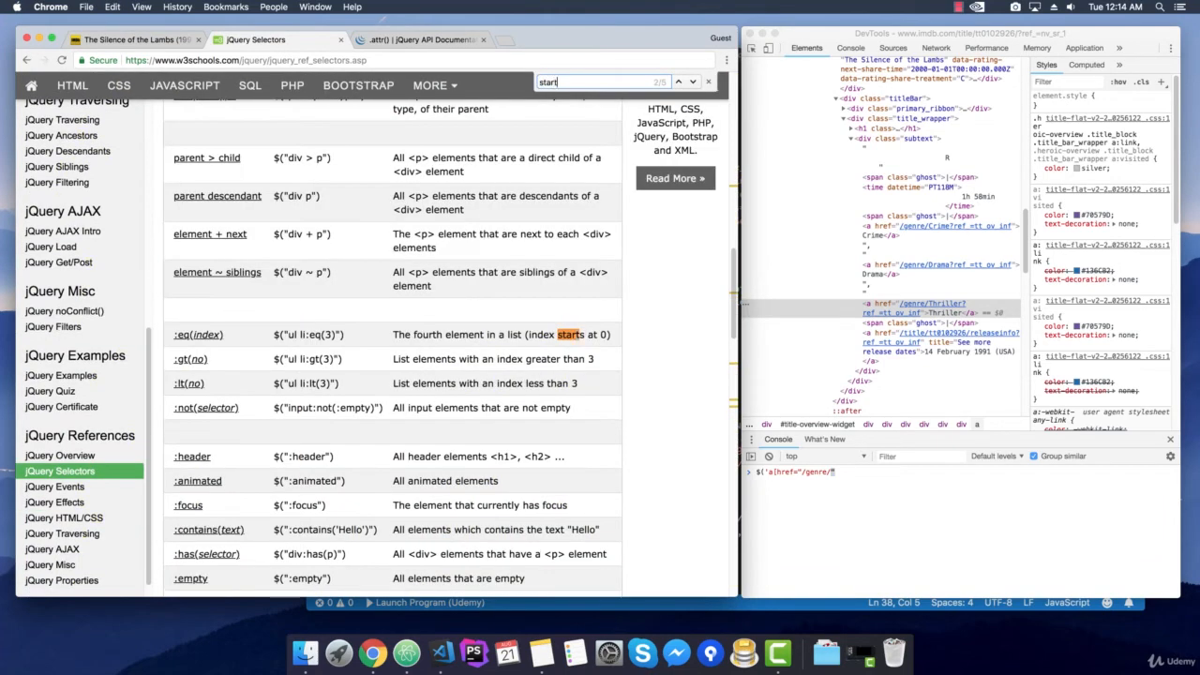
pyautogui.write('ing')
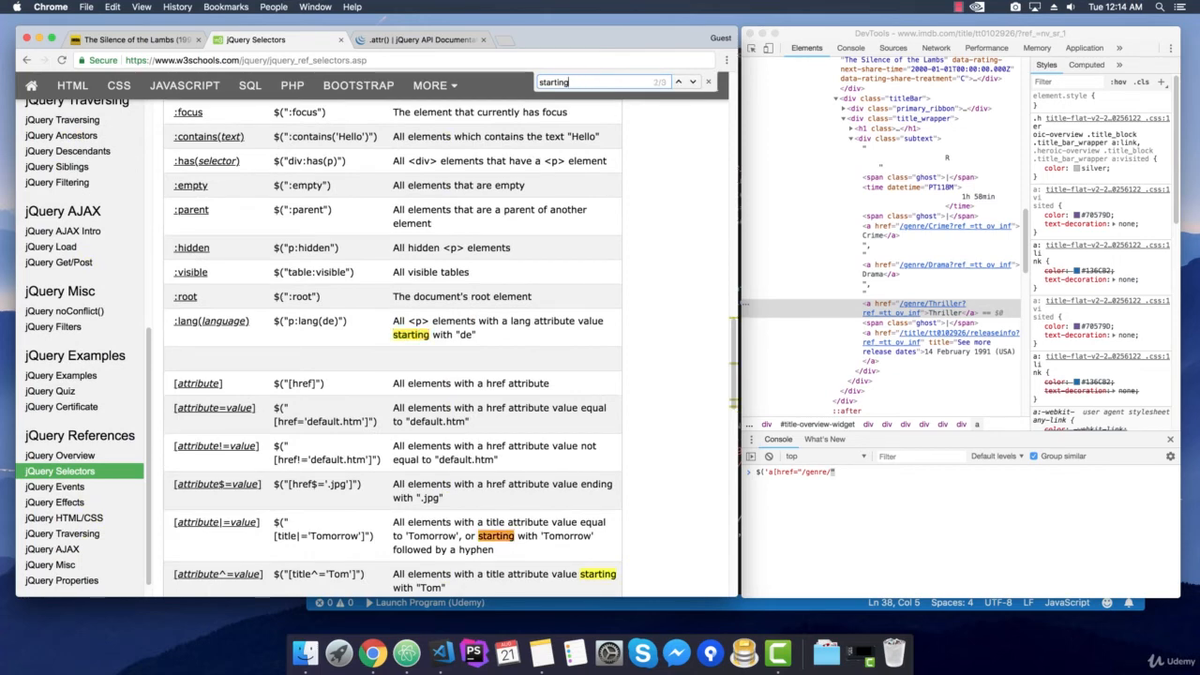
pyautogui.scroll(-3)
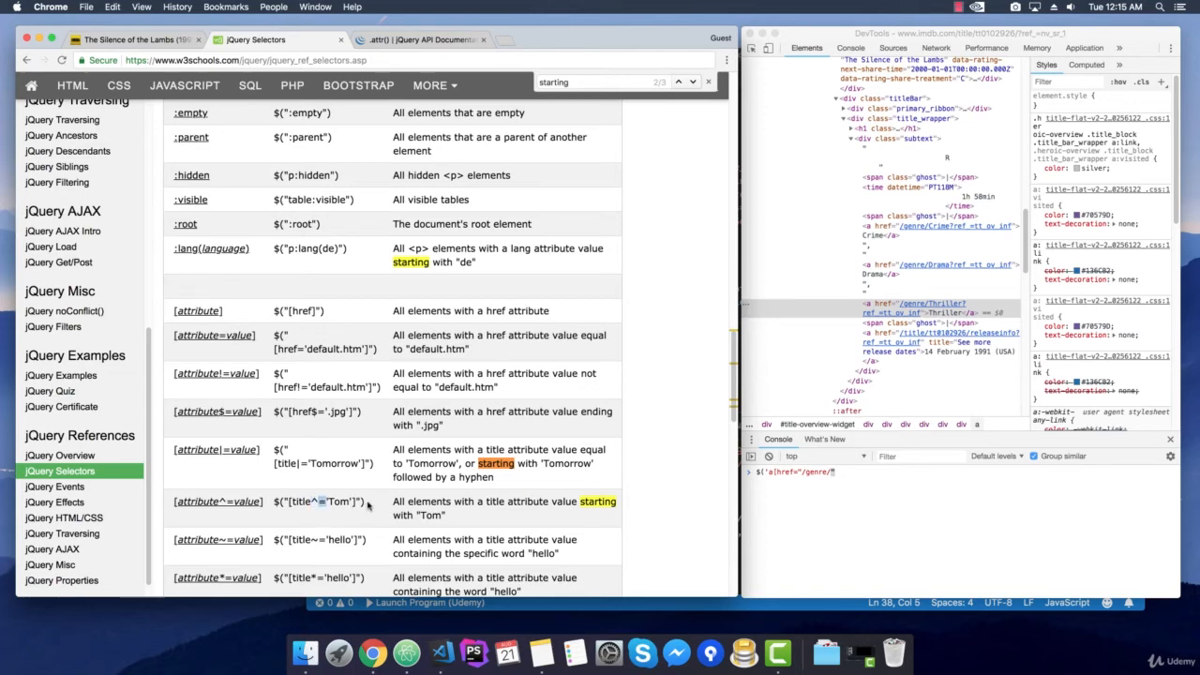
pyautogui.moveTo(569, 473)
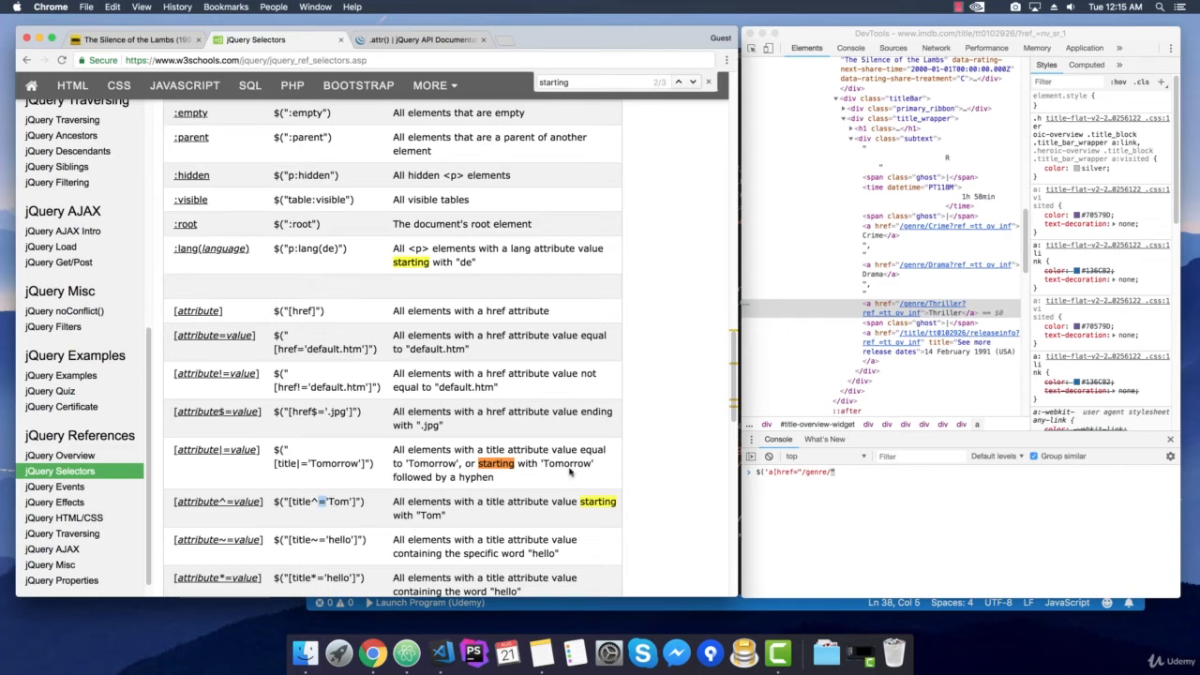
pyautogui.moveTo(504, 502)
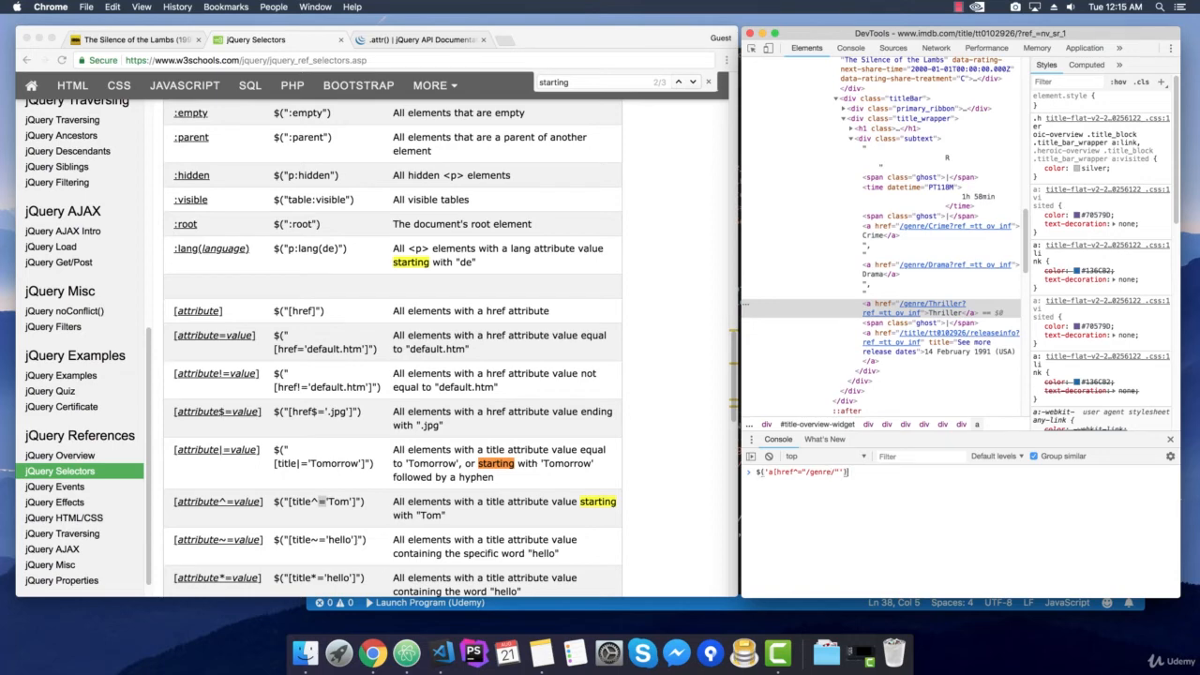
# Step: Run $('a[href^="/genre/"]').text(), returning Crime Drama Thriller plus the Most Popular genre links
pyautogui.write('.text')
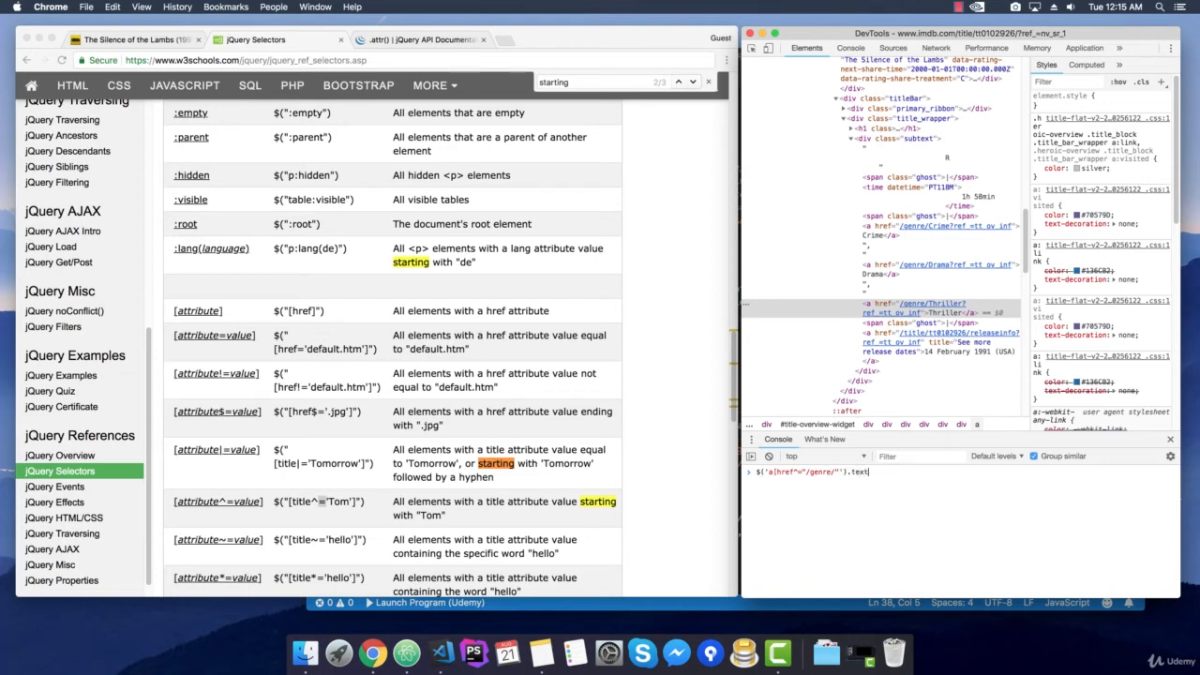
pyautogui.write('()')
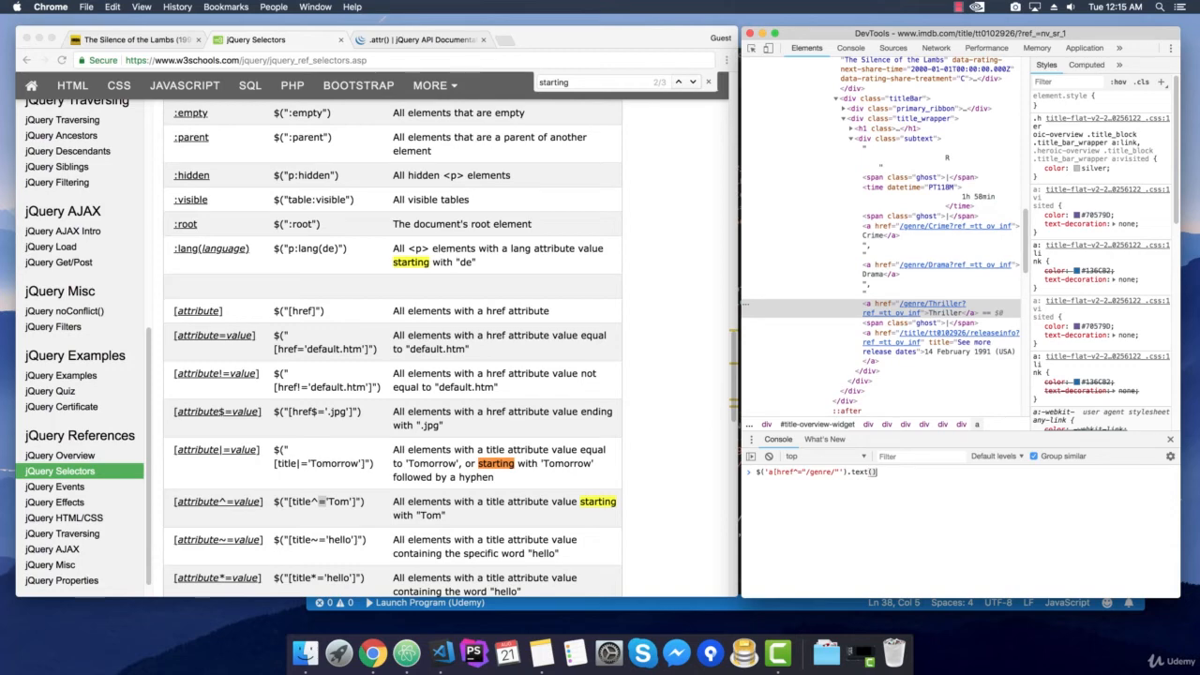
pyautogui.press('Return')
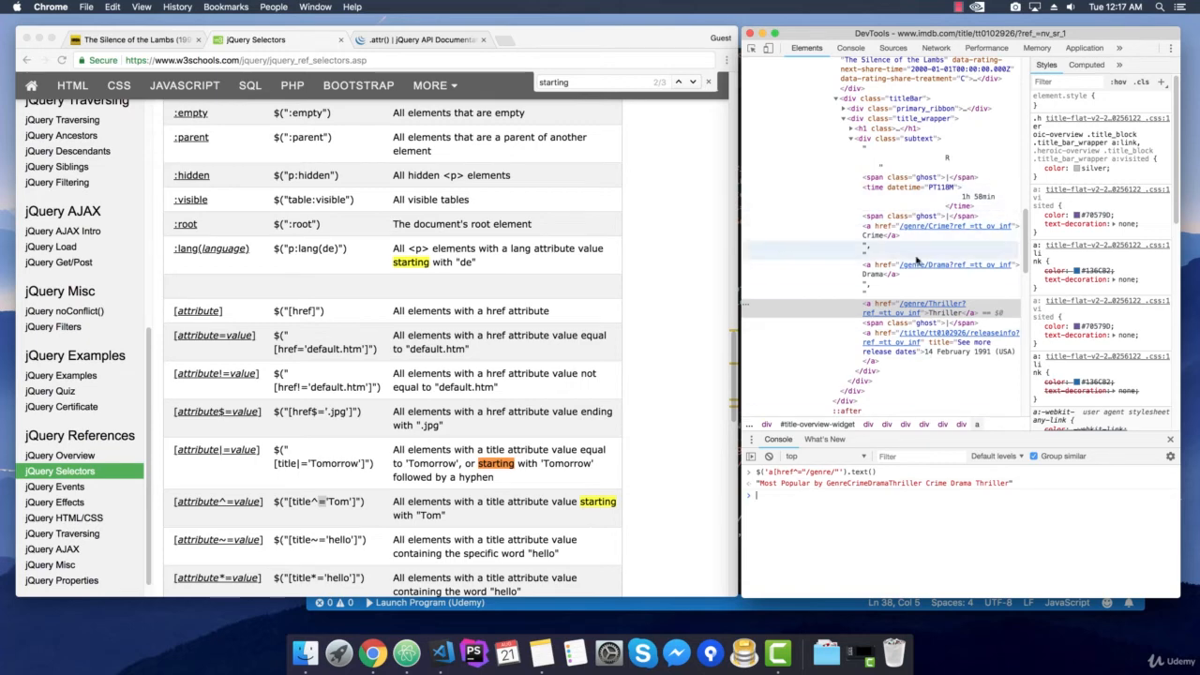
pyautogui.click(129, 39)
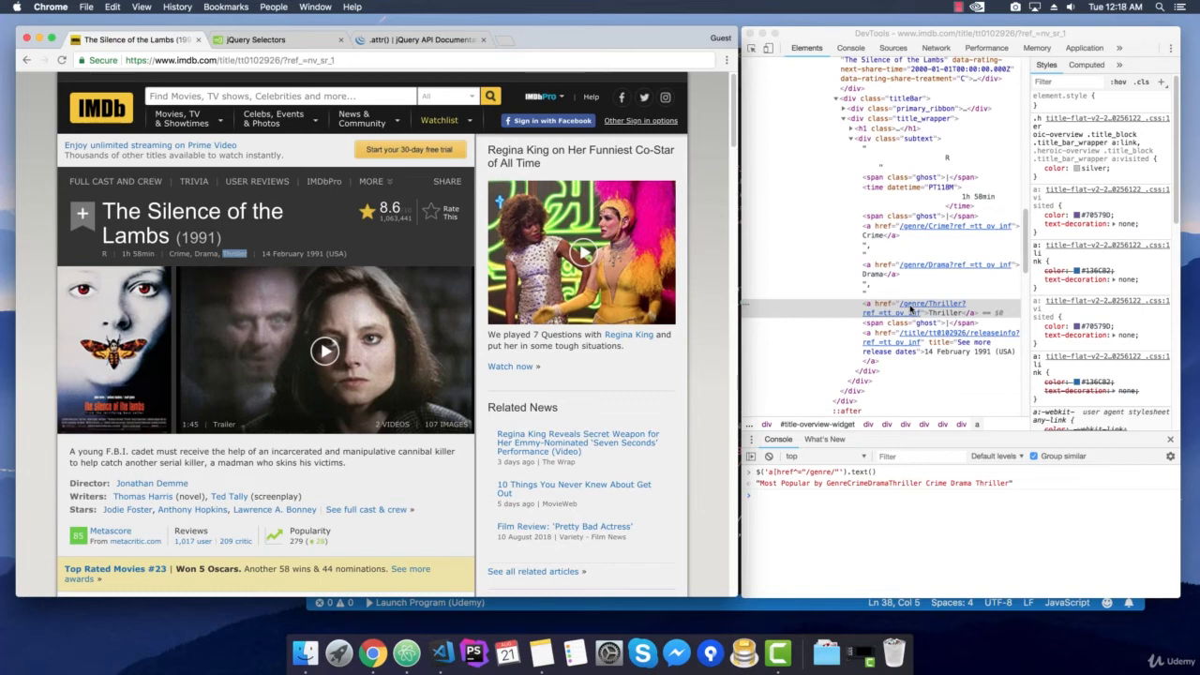
pyautogui.moveTo(886, 140)
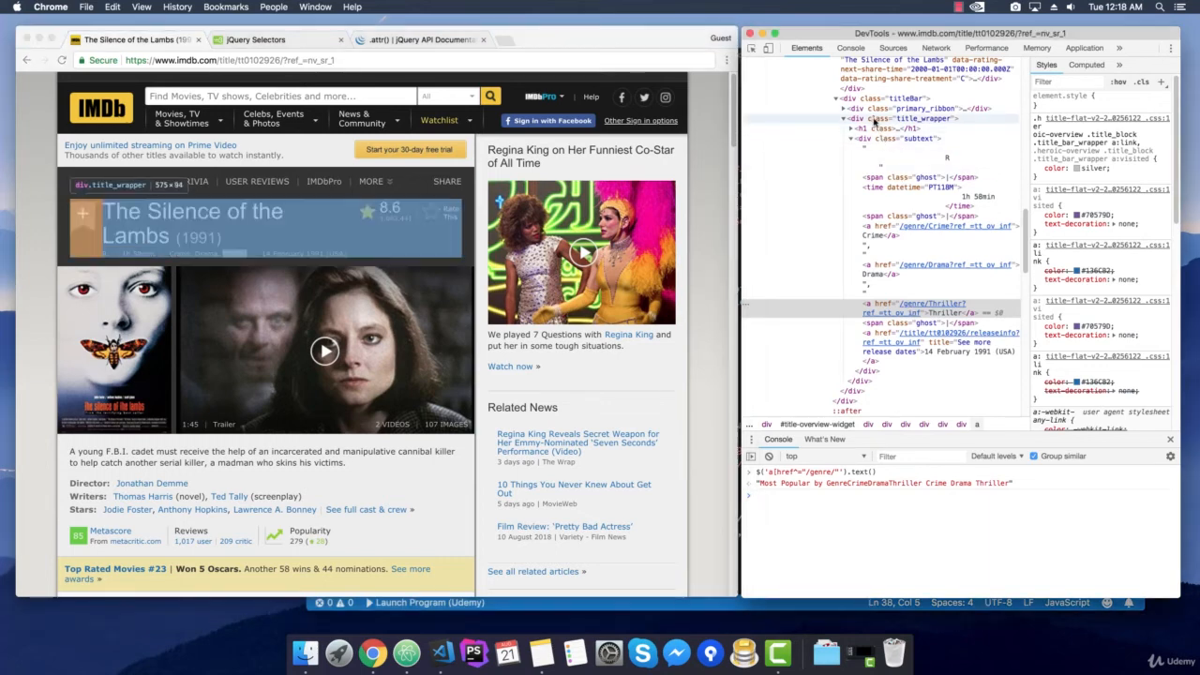
# Step: Scope the genre query to div.title_wrapper descendants so it returns just CrimeDramaThriller
pyautogui.click(914, 118)
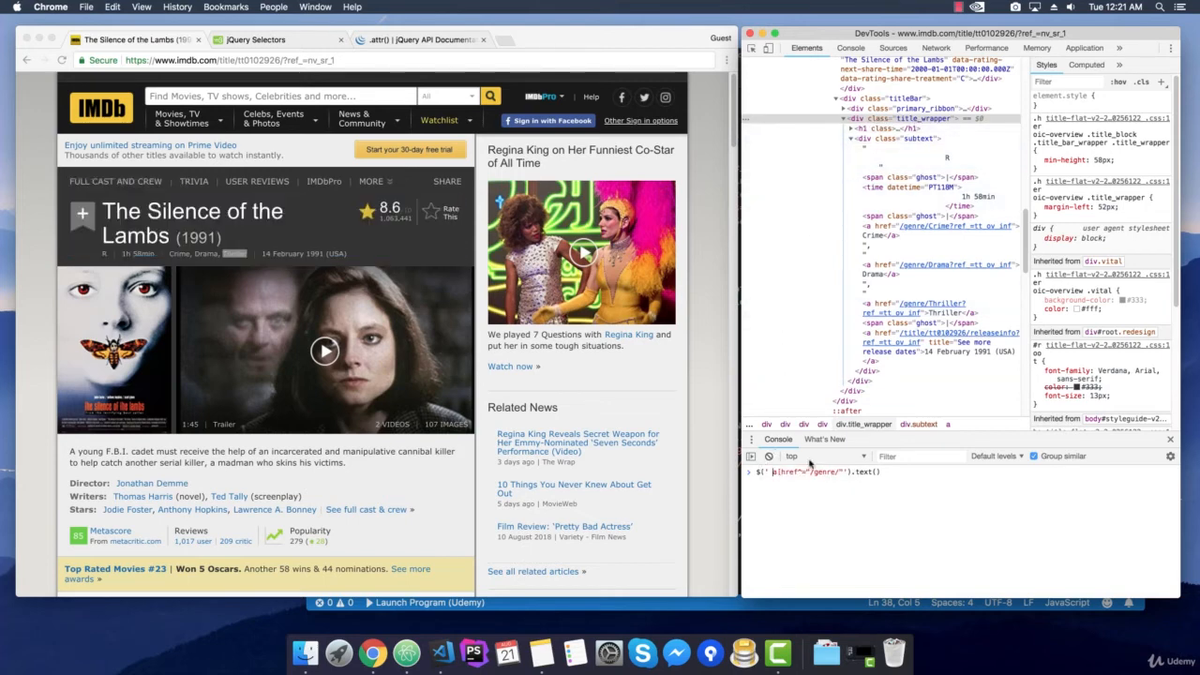
pyautogui.write('div[class="title_wrapper"] >')
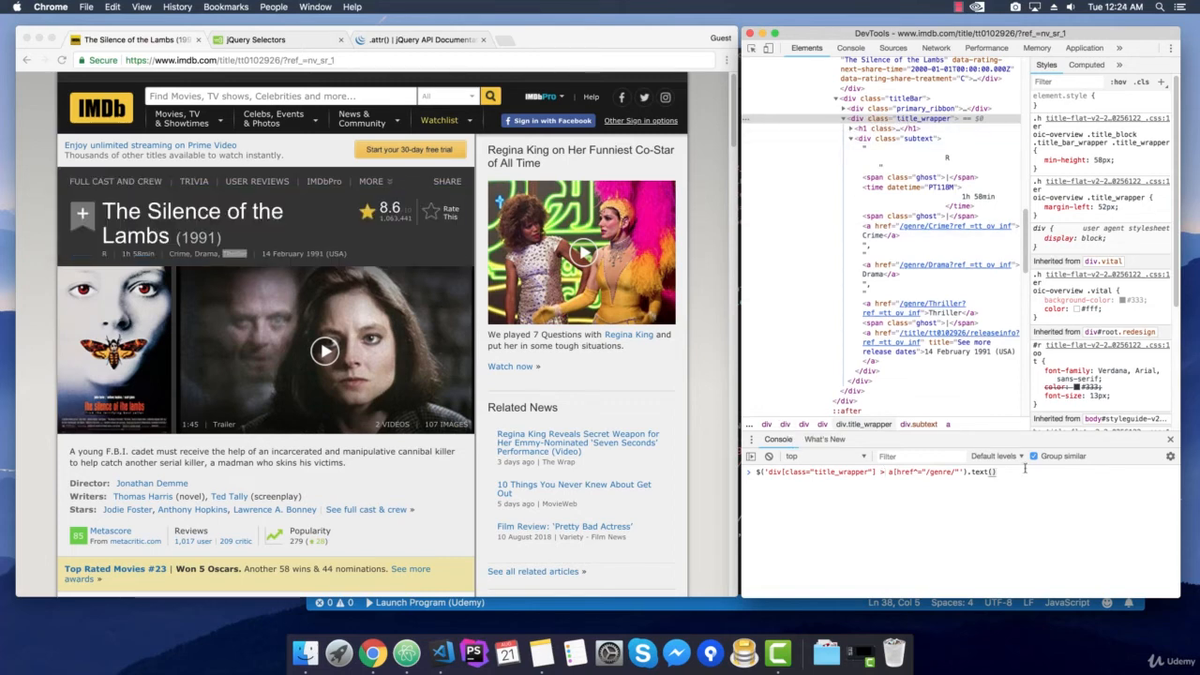
pyautogui.press('Return')
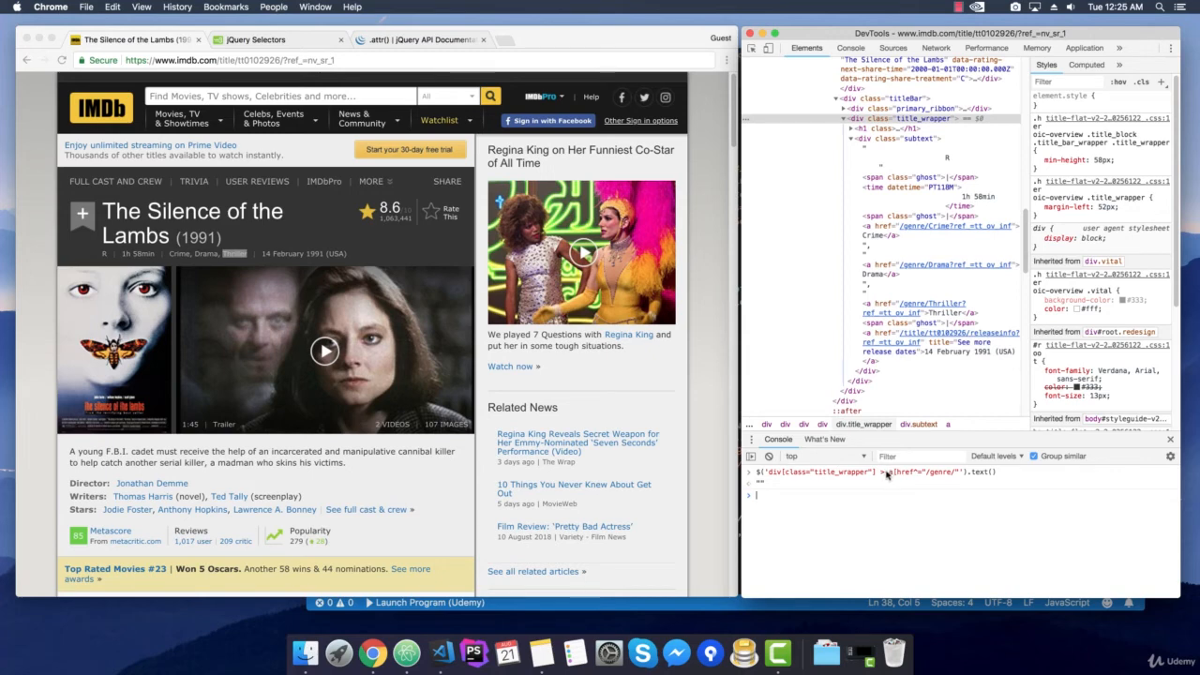
pyautogui.press('Return')
pyautogui.write('$(\'div[class="title_wrapper"] a[href*="/genre/"]\').text()')
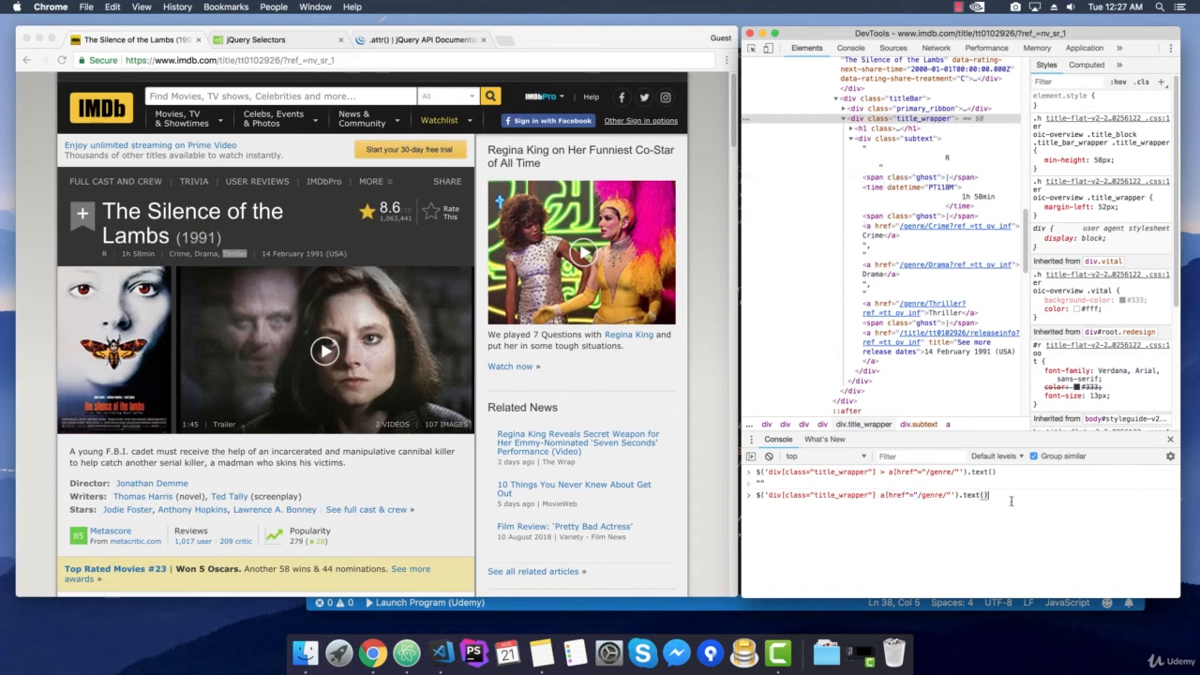
pyautogui.press('Return')
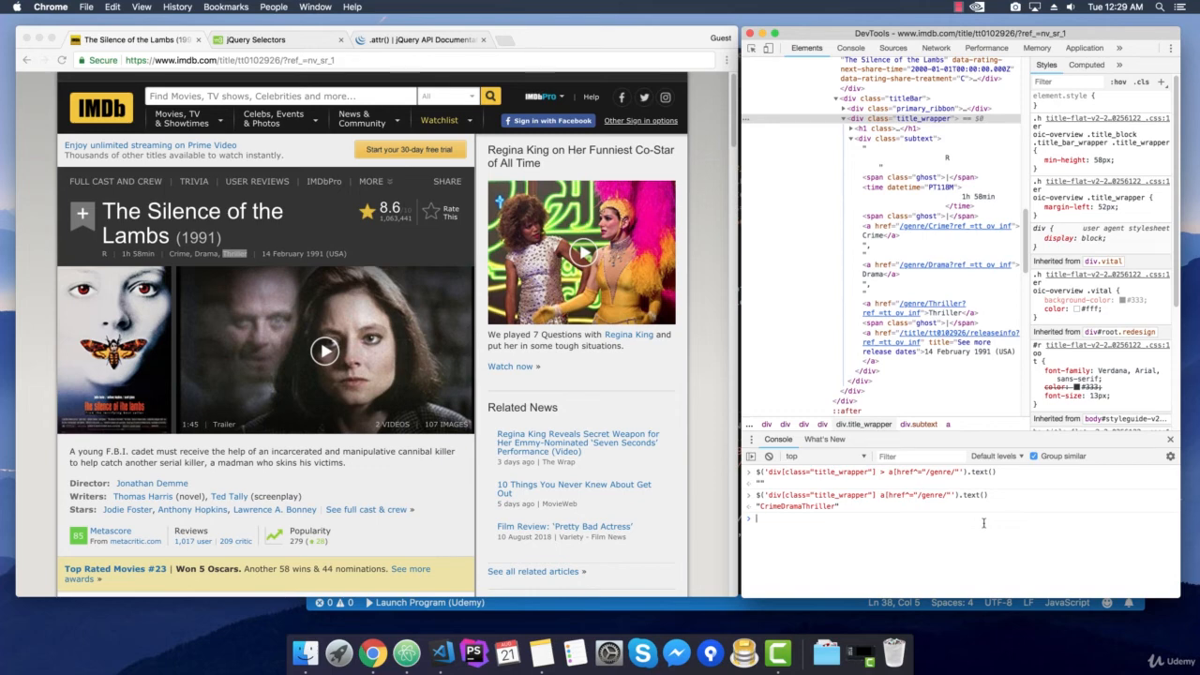
pyautogui.moveTo(971, 521)
pyautogui.write('$(\'div[class="title_wrapper"] a[href^="/genre/"]\').t')
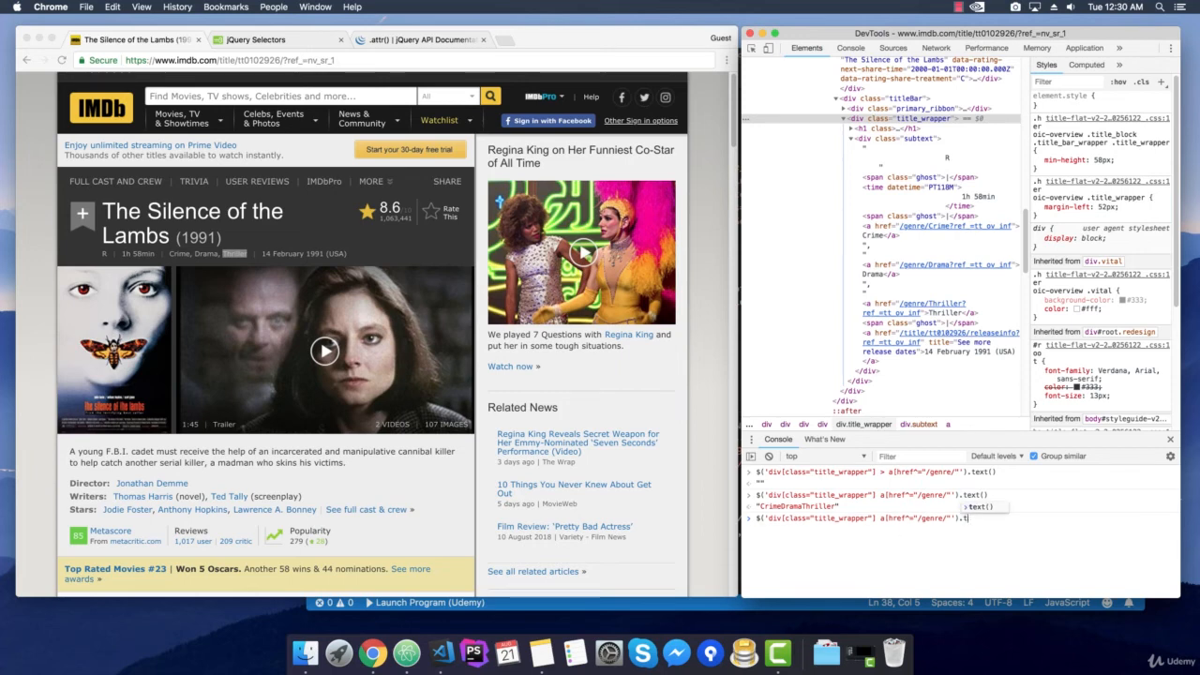
# Step: Write an .each((i, elm) => ...) loop reading each genre link's .text()
pyautogui.write('each(')
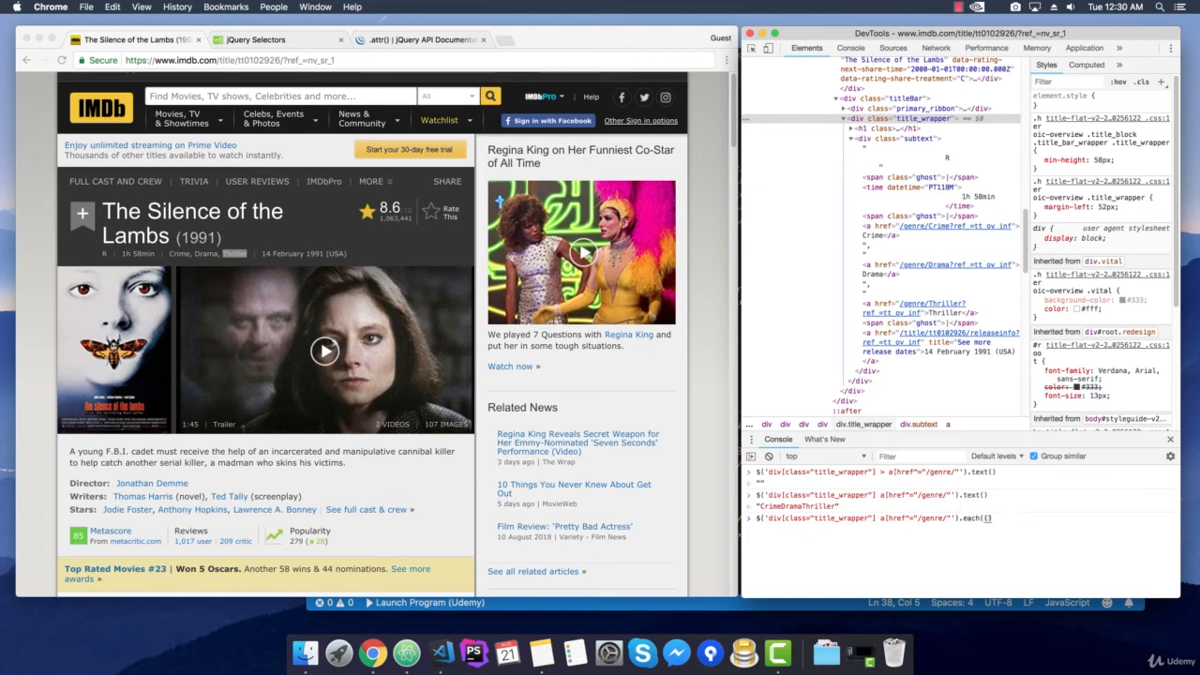
pyautogui.write('i,')
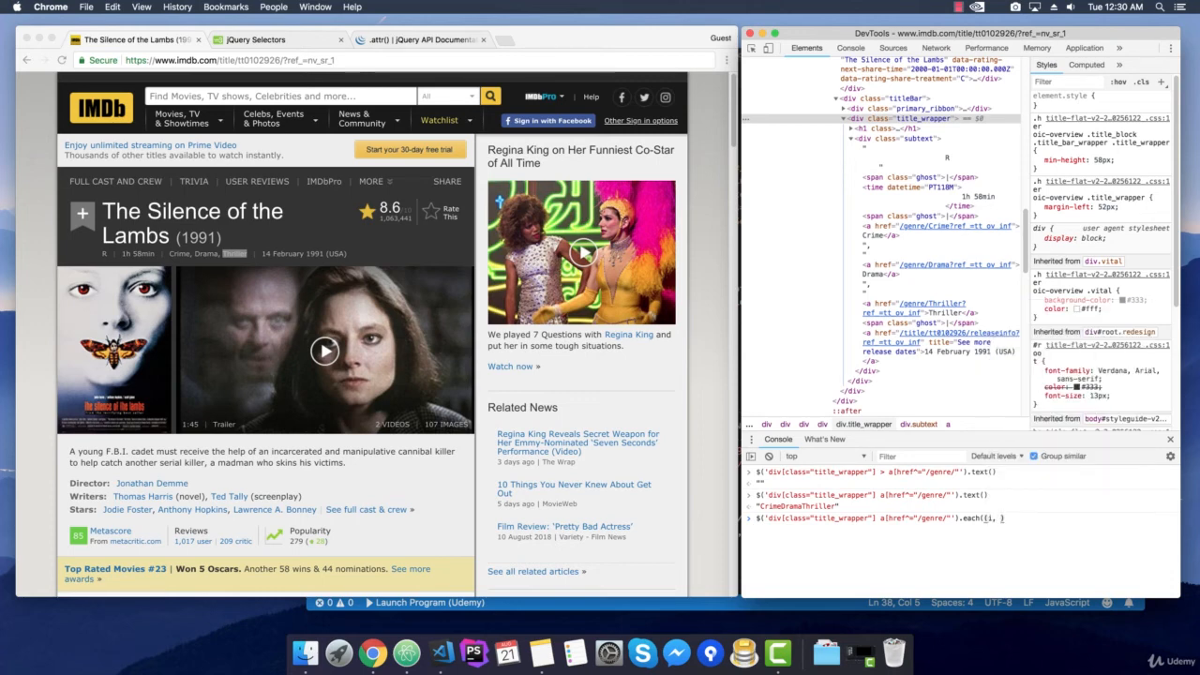
pyautogui.write('elm')
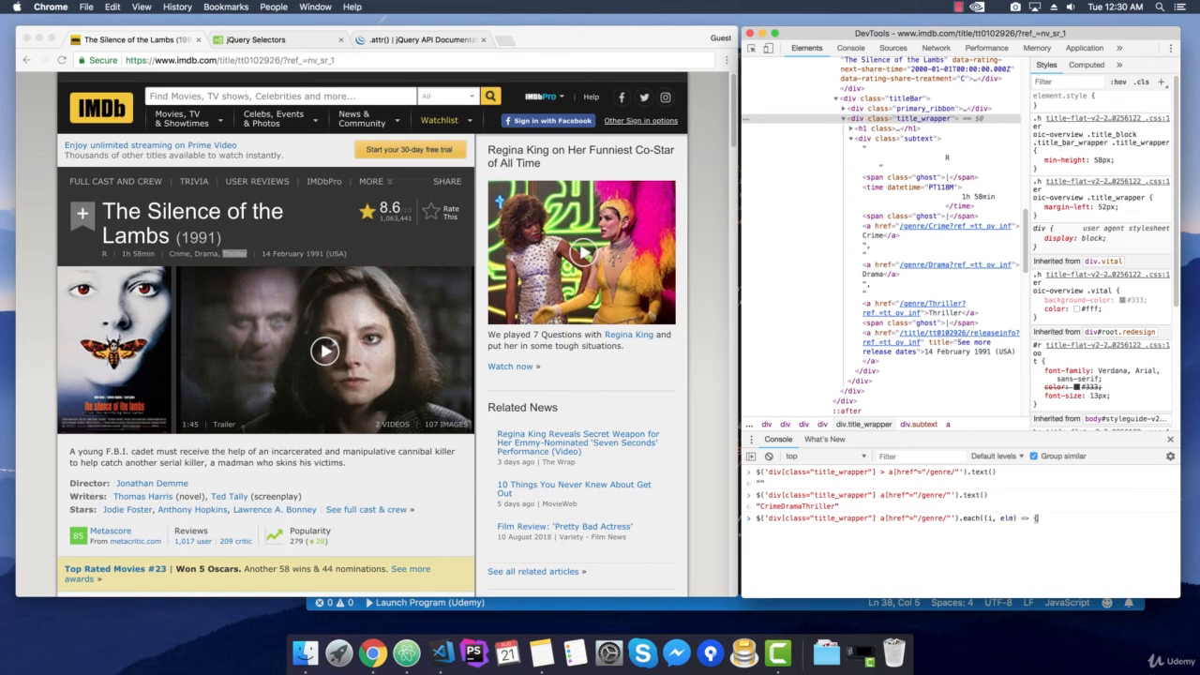
pyautogui.write('});')
pyautogui.write('let')
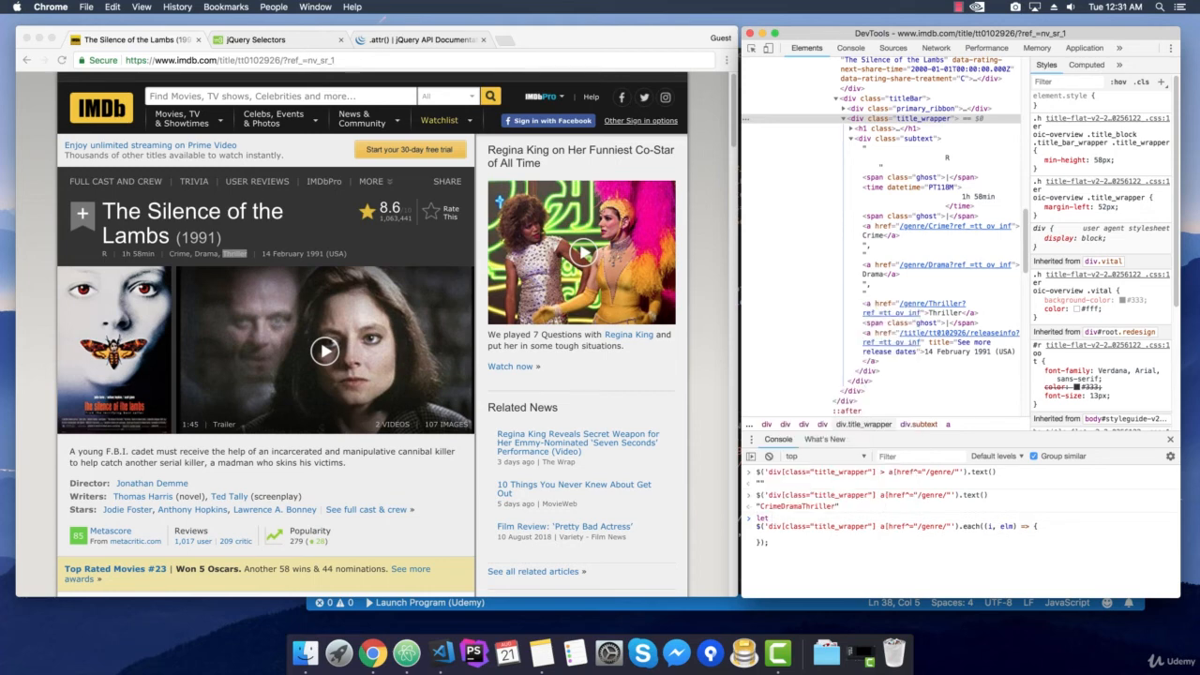
pyautogui.write('name')
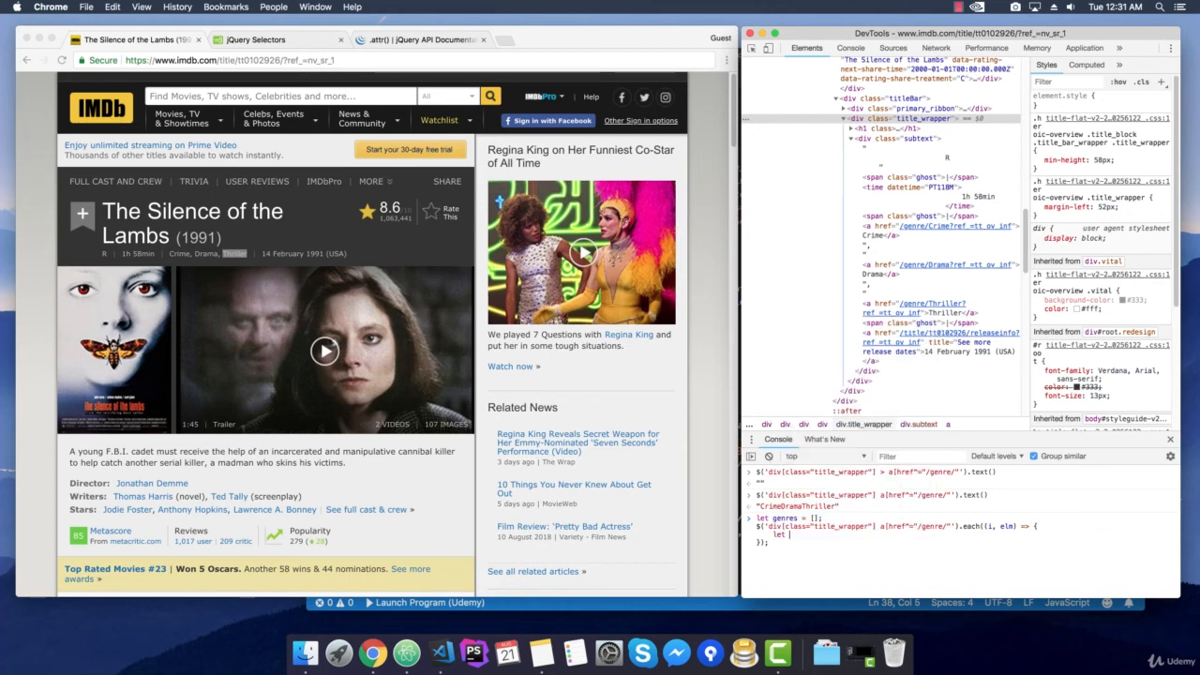
pyautogui.write('e')
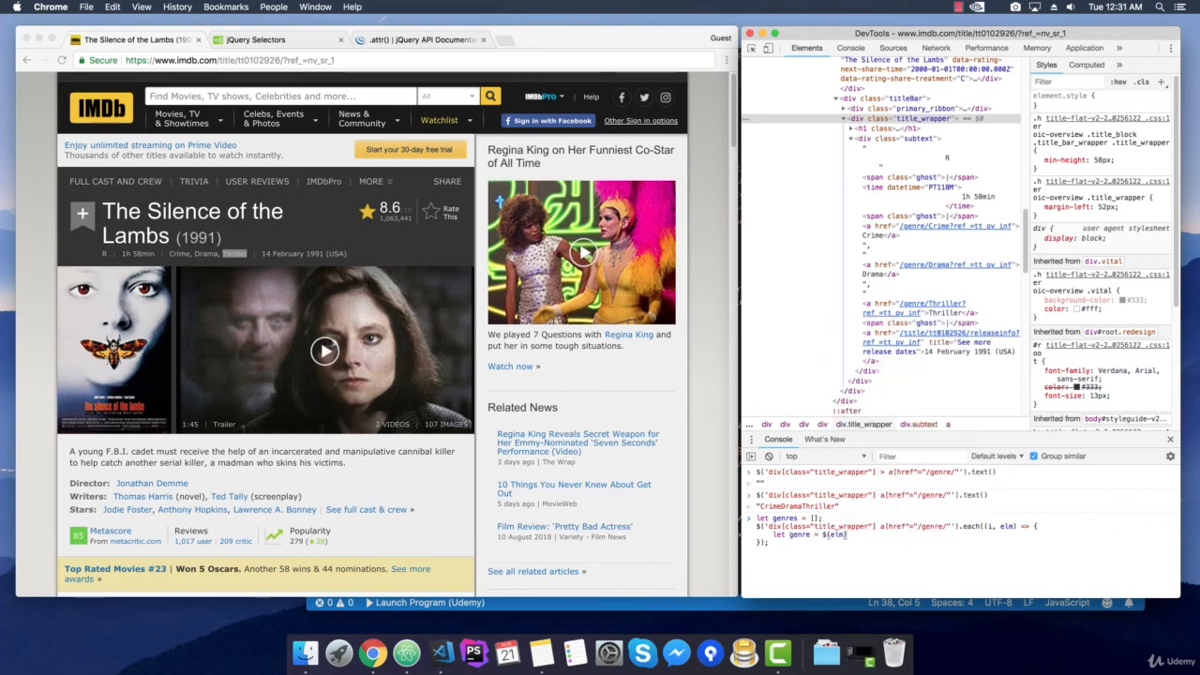
pyautogui.write('.text();')
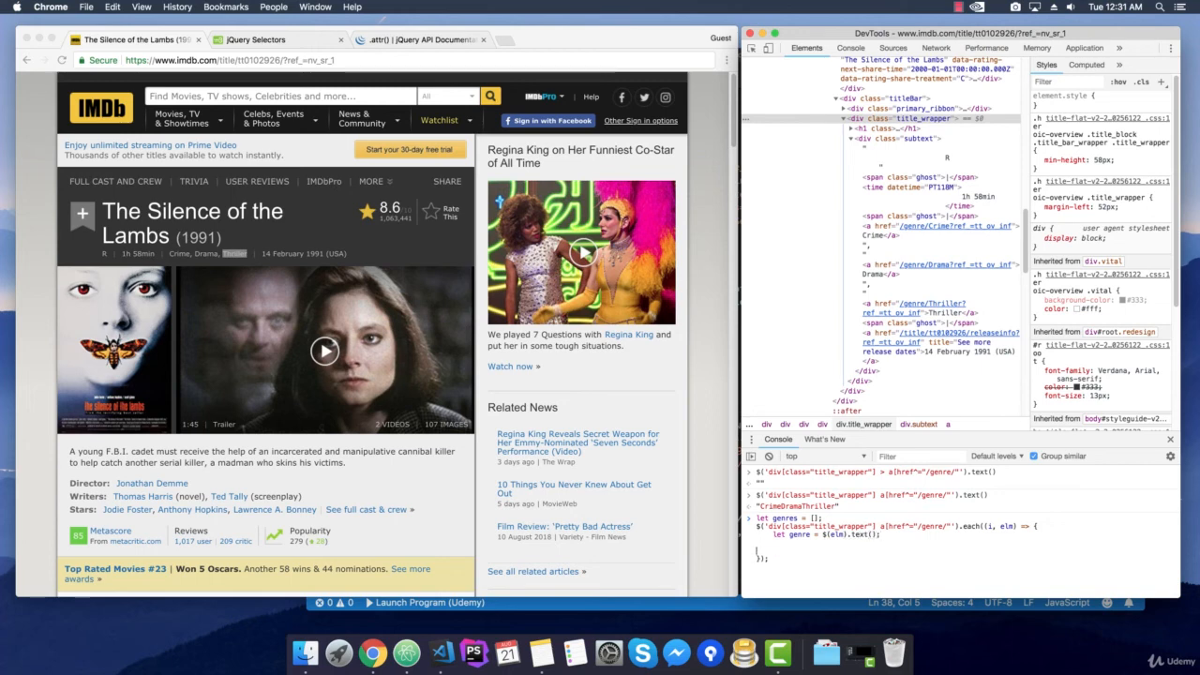
# Step: Push each genre into the genres array, log it with console.log, and run it
pyautogui.write('genres.push()')
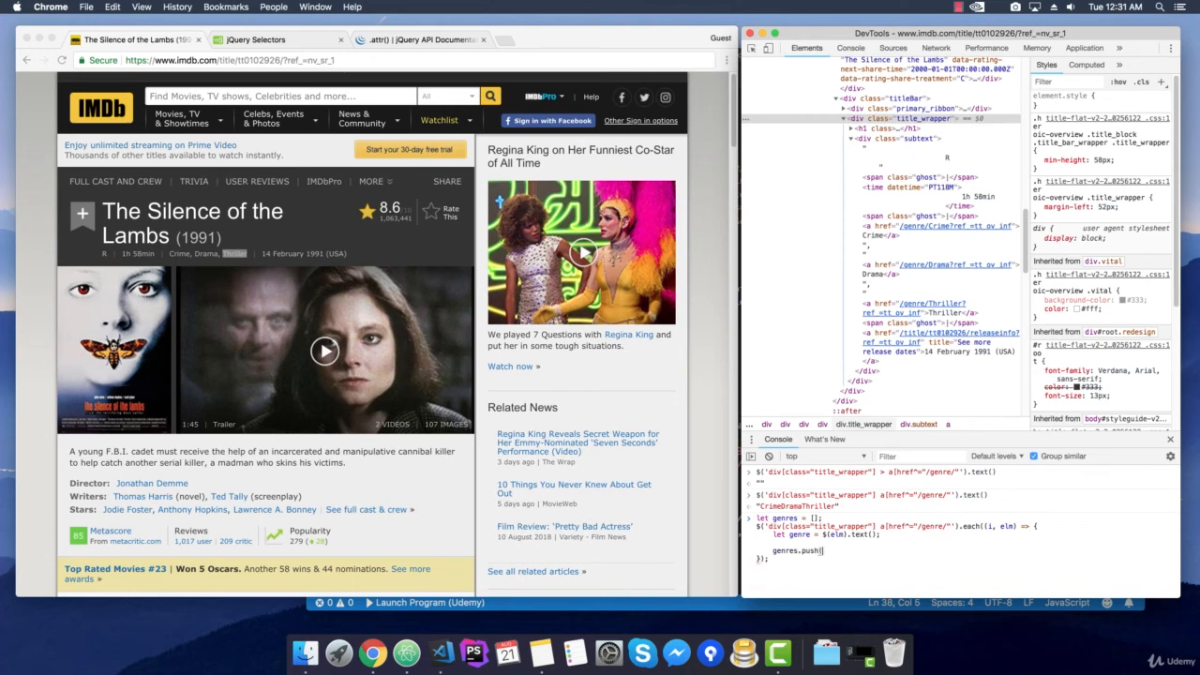
pyautogui.write('genre)')
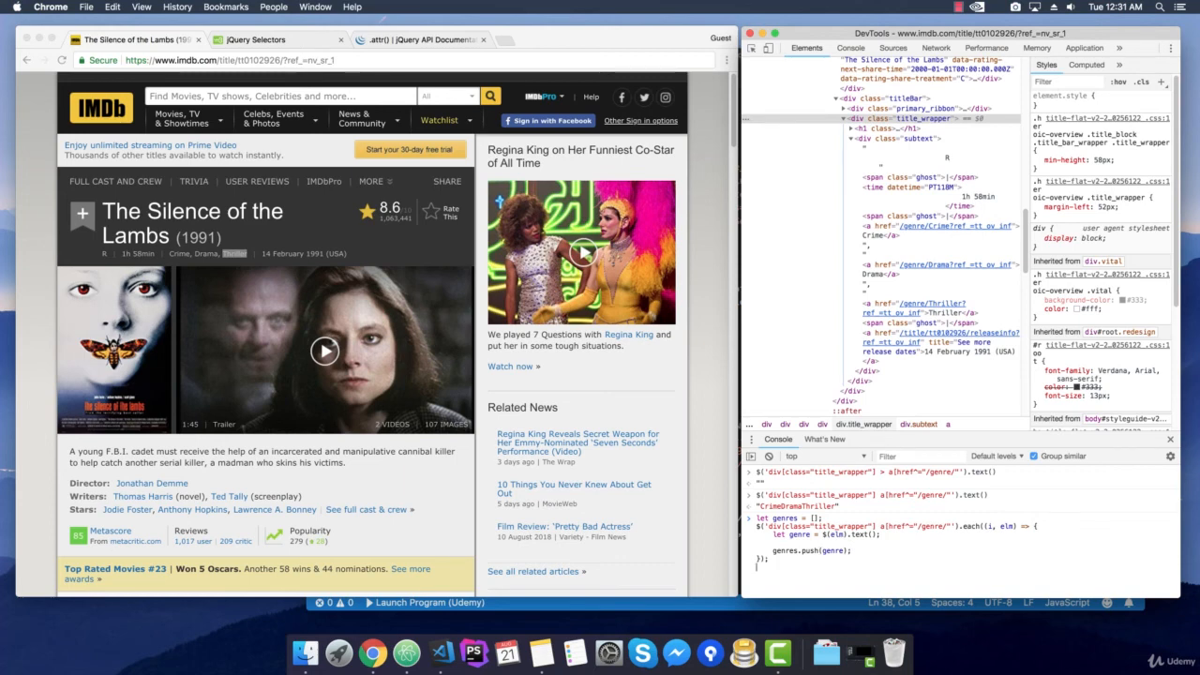
pyautogui.write('console.log(gen')
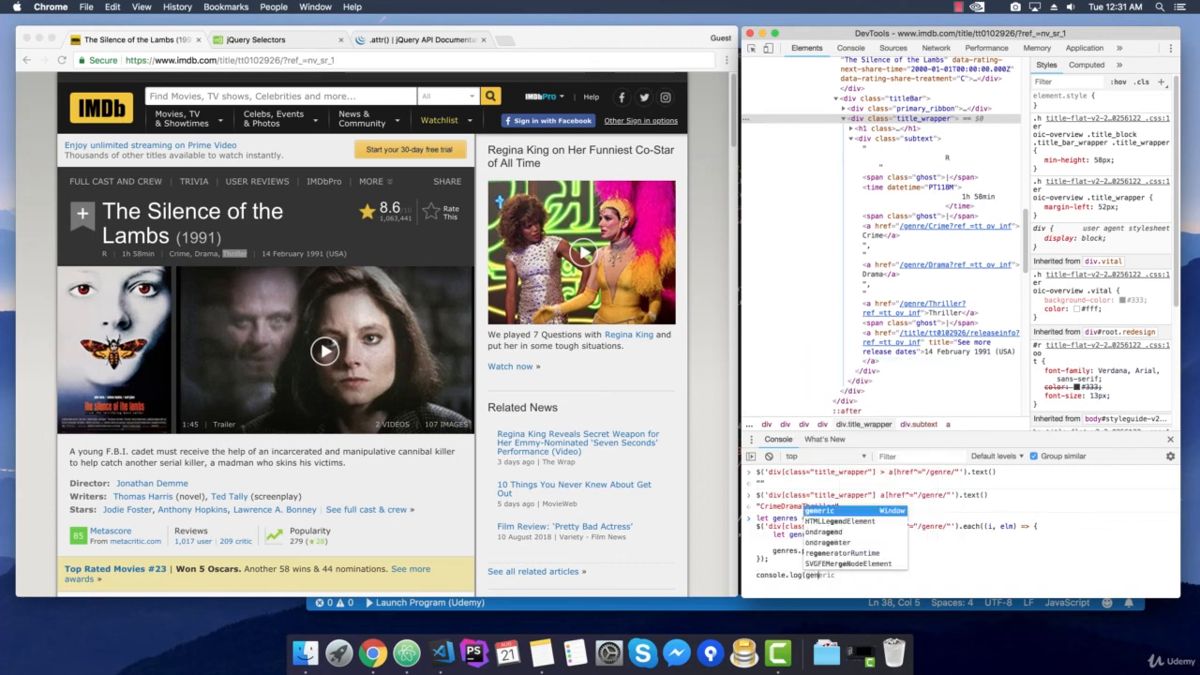
pyautogui.press('Return')
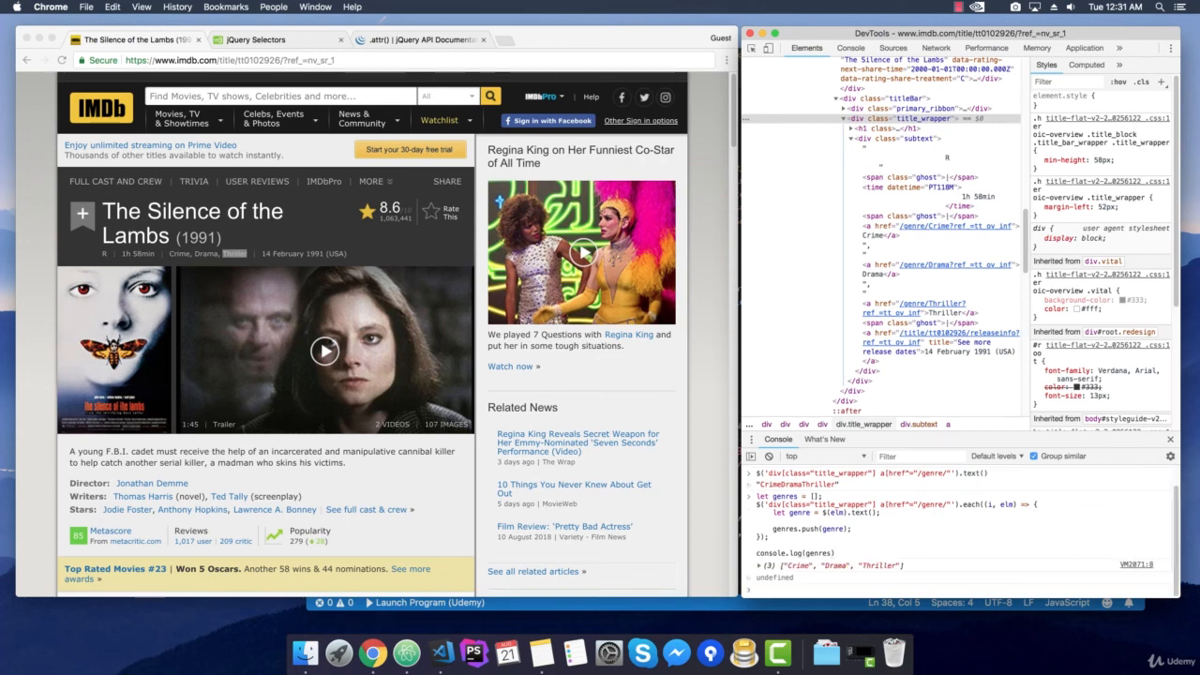
pyautogui.click(760, 541)
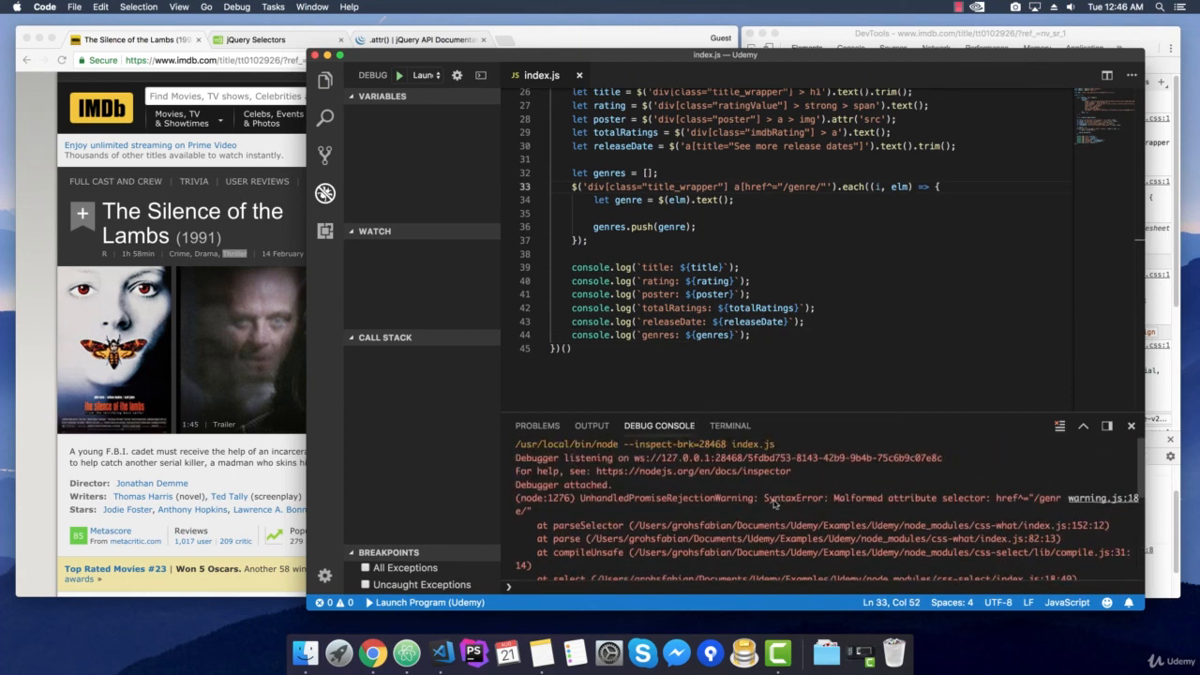
pyautogui.moveTo(870, 504)
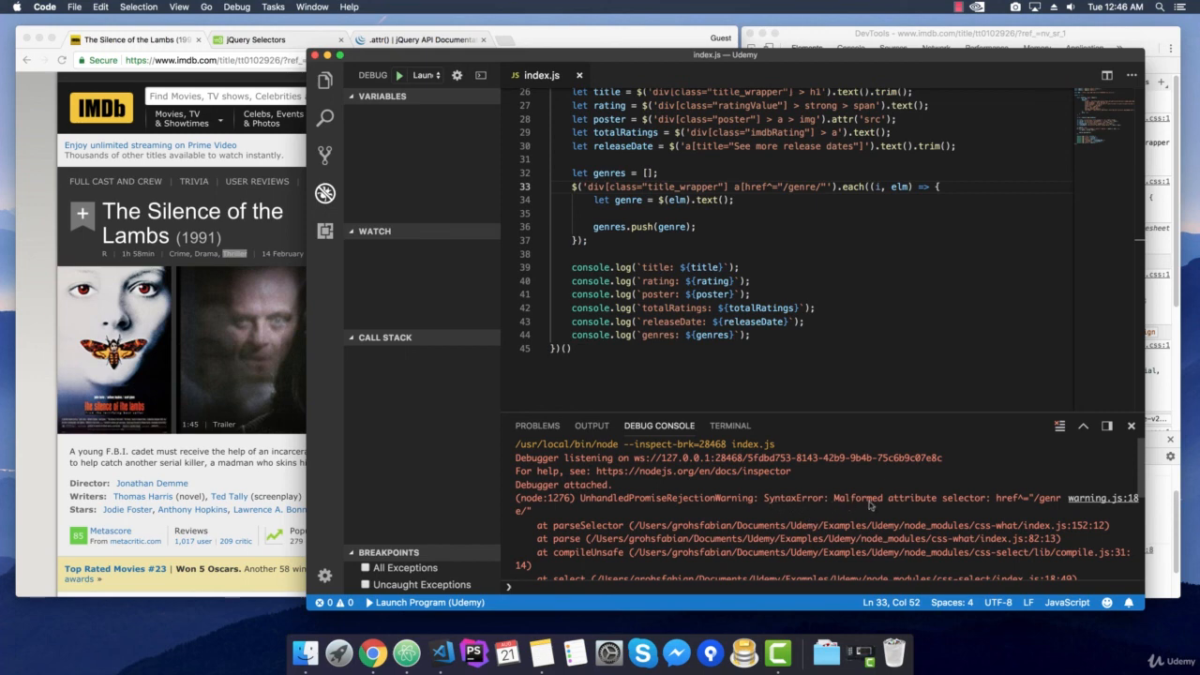
pyautogui.moveTo(1045, 507)
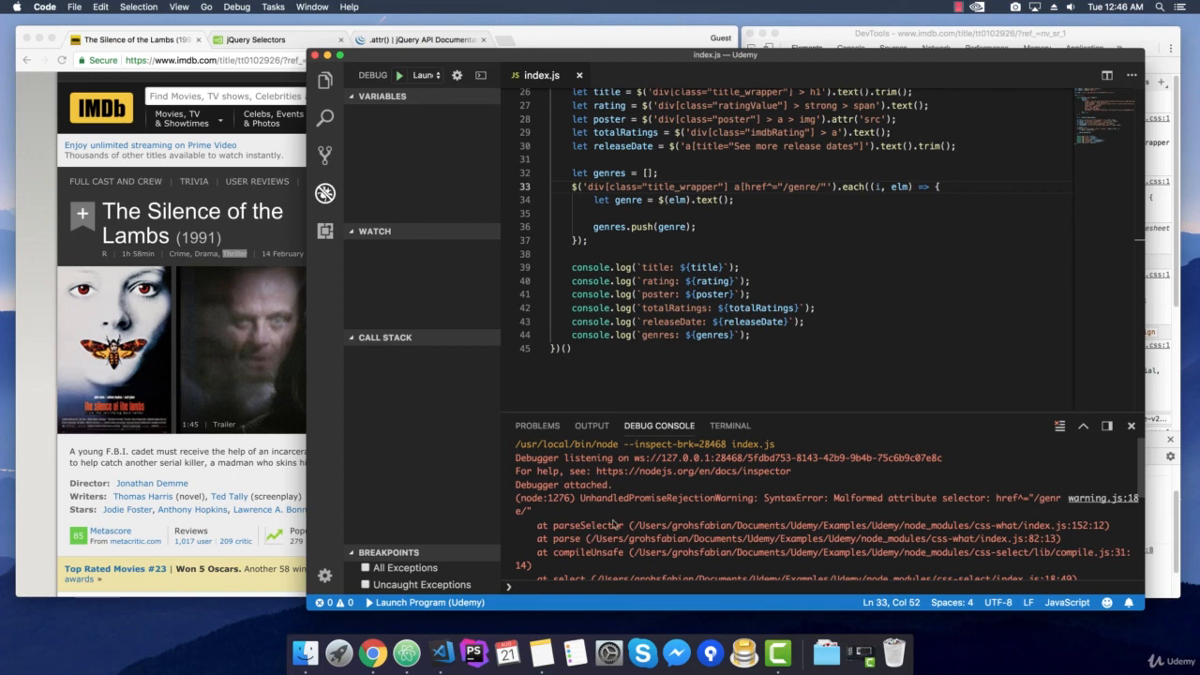
# Step: Add the missing closing quote to the href^="/genre/" selector, rerun, and confirm genres Crime,Drama,Thriller
pyautogui.click(736, 187)
pyautogui.write(']')
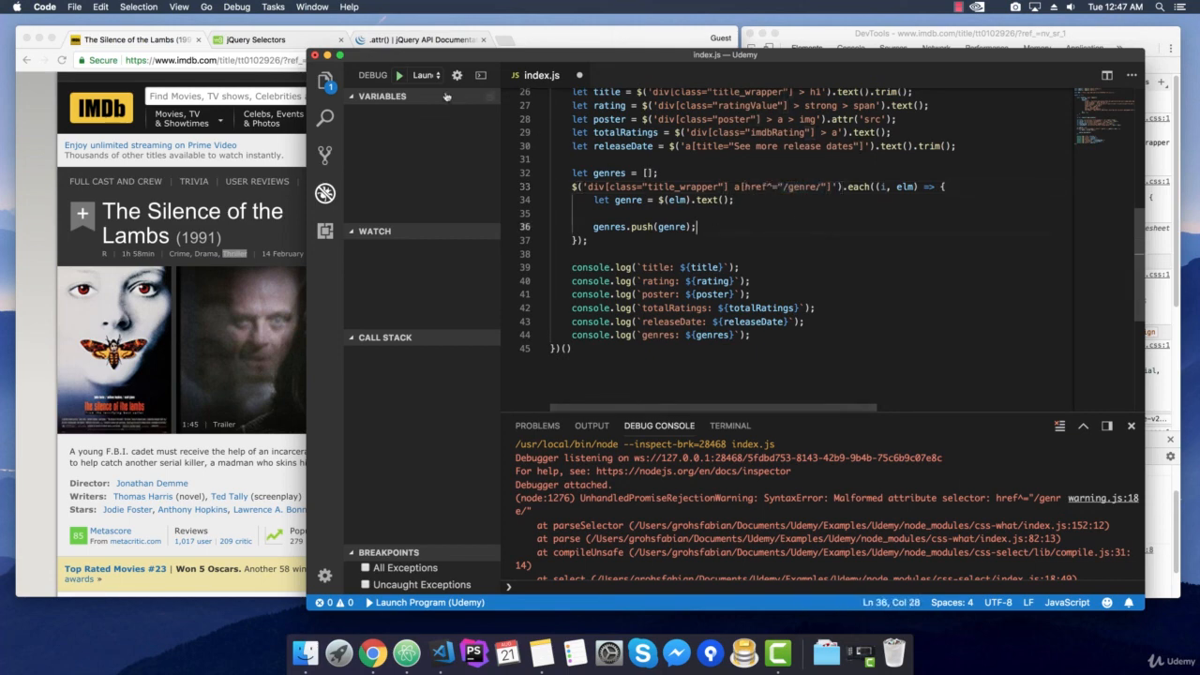
pyautogui.click(399, 75)
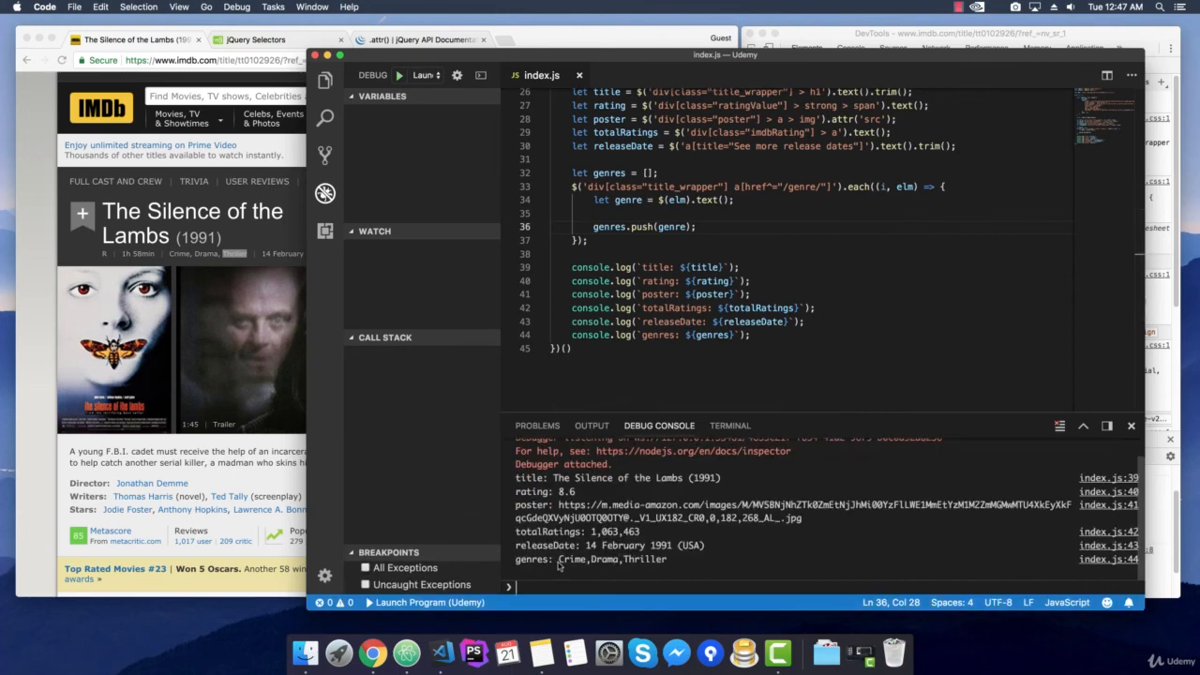
pyautogui.doubleClick(567, 558)
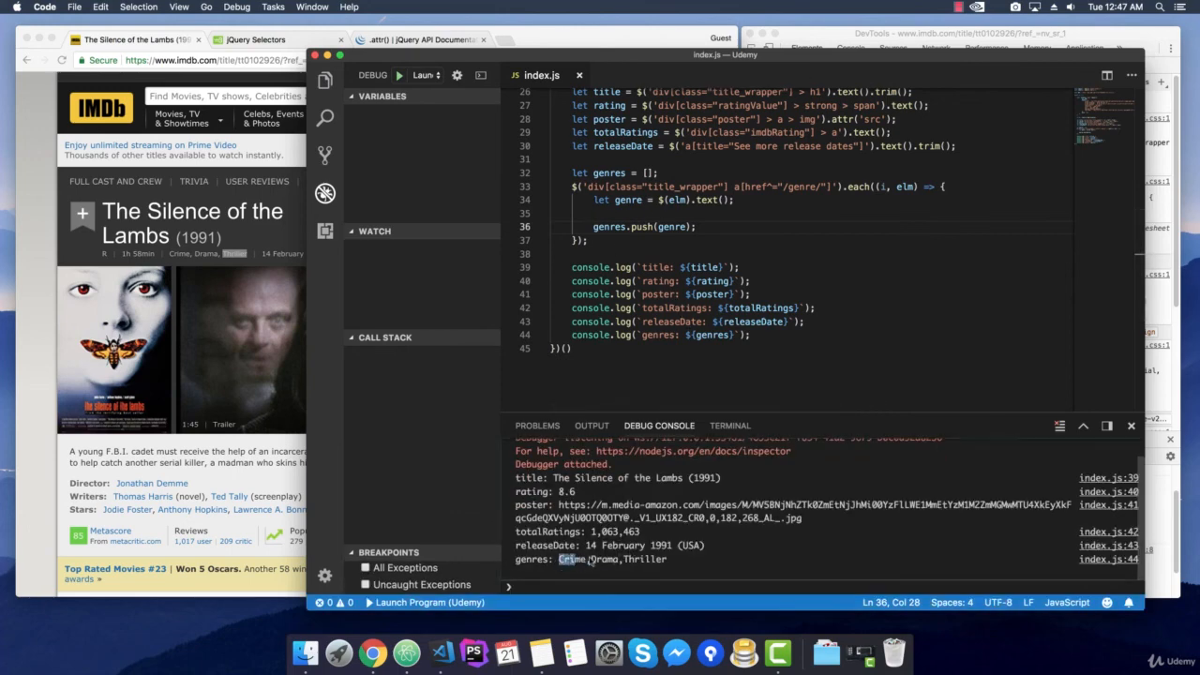